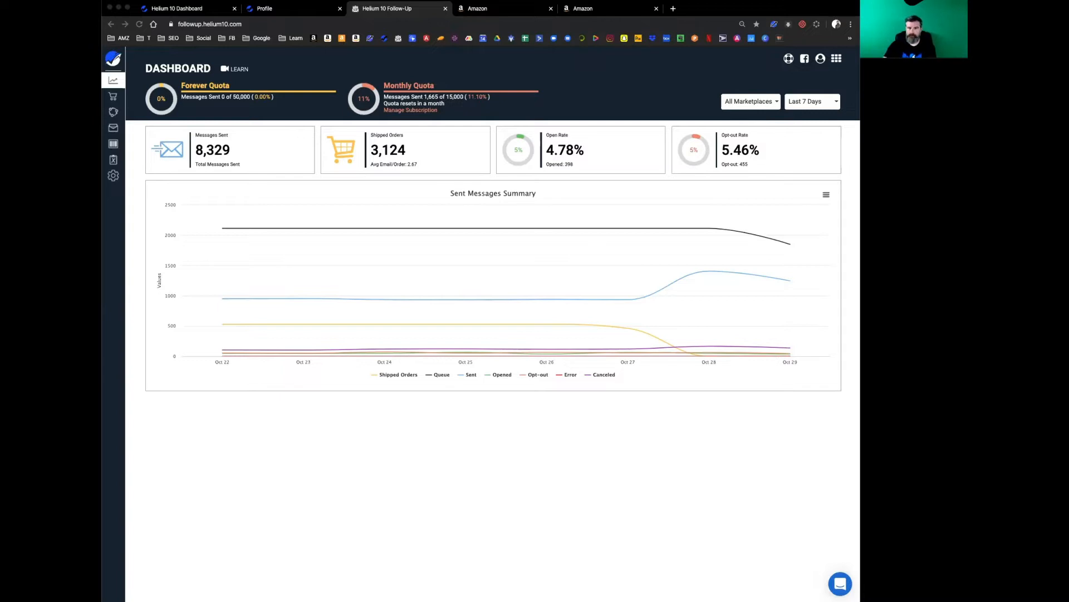
{"action": "mouse_move", "coordinate": [269, 238]}
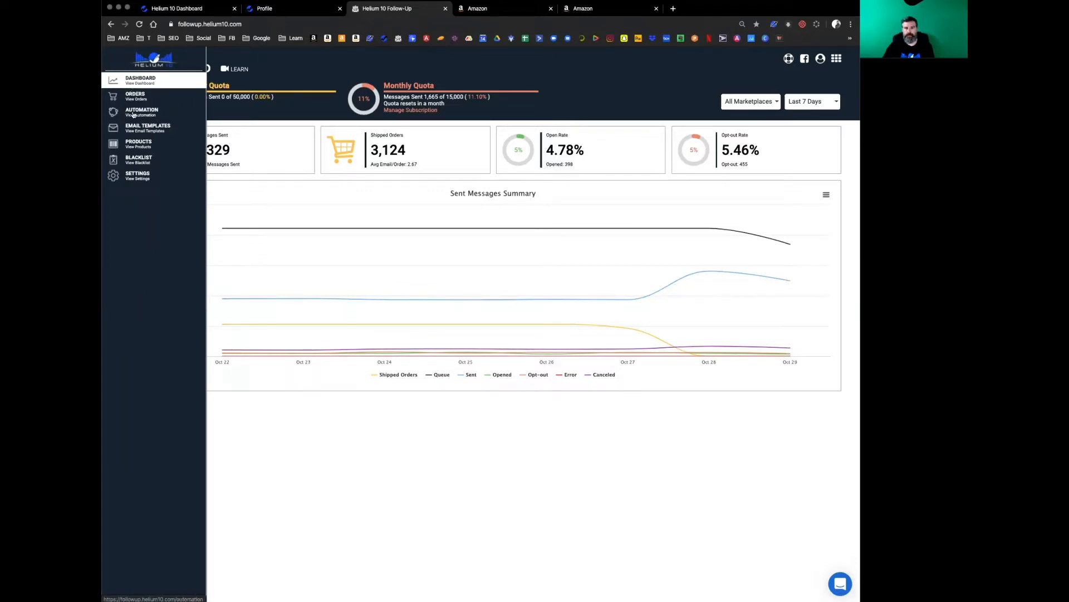
Go to the Automation page listing the existing automations.
{"action": "left_click", "coordinate": [142, 111]}
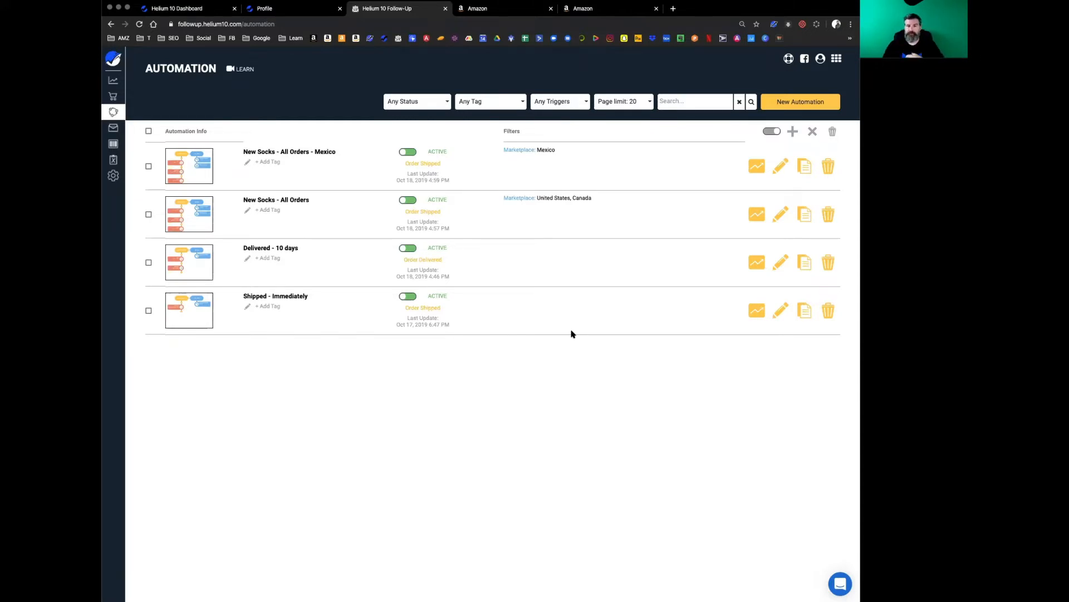
{"action": "mouse_move", "coordinate": [664, 331]}
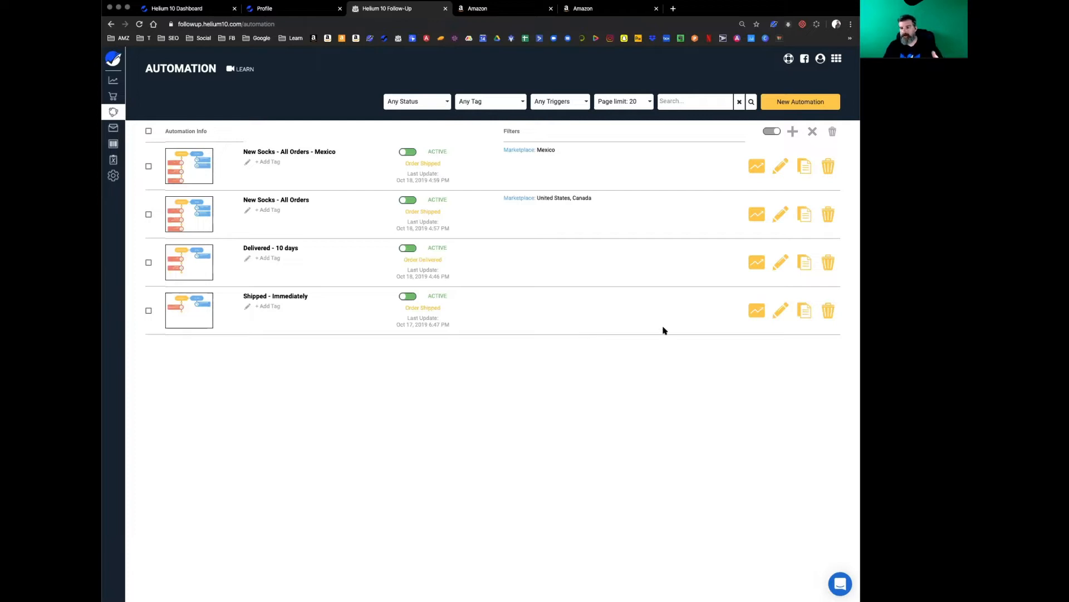
{"action": "mouse_move", "coordinate": [539, 157]}
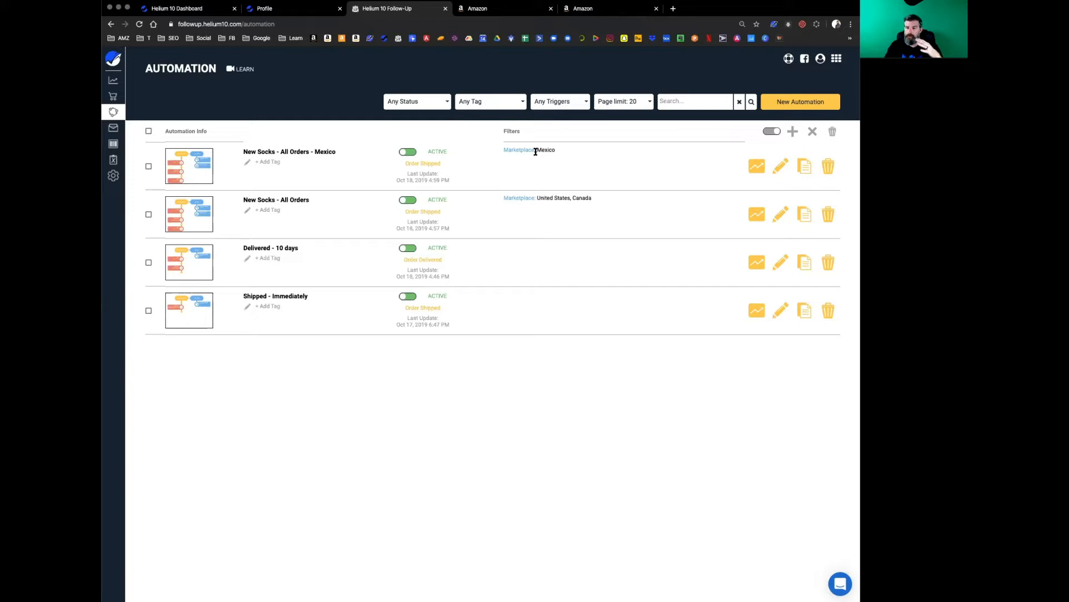
{"action": "mouse_move", "coordinate": [535, 264]}
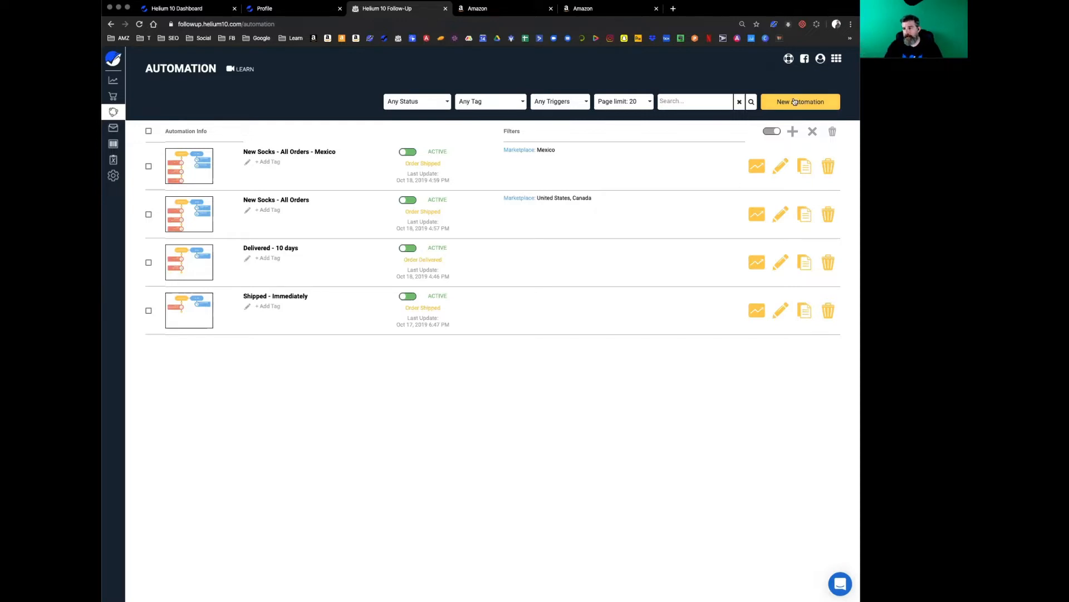
Create a new automation from a starting template and keep Order Shipped as its trigger.
{"action": "left_click", "coordinate": [800, 102]}
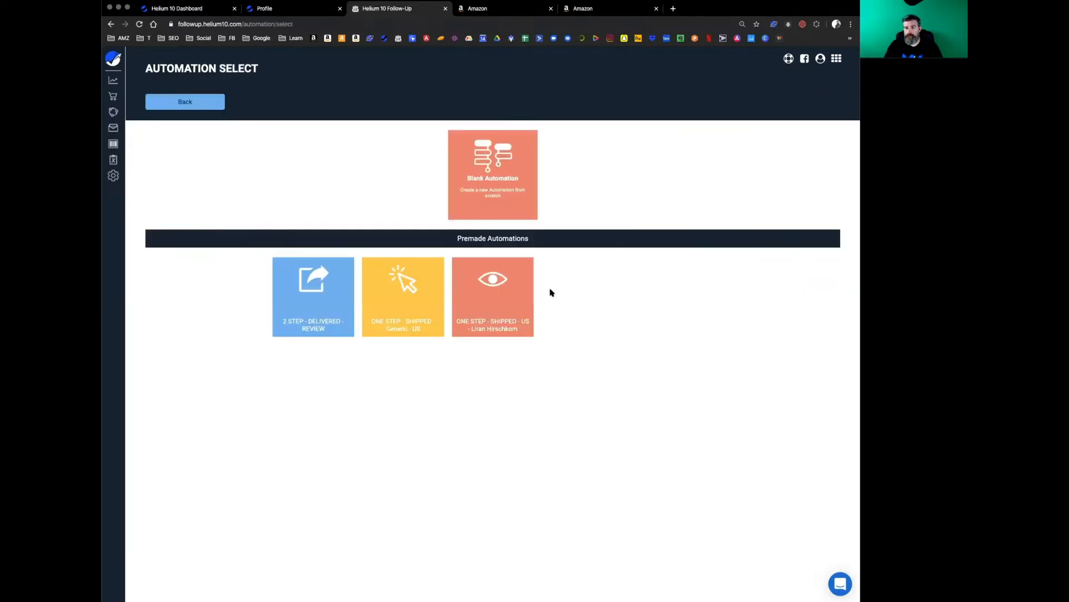
{"action": "mouse_move", "coordinate": [253, 307]}
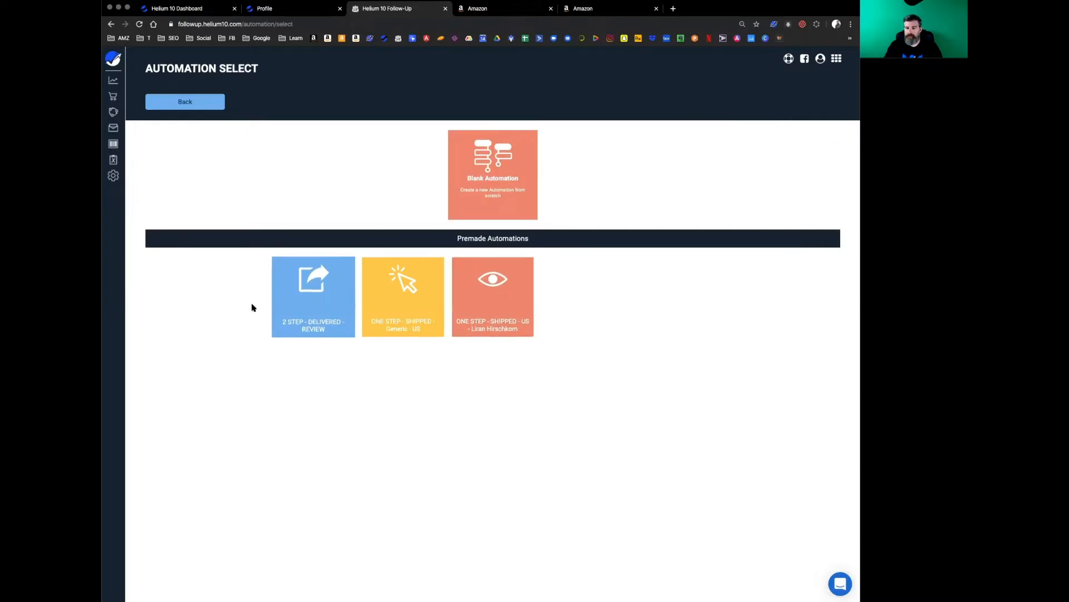
{"action": "left_click", "coordinate": [493, 173]}
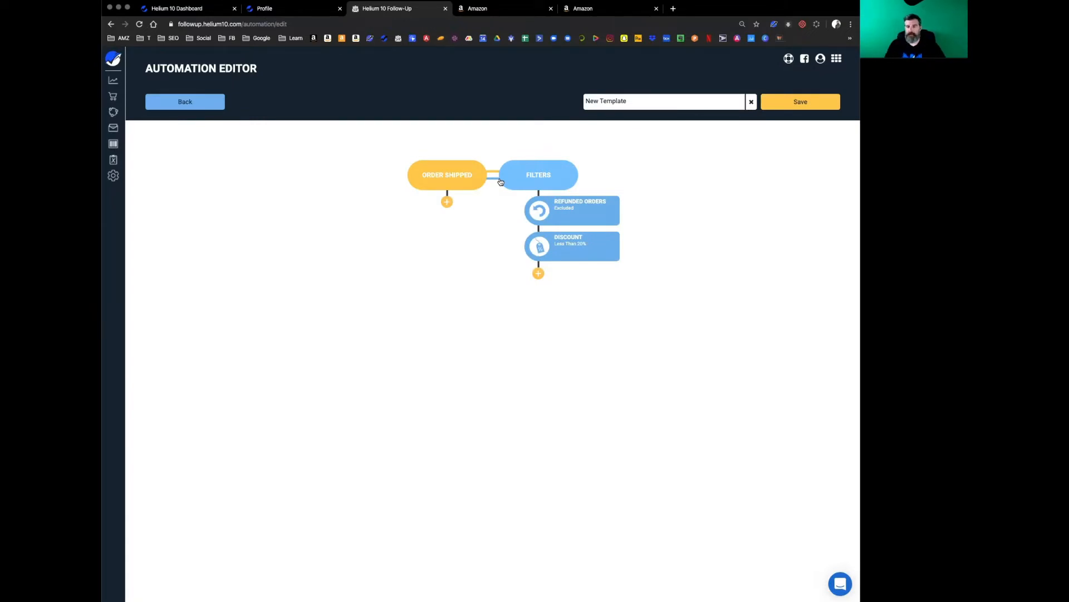
{"action": "left_click", "coordinate": [447, 175]}
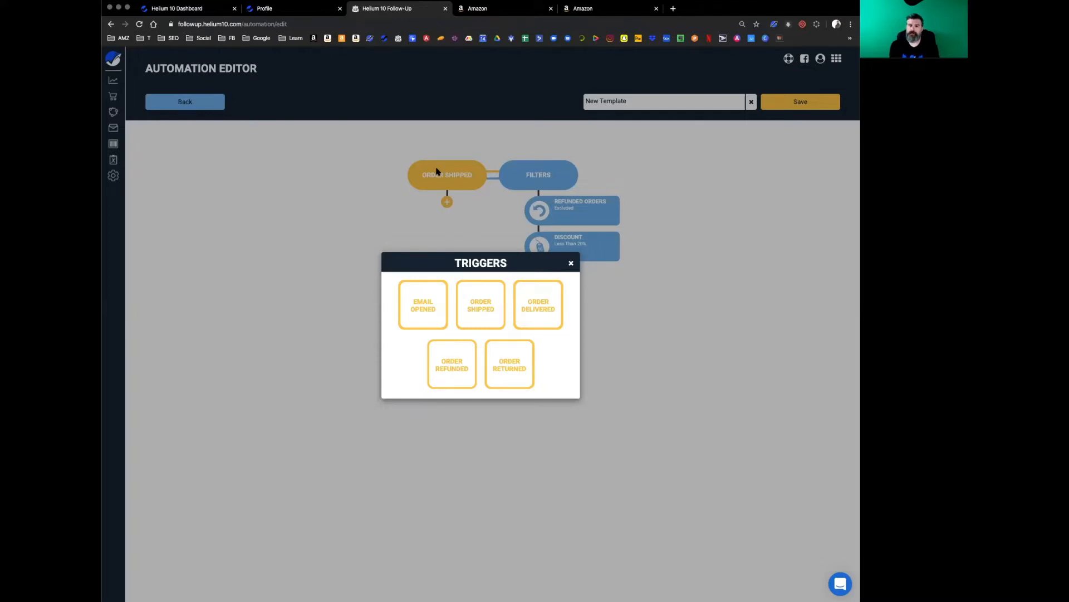
{"action": "mouse_move", "coordinate": [481, 290]}
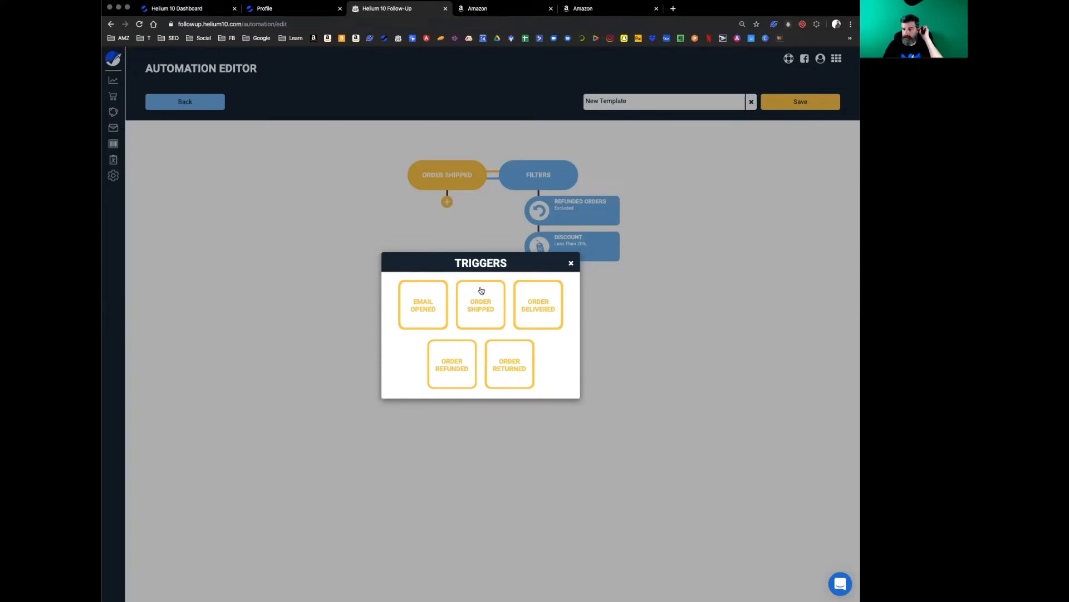
{"action": "left_click", "coordinate": [570, 263]}
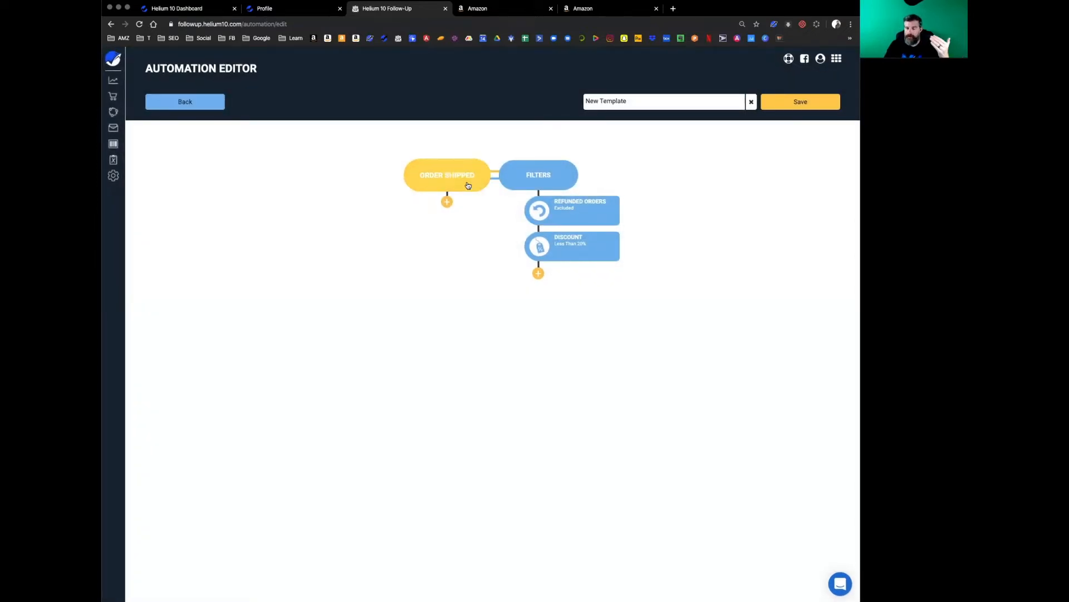
Try a Wait step under the trigger and cancel it.
{"action": "left_click", "coordinate": [447, 201]}
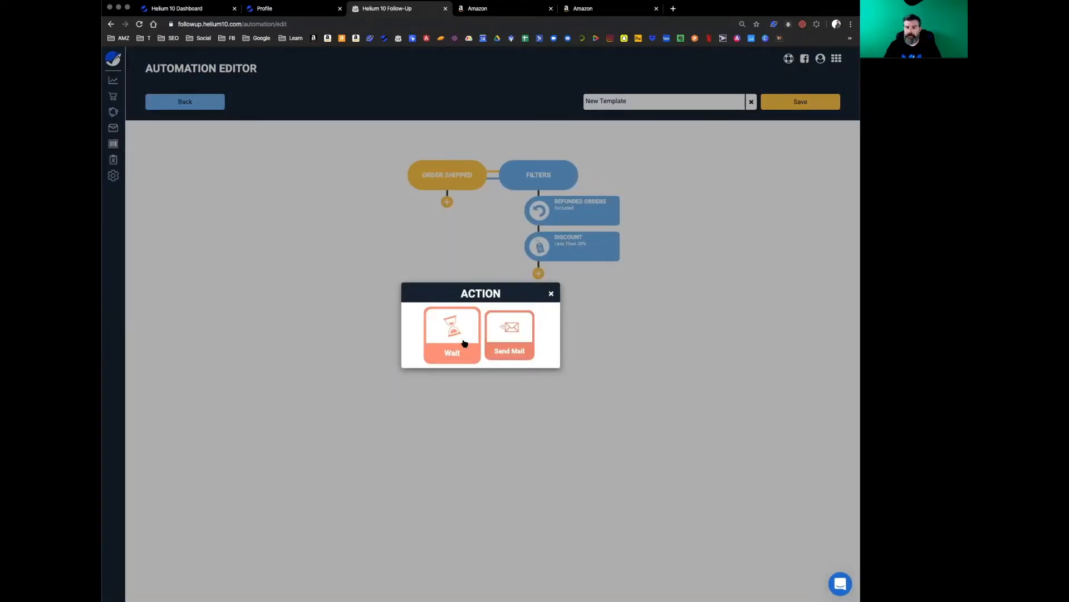
{"action": "left_click", "coordinate": [452, 334]}
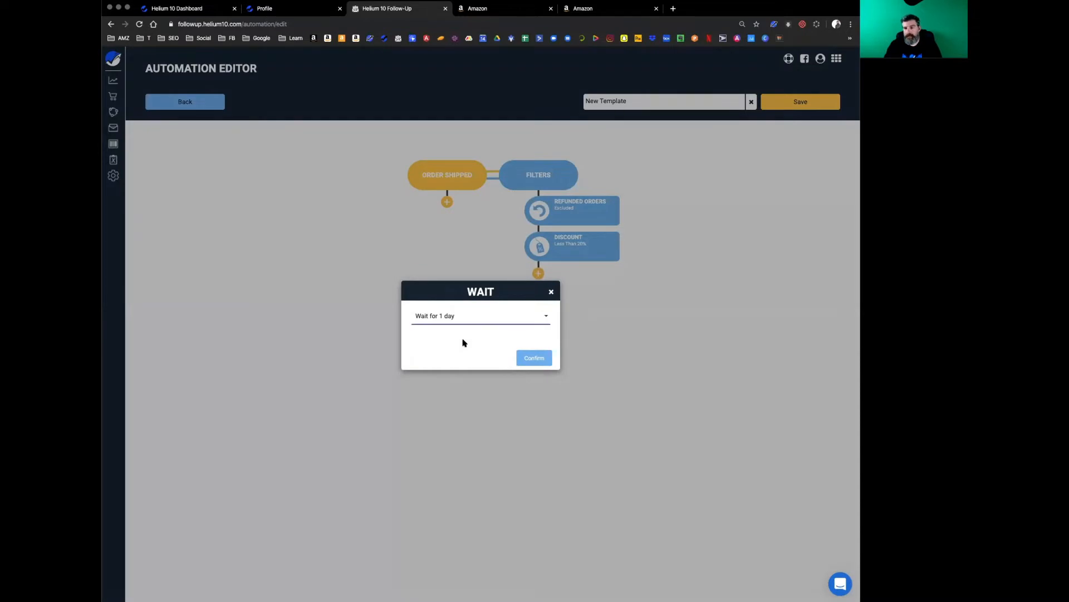
{"action": "left_click", "coordinate": [479, 316]}
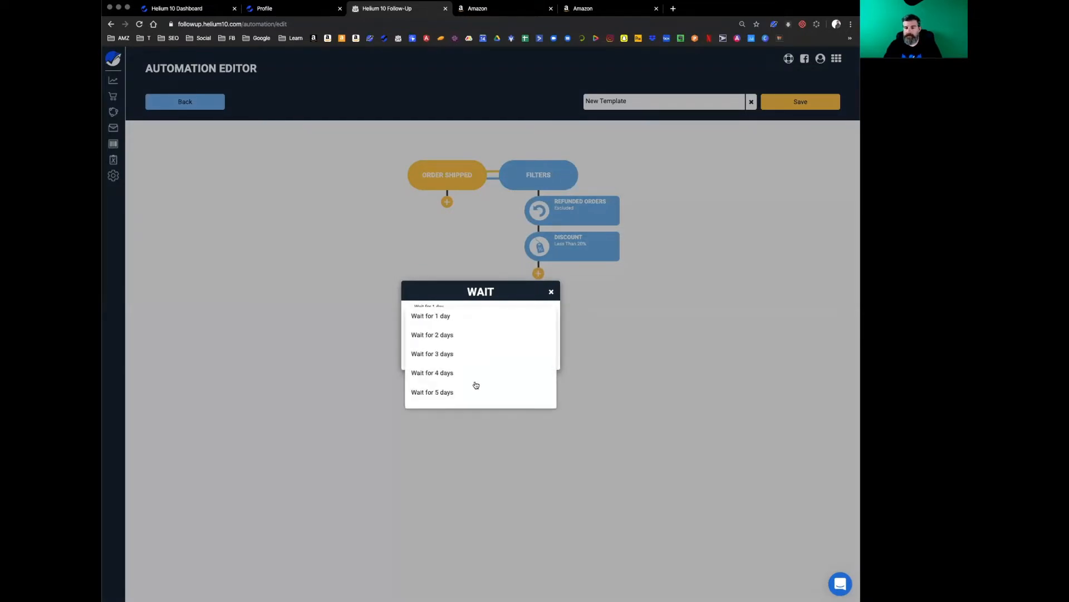
{"action": "scroll", "scroll_direction": "down", "scroll_amount": 3}
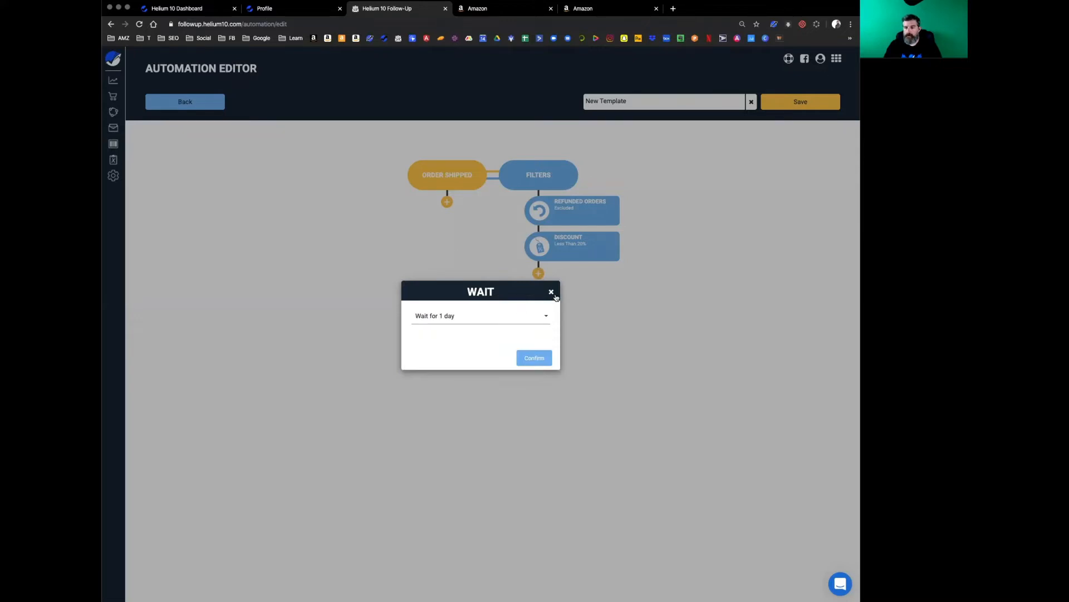
{"action": "left_click", "coordinate": [552, 294]}
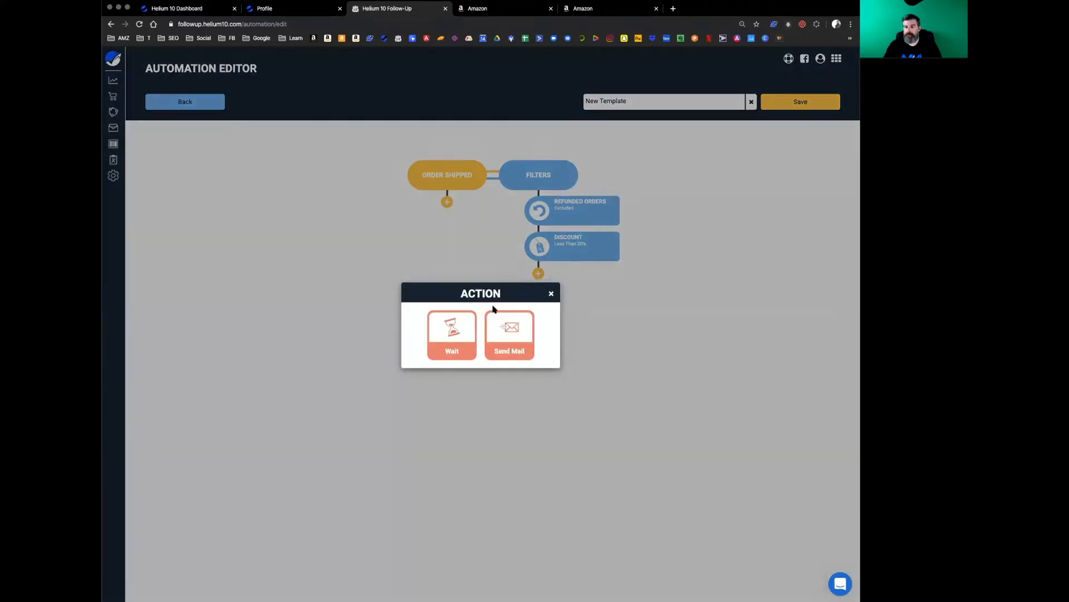
Add a Send Mail step using the Template - Shipped email.
{"action": "left_click", "coordinate": [509, 334]}
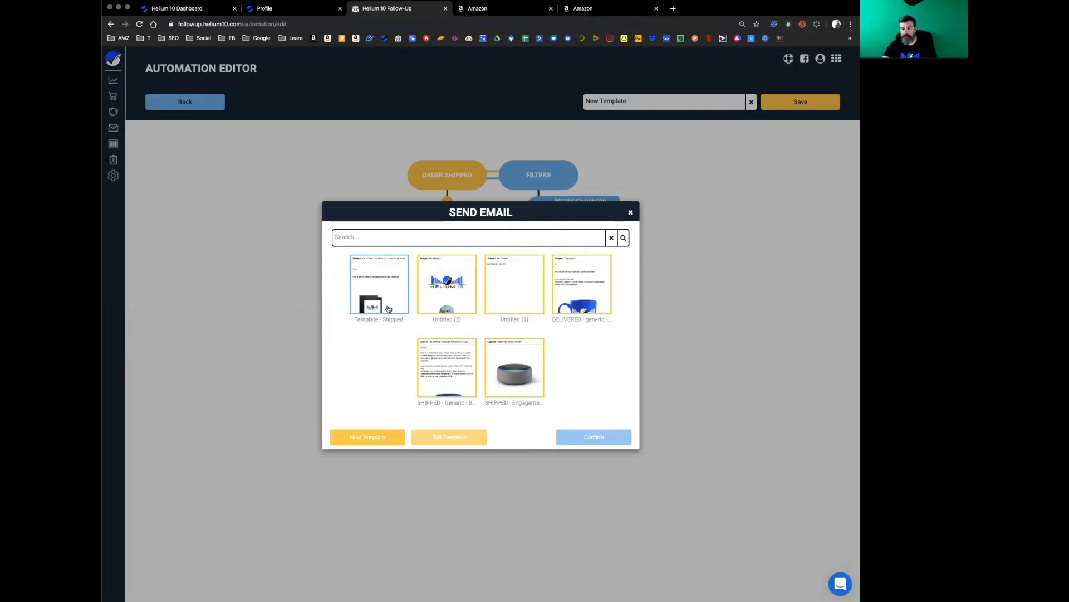
{"action": "left_click", "coordinate": [379, 285]}
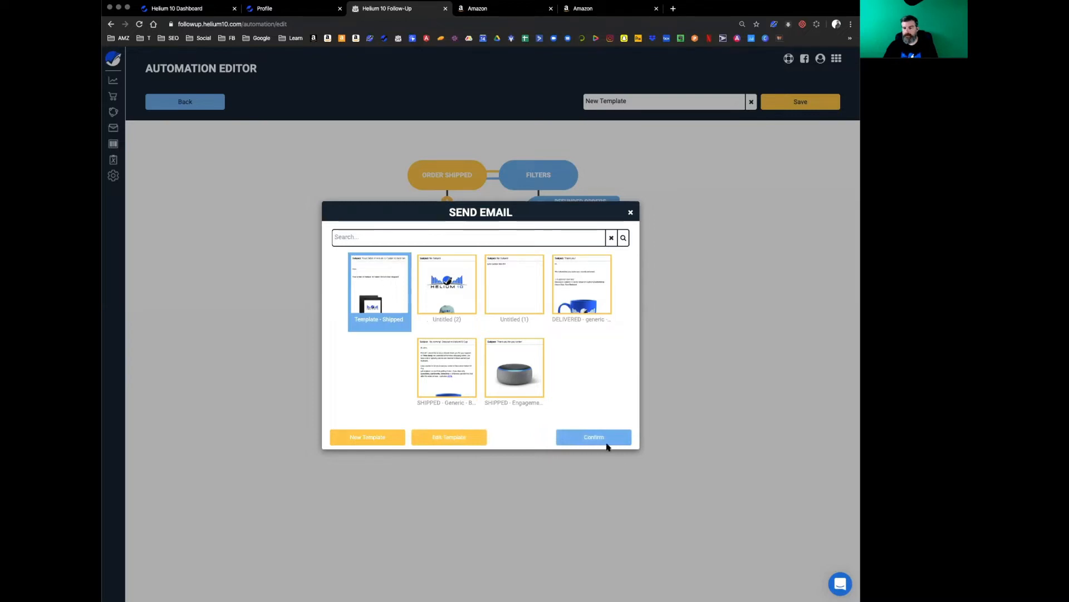
{"action": "left_click", "coordinate": [592, 437]}
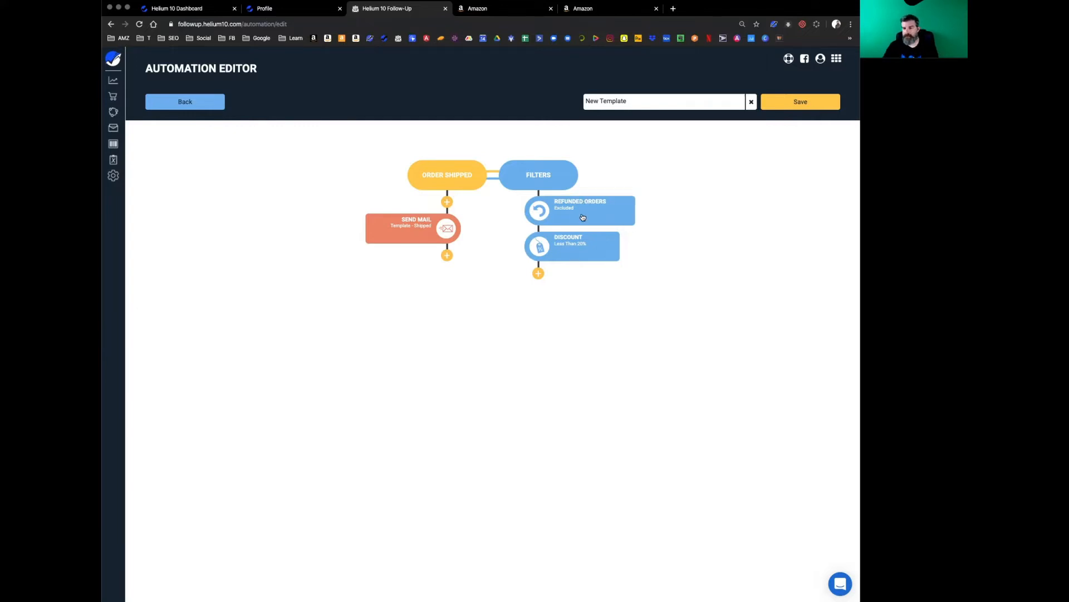
{"action": "mouse_move", "coordinate": [589, 215]}
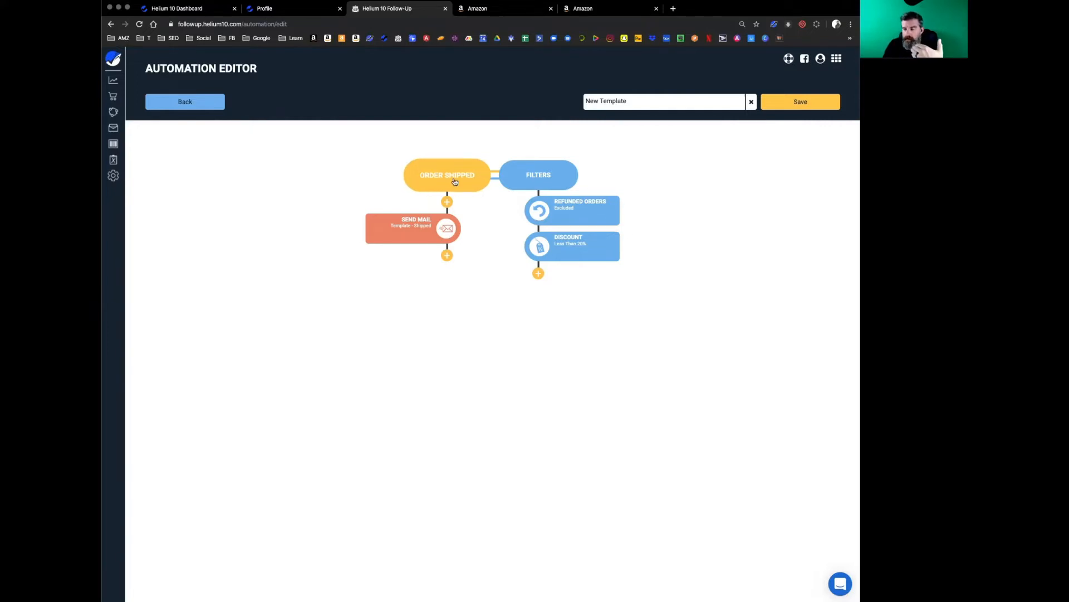
Add a 7-day Wait step after the first email.
{"action": "left_click", "coordinate": [447, 255]}
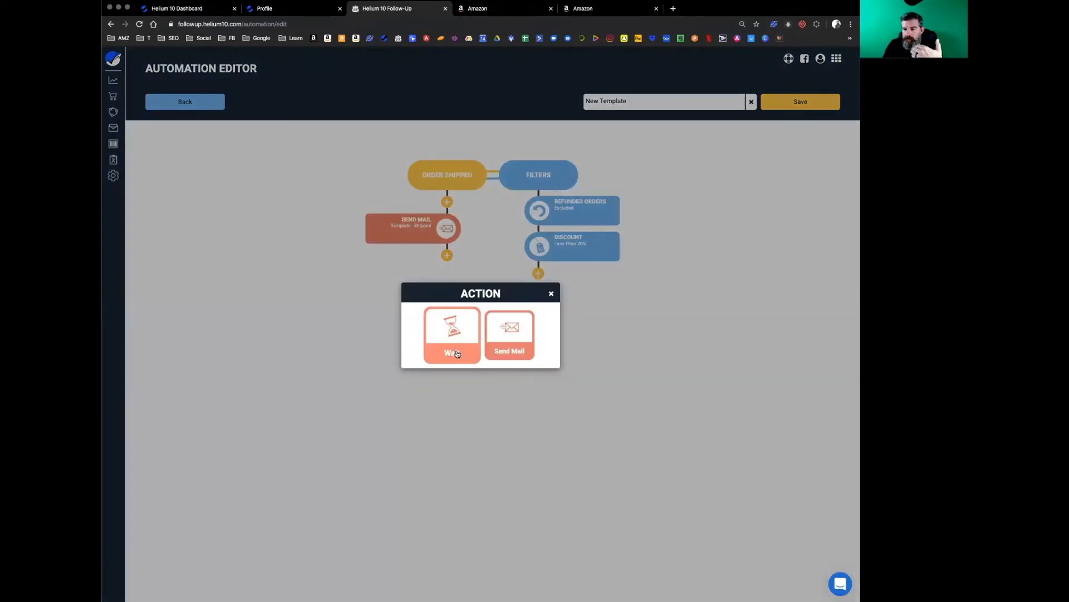
{"action": "left_click", "coordinate": [451, 334]}
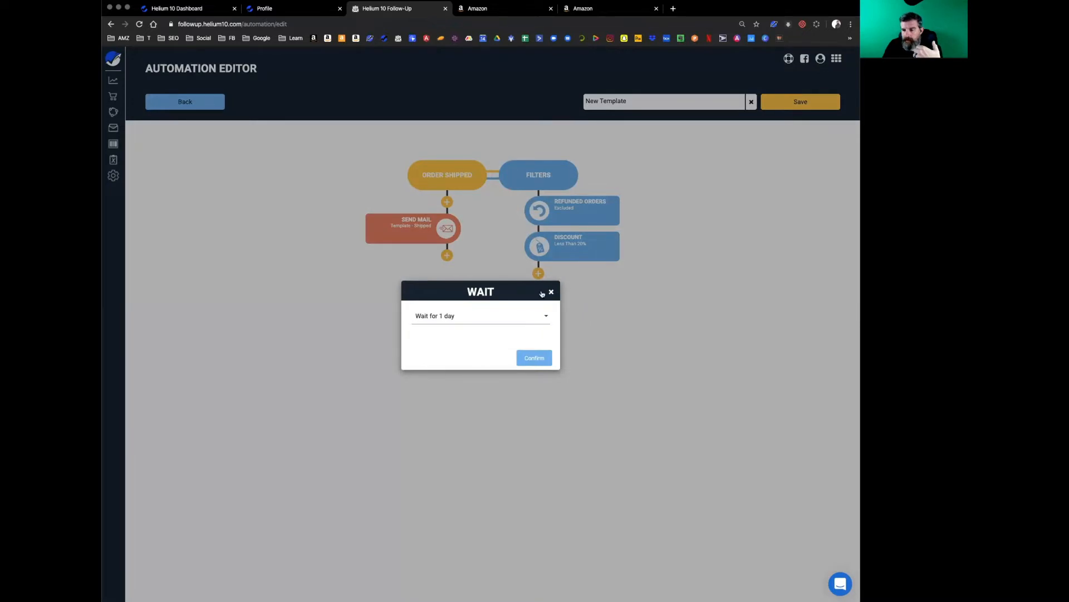
{"action": "left_click", "coordinate": [543, 292]}
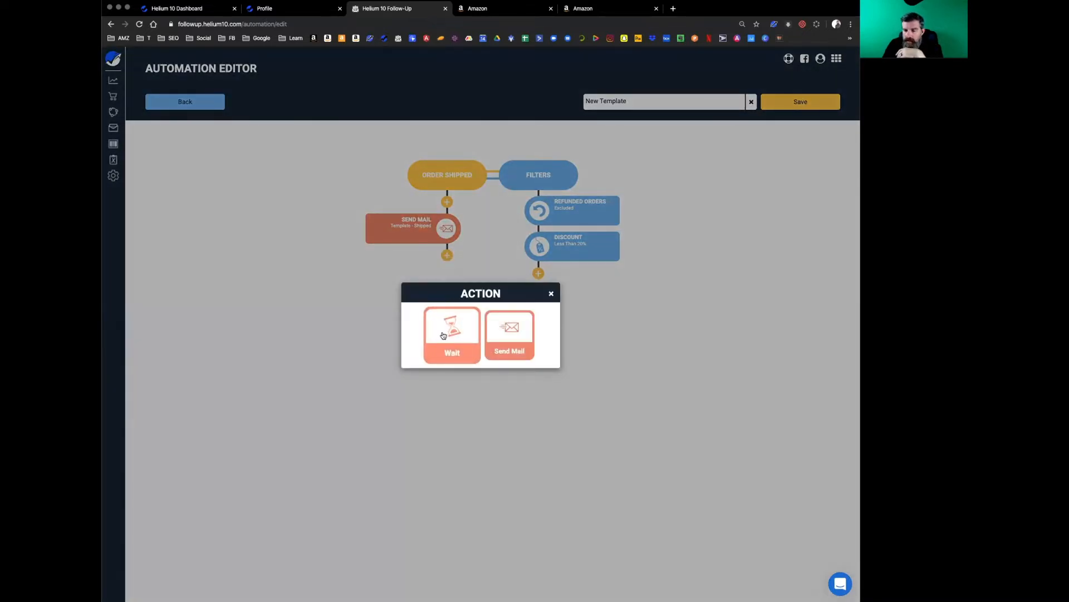
{"action": "left_click", "coordinate": [451, 334]}
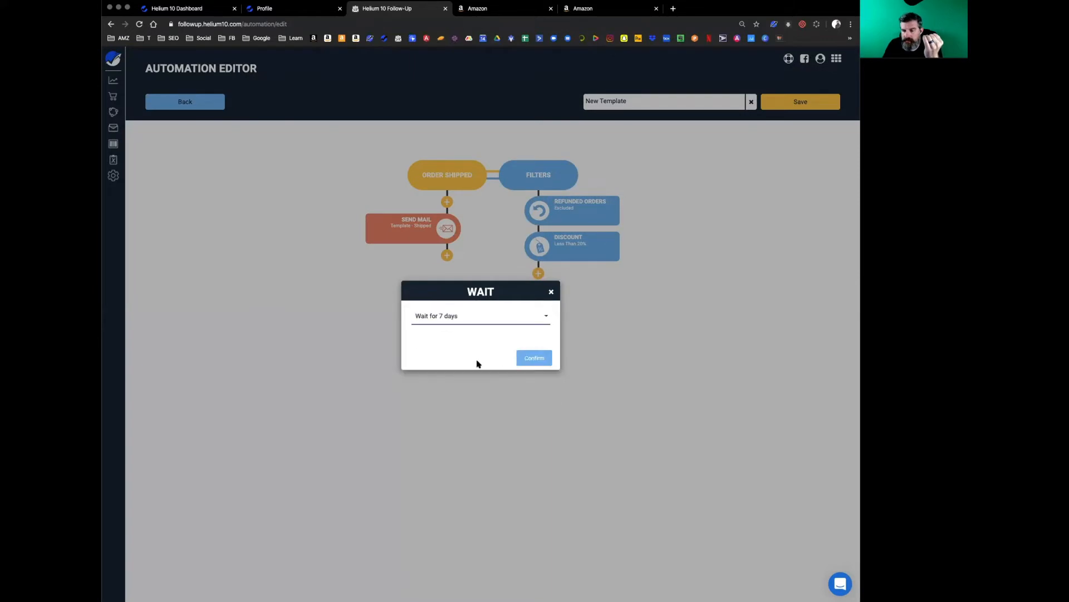
{"action": "left_click", "coordinate": [533, 357]}
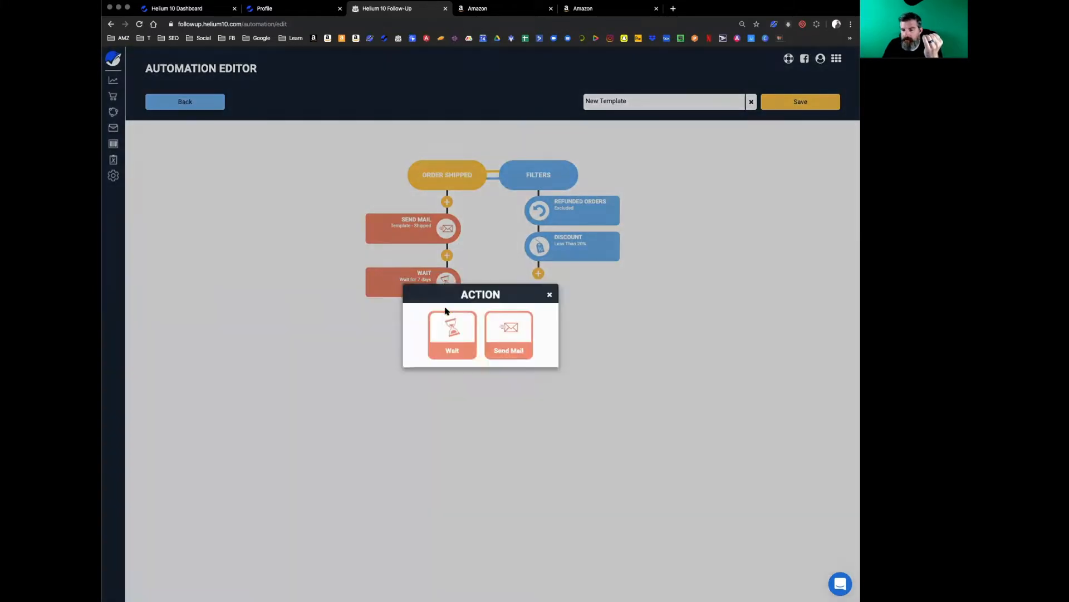
Add a second Send Mail step using the Untitled (2) template.
{"action": "left_click", "coordinate": [508, 335]}
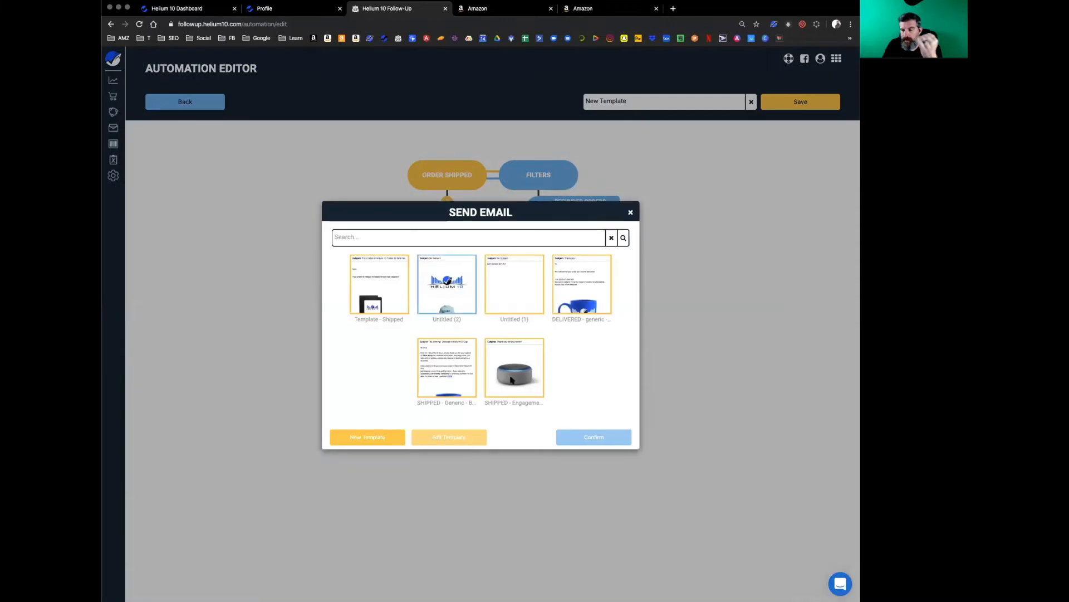
{"action": "left_click", "coordinate": [591, 437]}
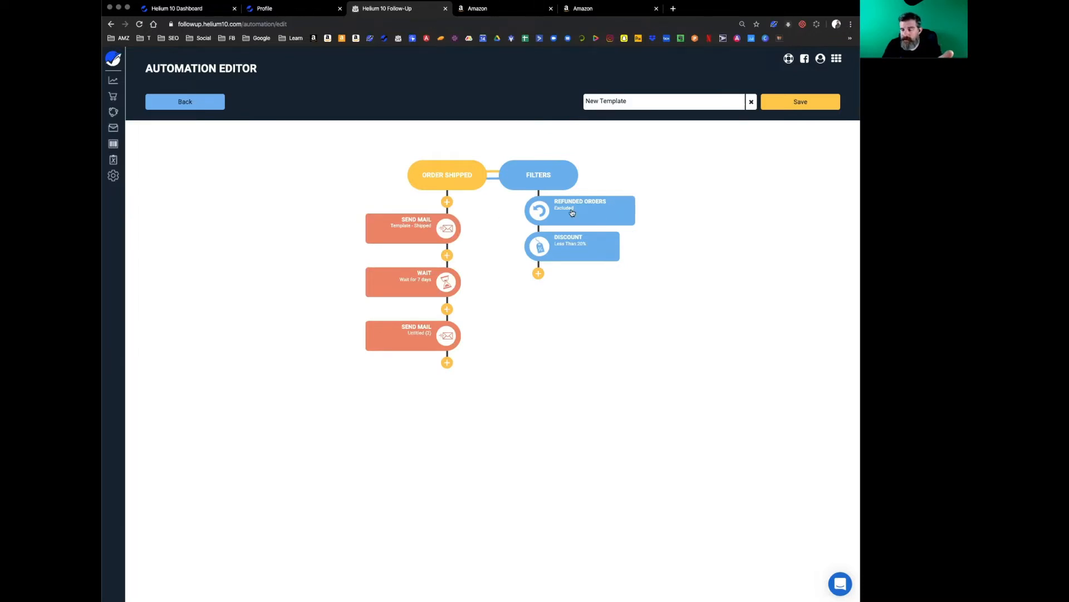
{"action": "mouse_move", "coordinate": [576, 219]}
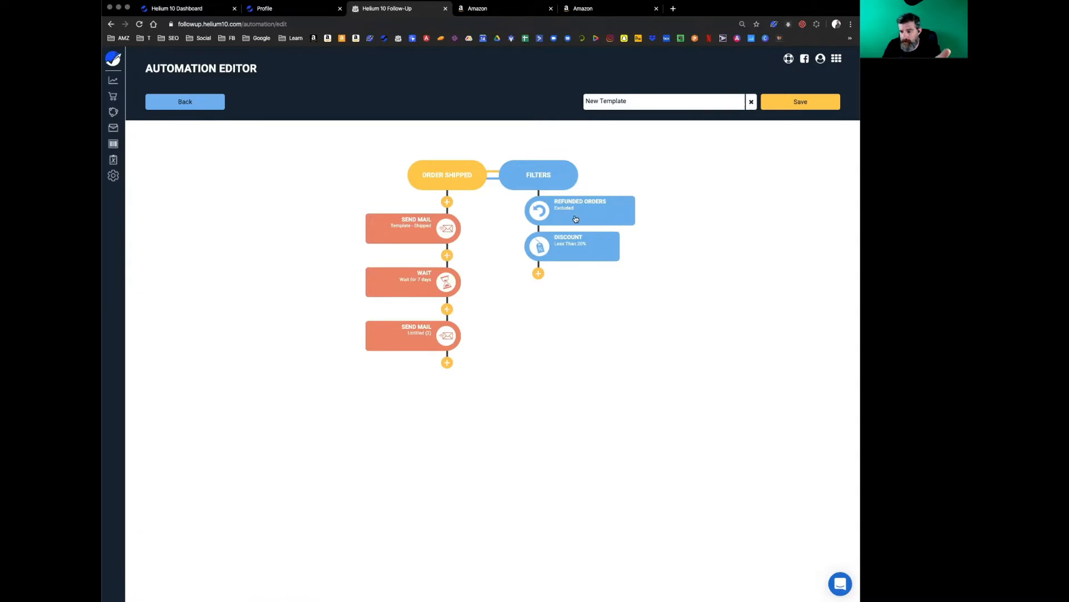
{"action": "mouse_move", "coordinate": [424, 337]}
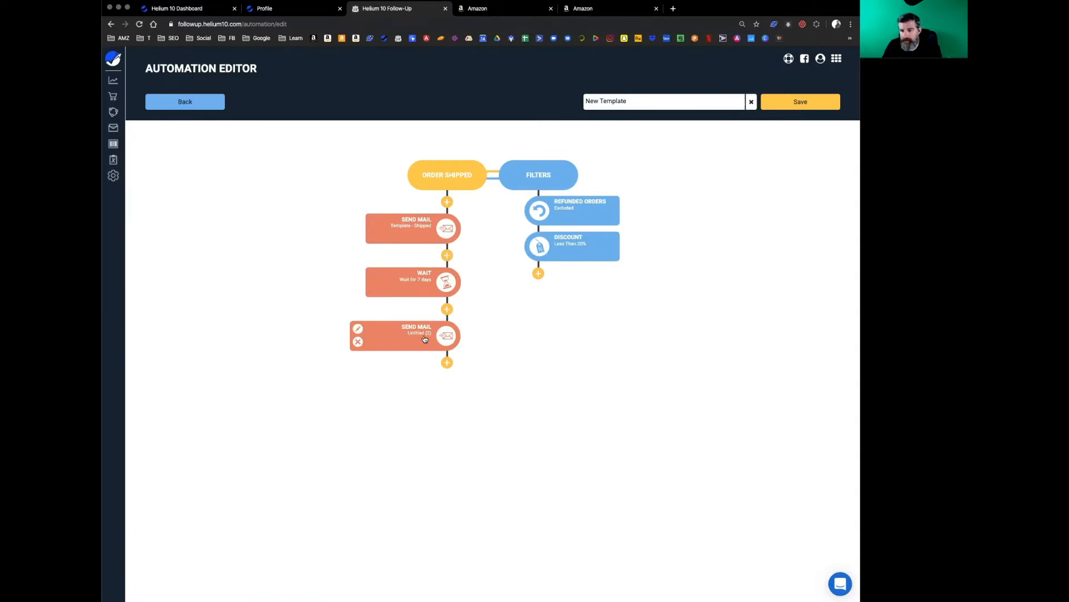
{"action": "mouse_move", "coordinate": [408, 282]}
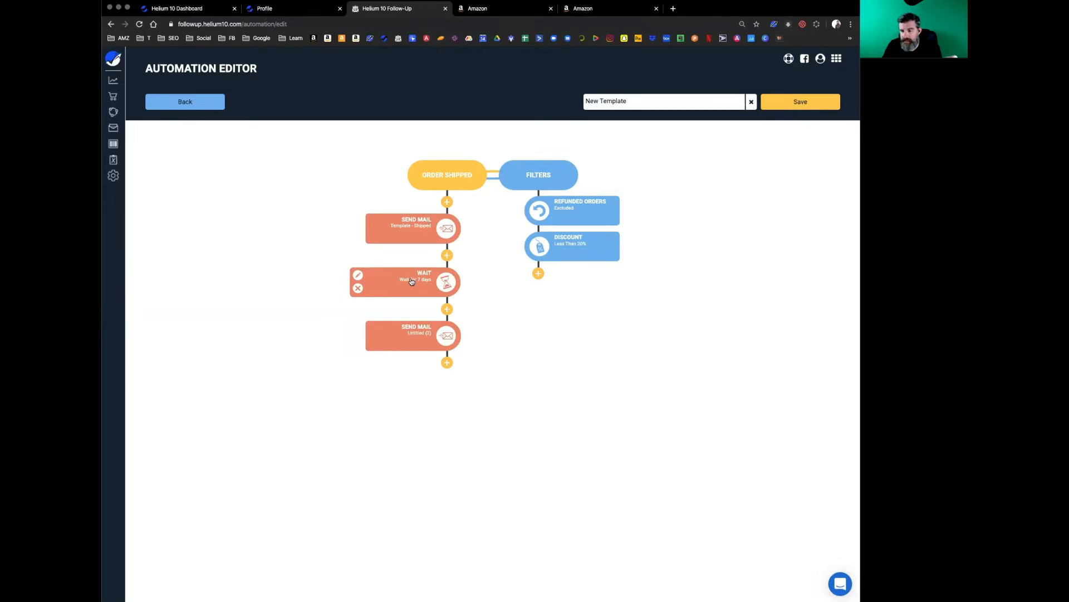
{"action": "mouse_move", "coordinate": [475, 269]}
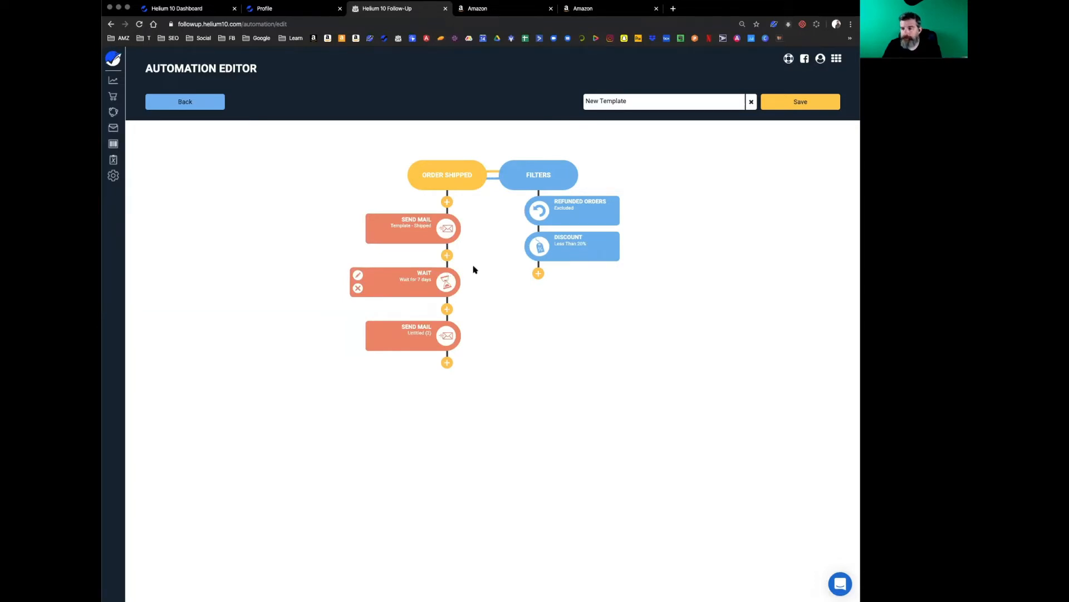
{"action": "mouse_move", "coordinate": [570, 220]}
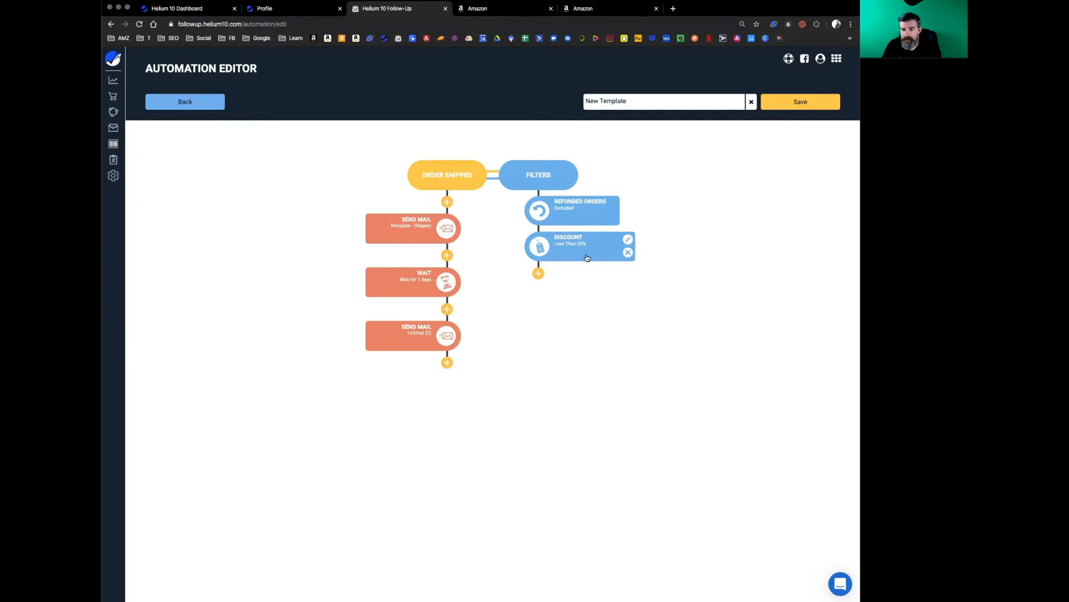
{"action": "mouse_move", "coordinate": [594, 247]}
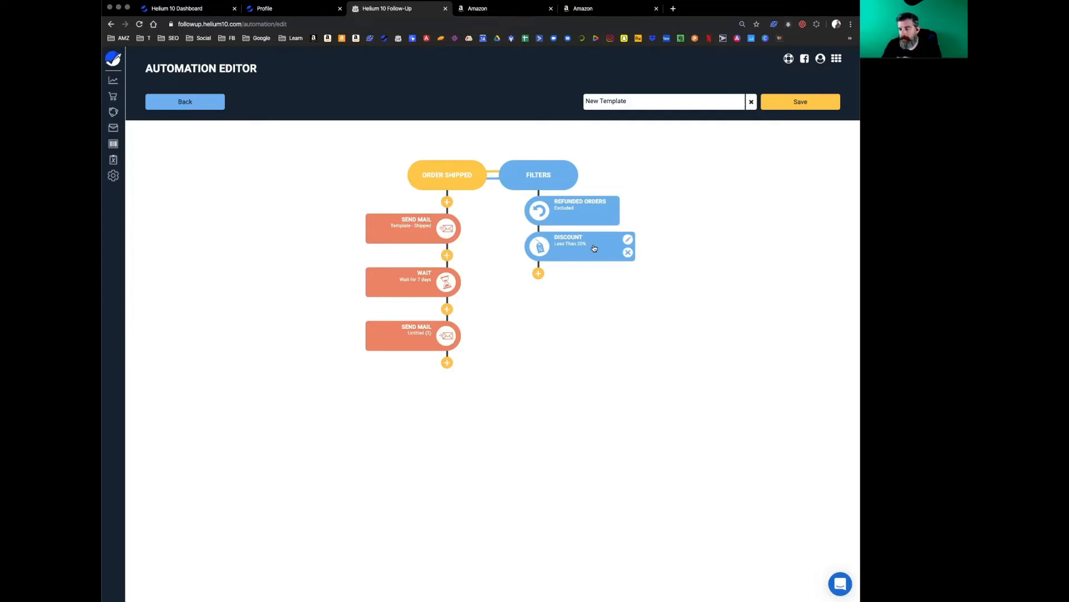
{"action": "mouse_move", "coordinate": [584, 251]}
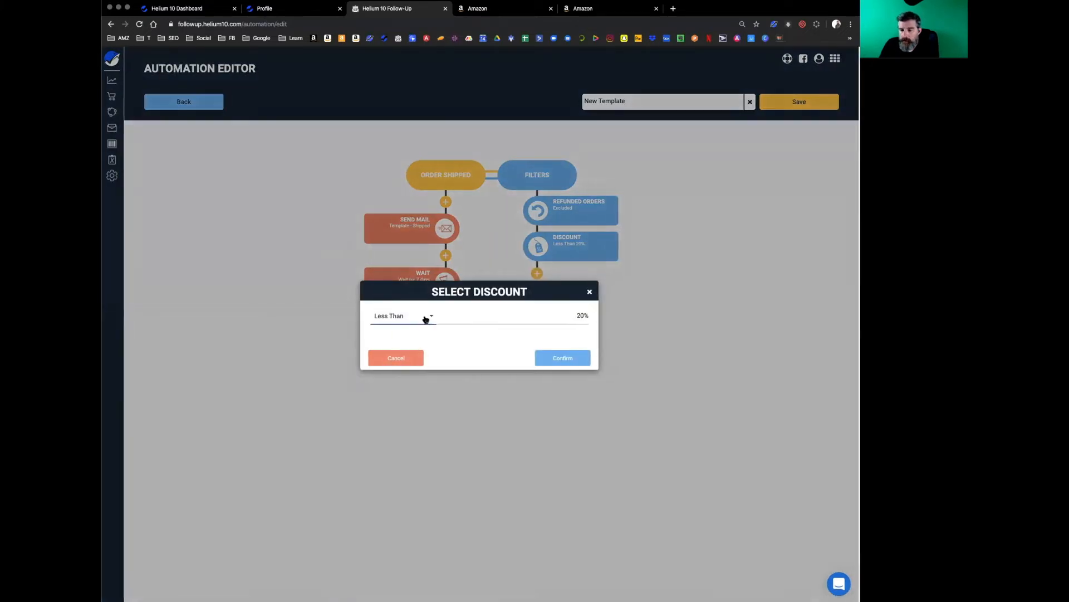
Set the discount filter to Greater Than 20% and confirm it.
{"action": "left_click", "coordinate": [402, 315]}
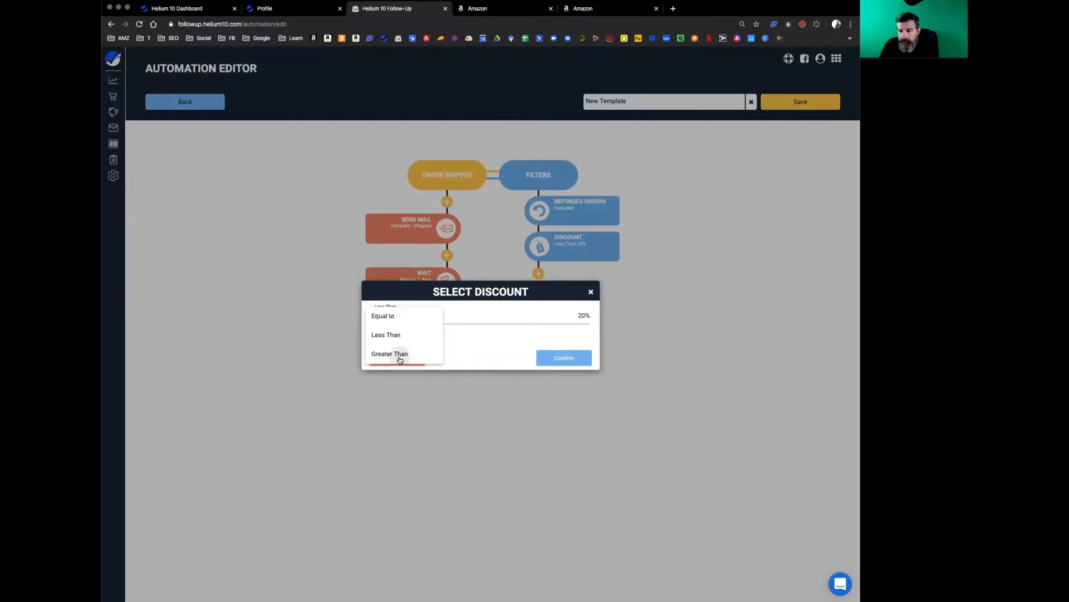
{"action": "left_click", "coordinate": [390, 353]}
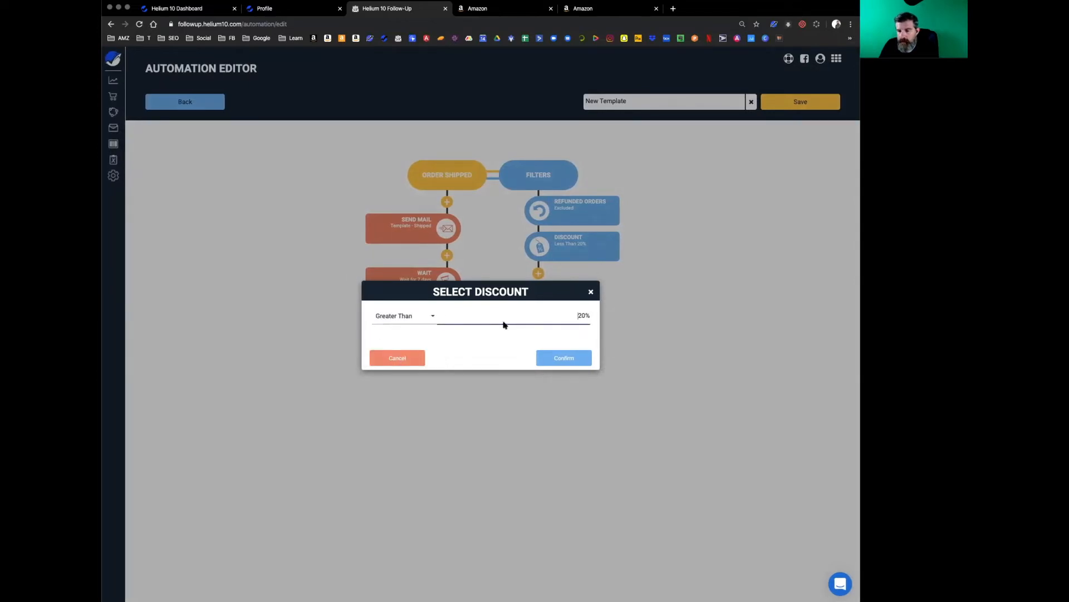
{"action": "mouse_move", "coordinate": [527, 325]}
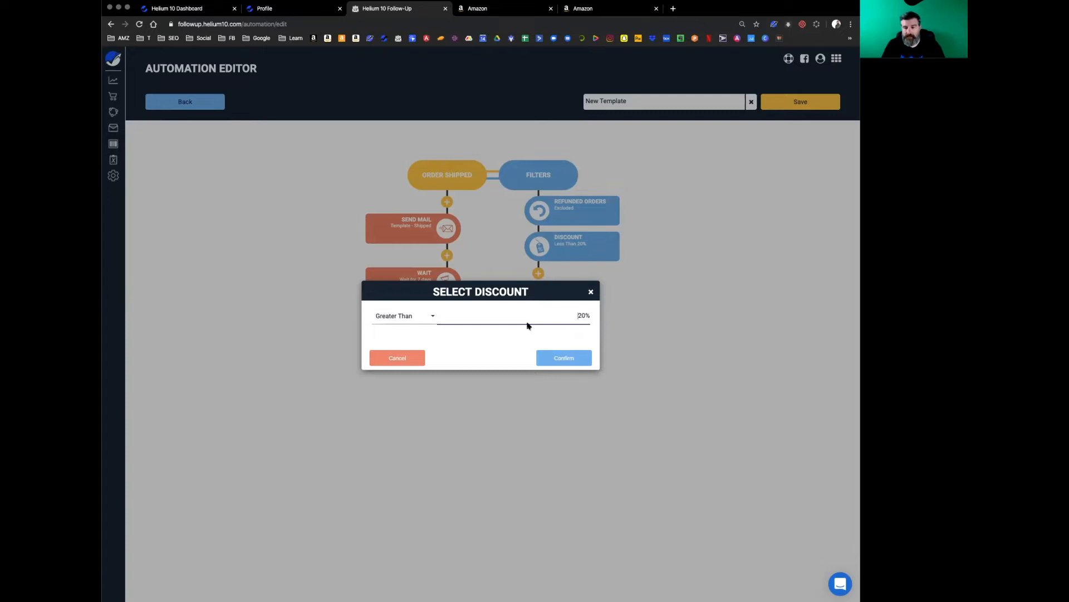
{"action": "left_click", "coordinate": [564, 358]}
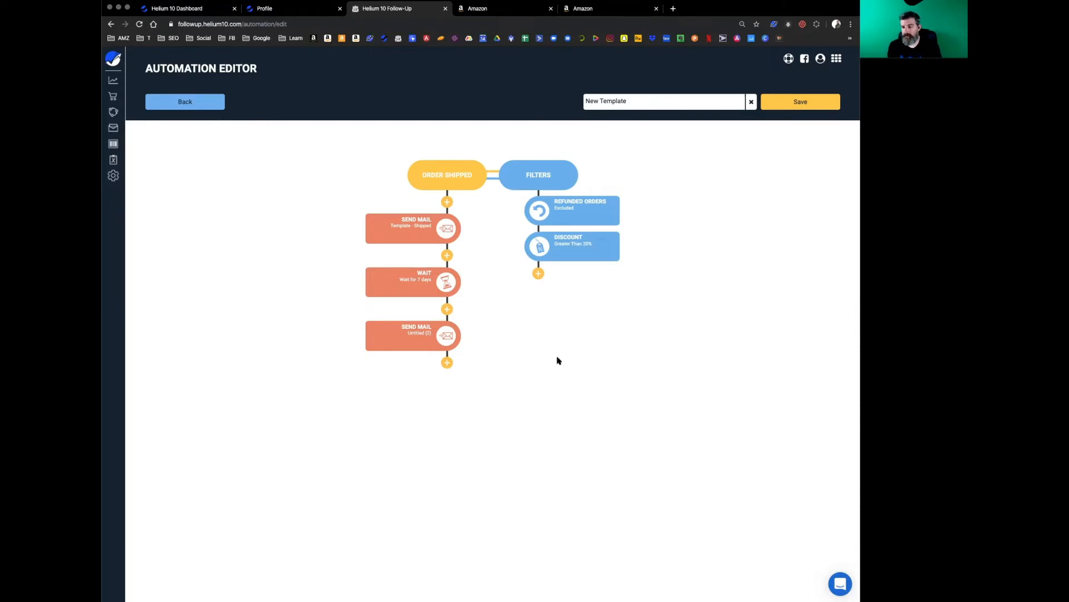
{"action": "mouse_move", "coordinate": [528, 349]}
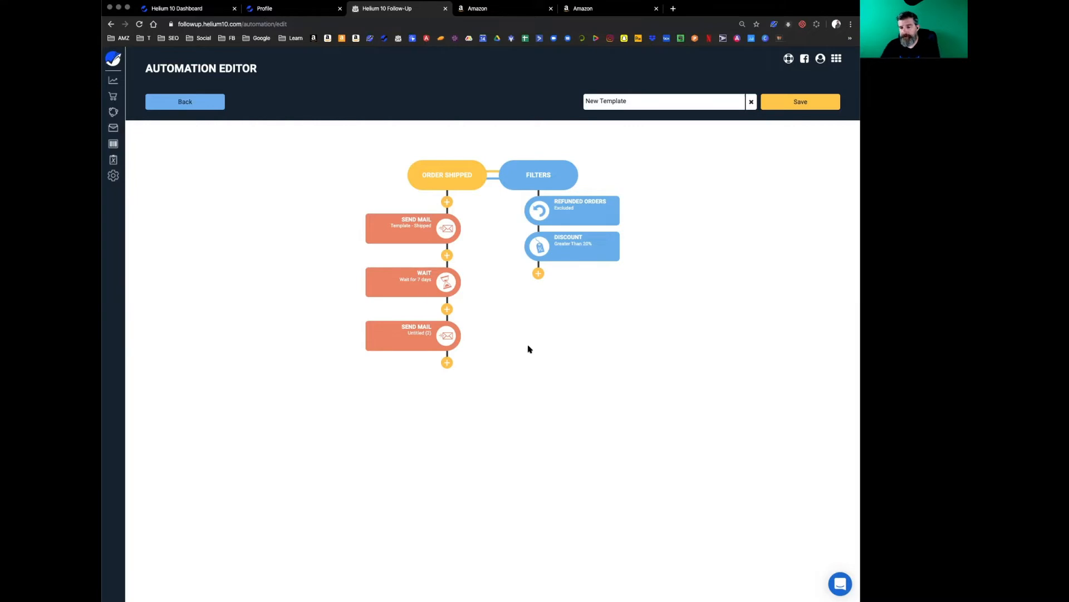
{"action": "mouse_move", "coordinate": [424, 282]}
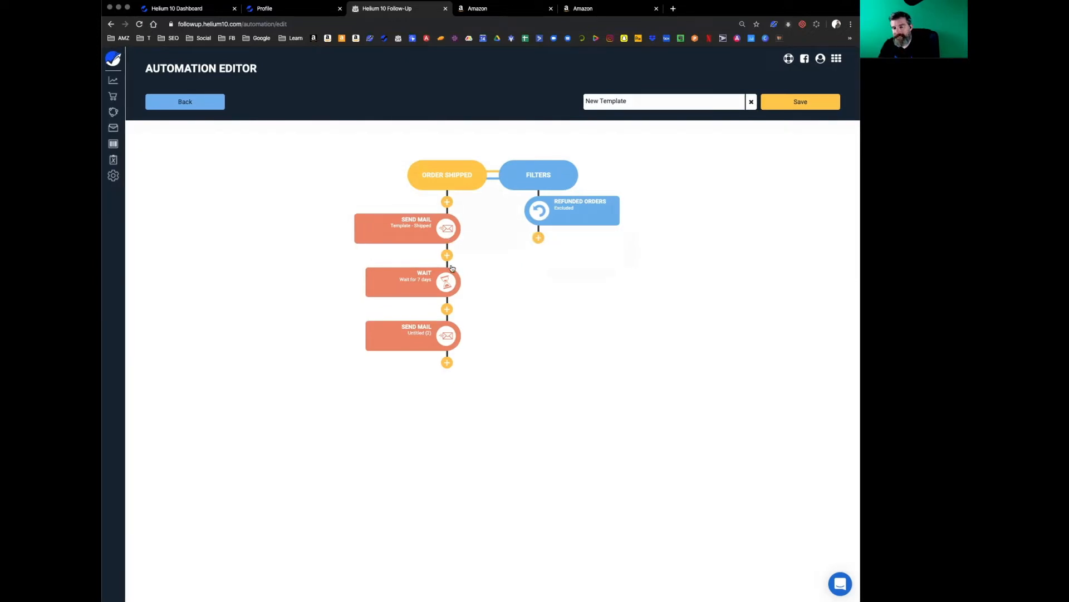
{"action": "mouse_move", "coordinate": [439, 334]}
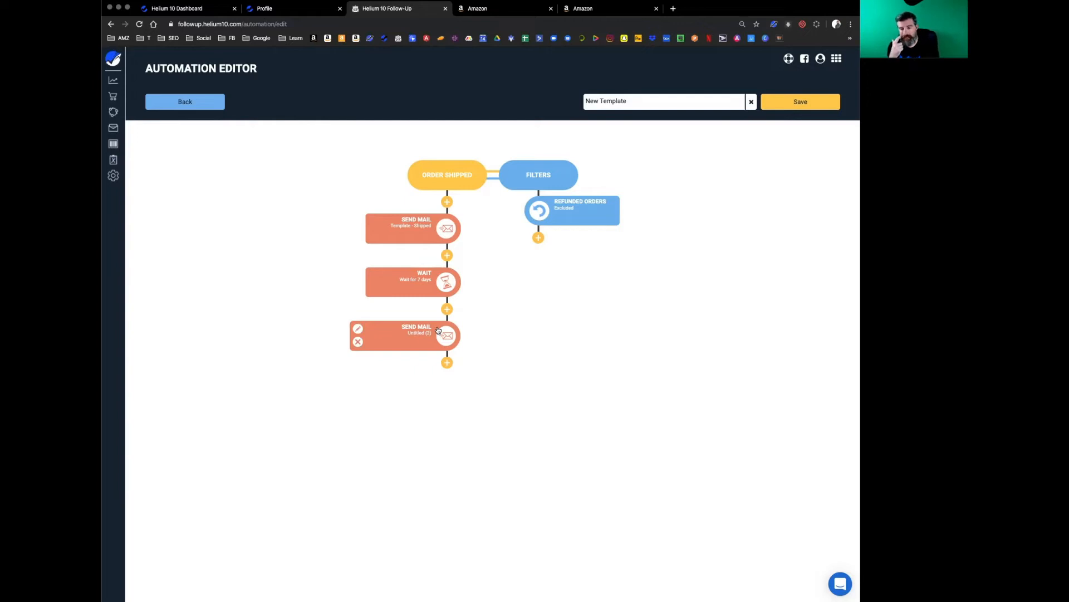
{"action": "mouse_move", "coordinate": [561, 336]}
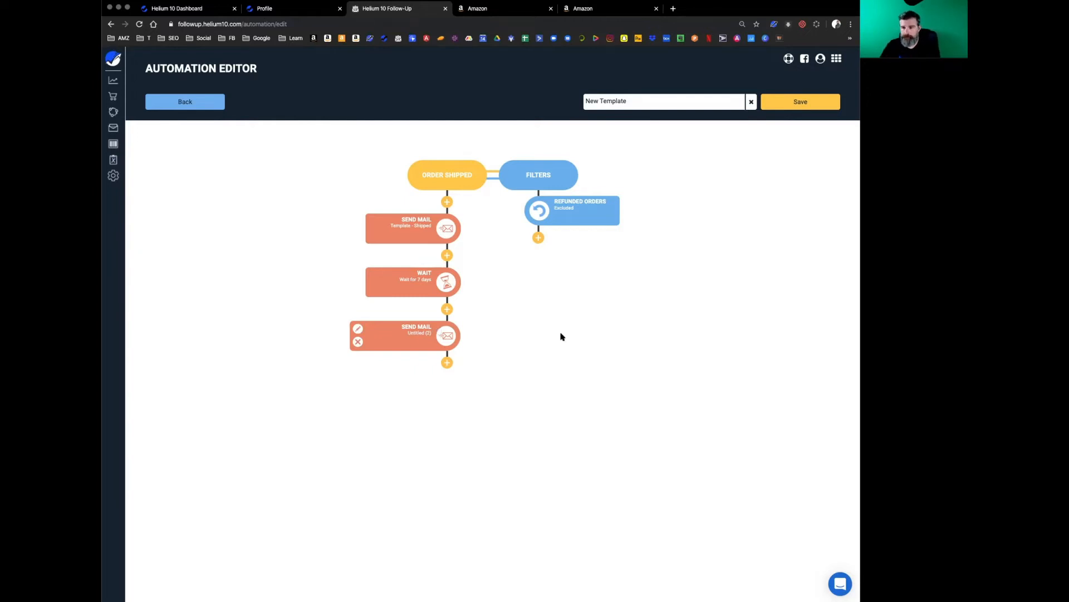
Change the trigger to Order Delivered and remove the old action steps.
{"action": "left_click", "coordinate": [447, 175]}
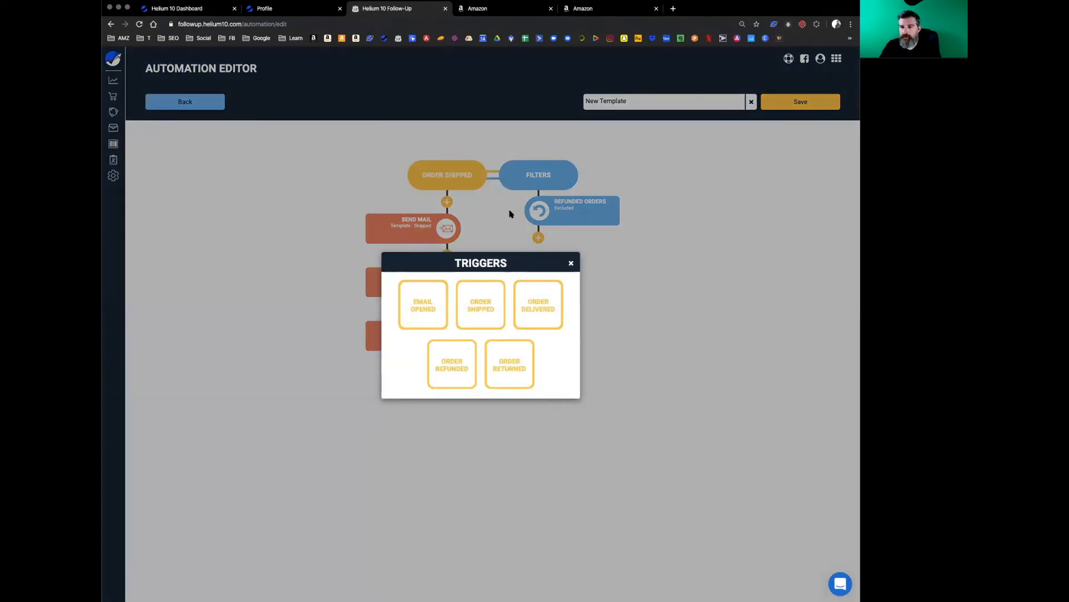
{"action": "left_click", "coordinate": [538, 305]}
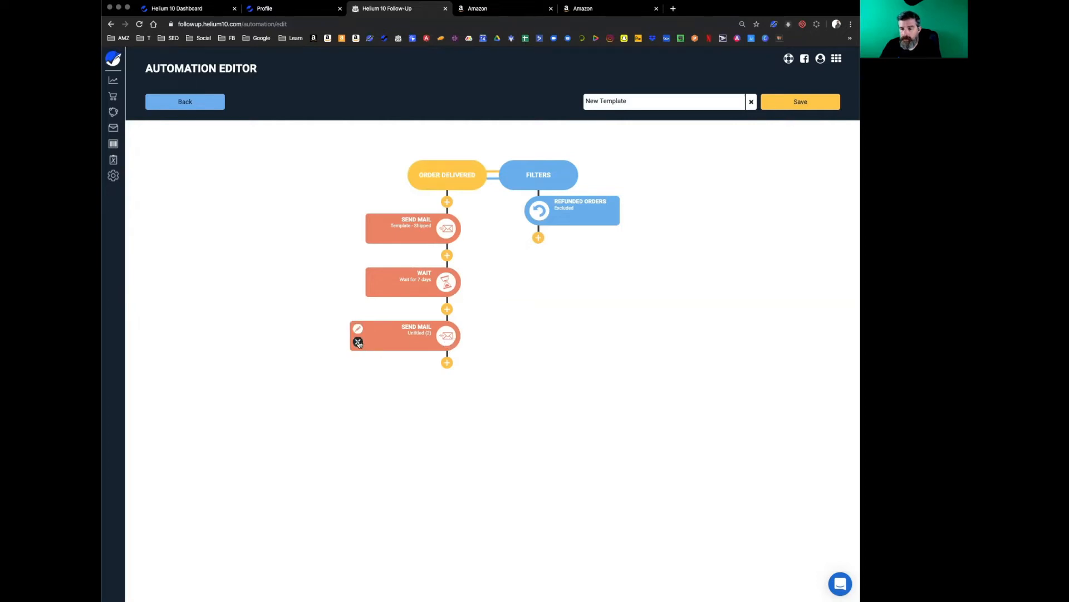
{"action": "left_click", "coordinate": [357, 342]}
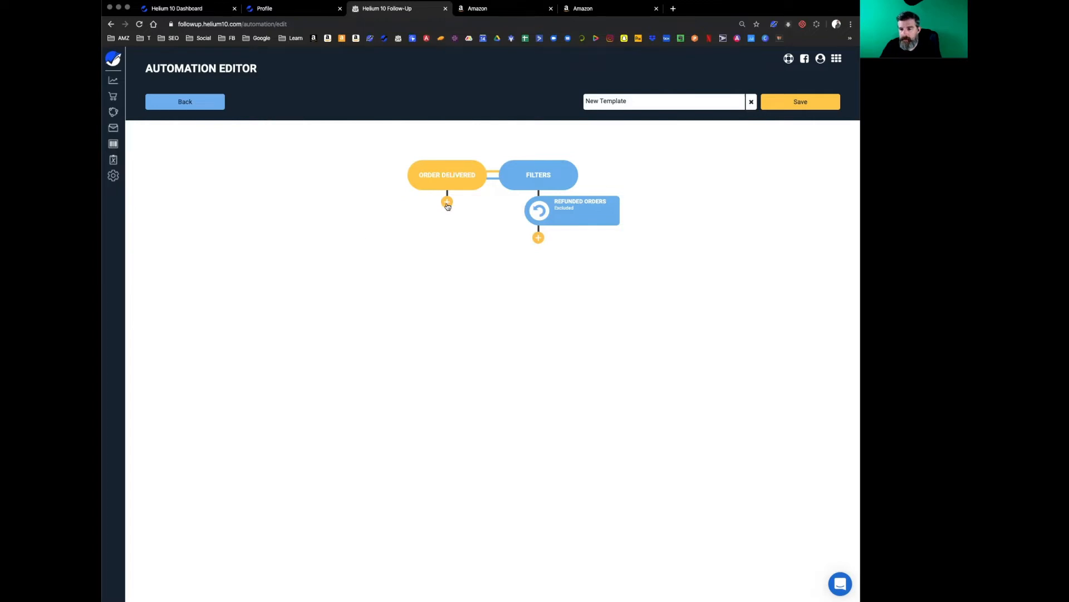
Add a Send Mail step using Template - Shipped as the first action.
{"action": "left_click", "coordinate": [447, 201]}
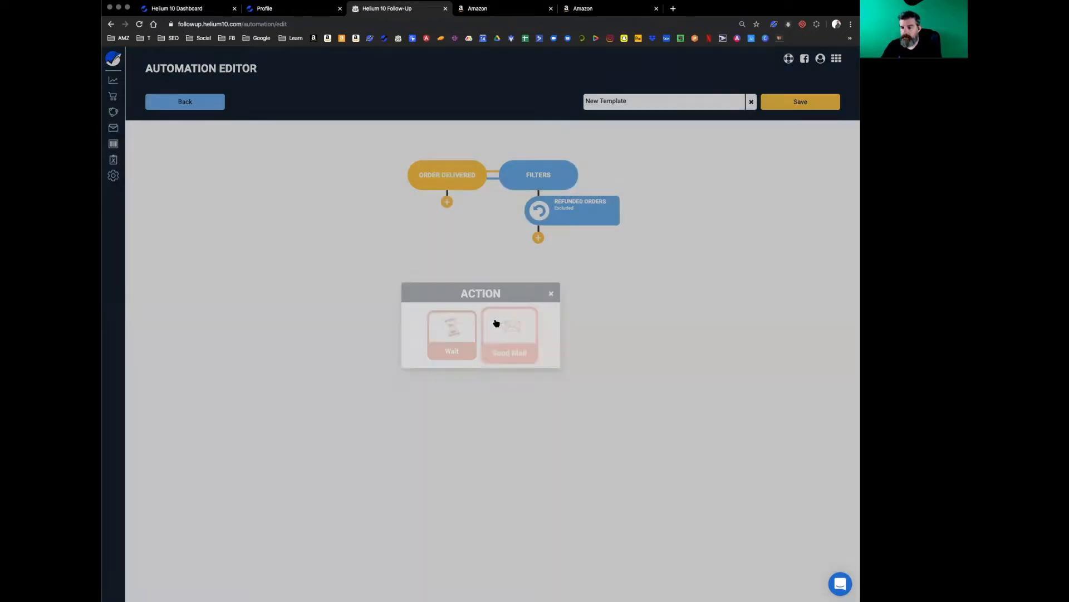
{"action": "left_click", "coordinate": [509, 335]}
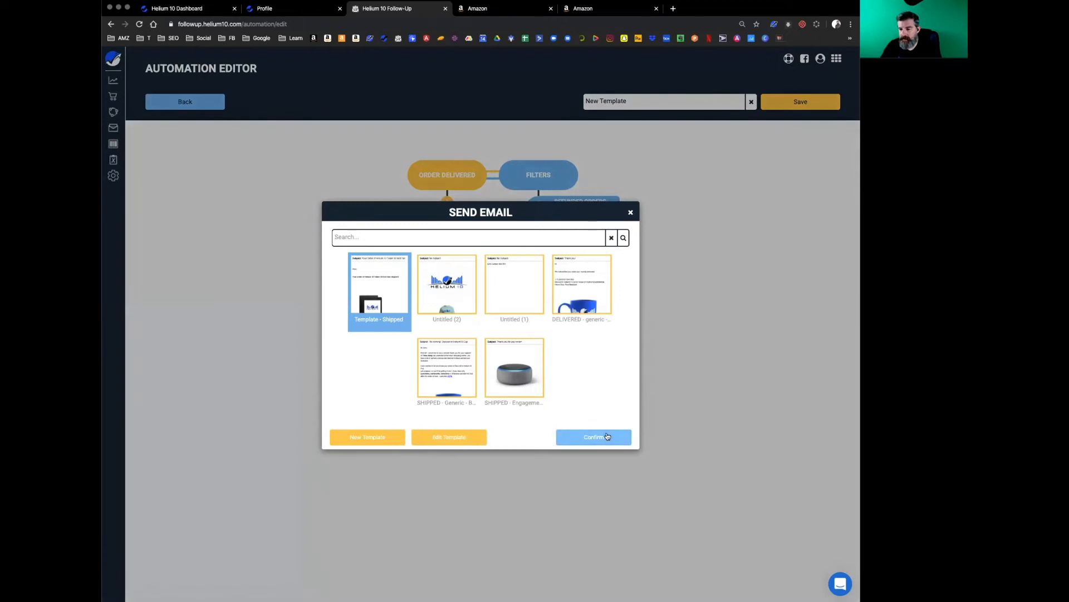
{"action": "left_click", "coordinate": [594, 437]}
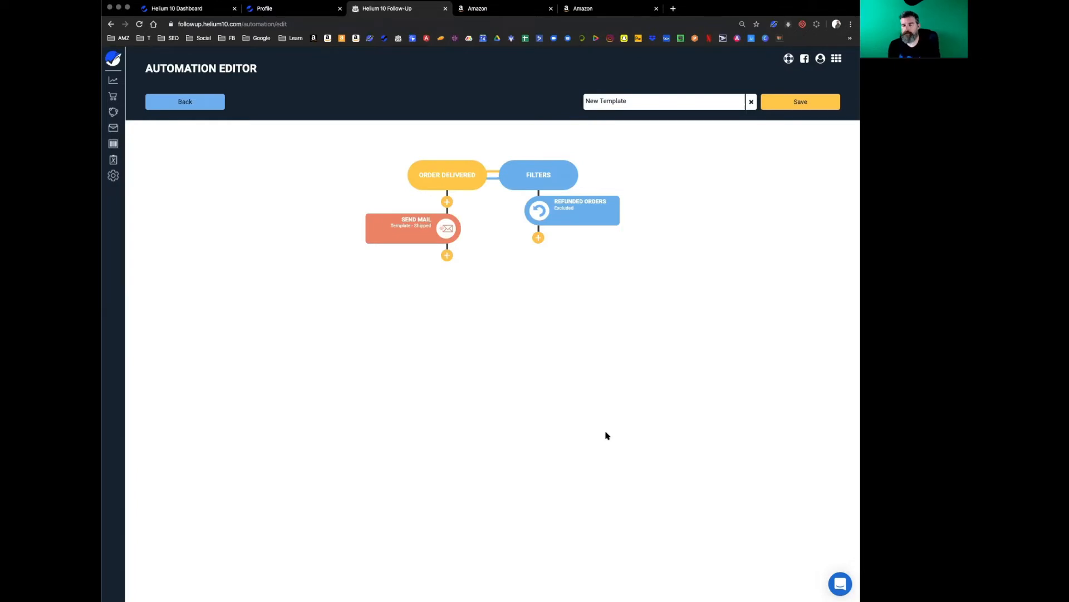
{"action": "mouse_move", "coordinate": [446, 256]}
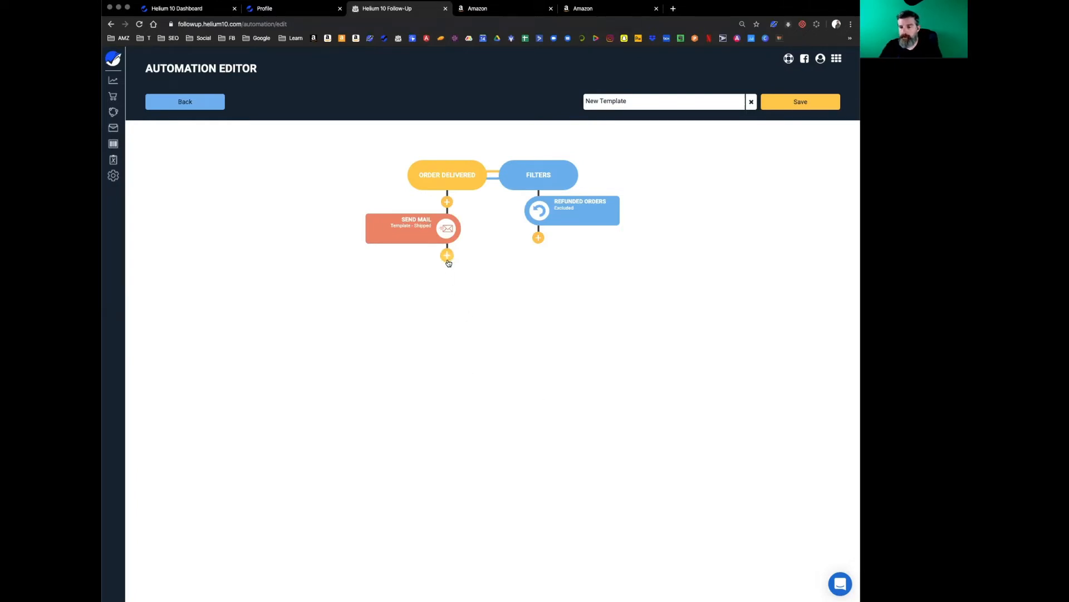
Add a Wait step of 29 days after the Send Mail step.
{"action": "left_click", "coordinate": [447, 255]}
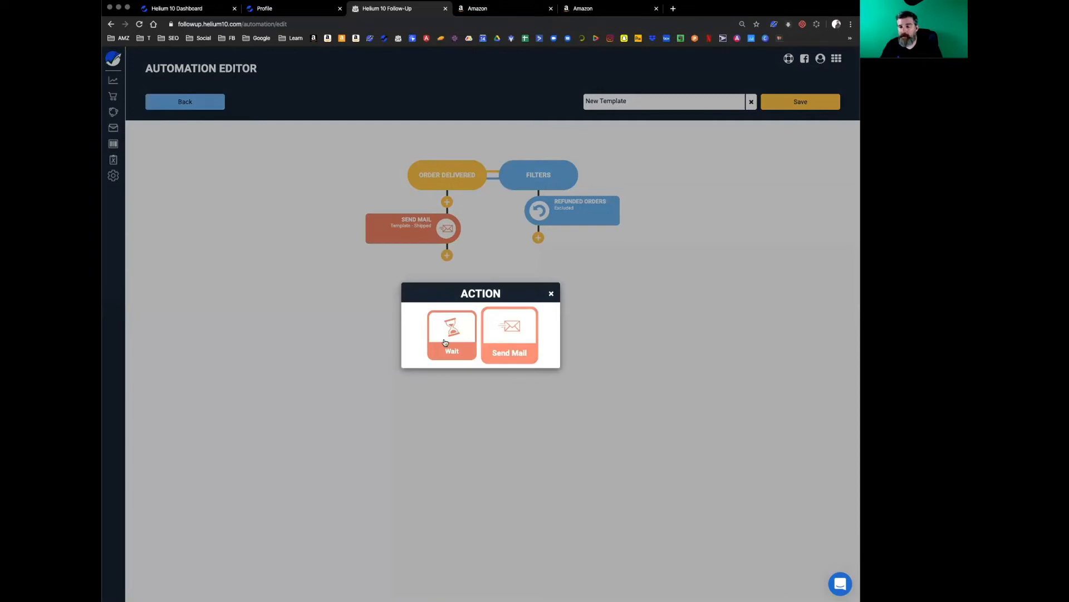
{"action": "left_click", "coordinate": [451, 334]}
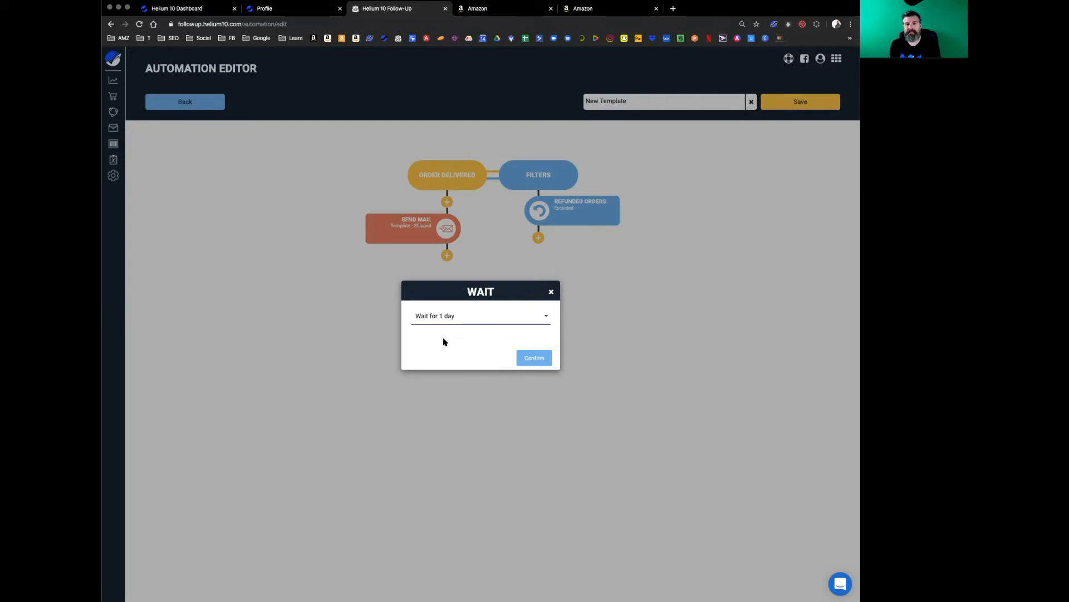
{"action": "mouse_move", "coordinate": [473, 320]}
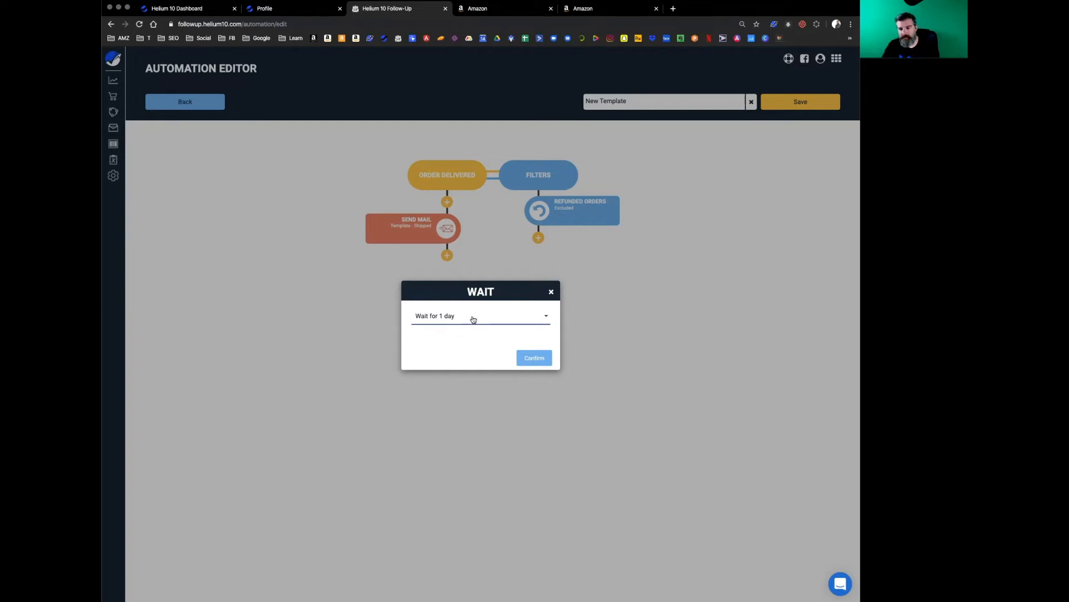
{"action": "left_click", "coordinate": [480, 315]}
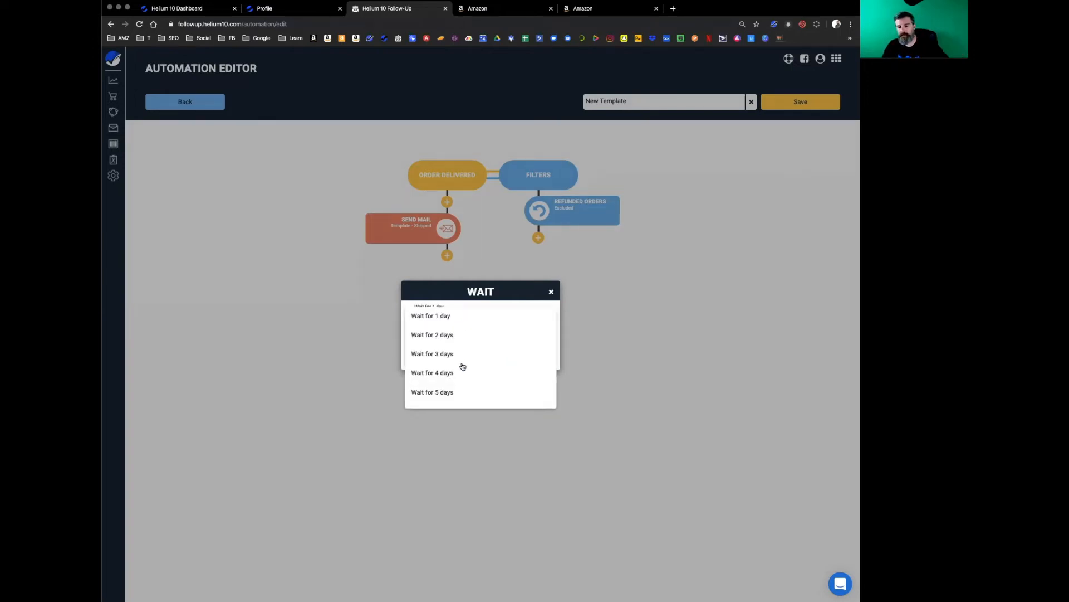
{"action": "scroll", "scroll_direction": "down", "scroll_amount": 3}
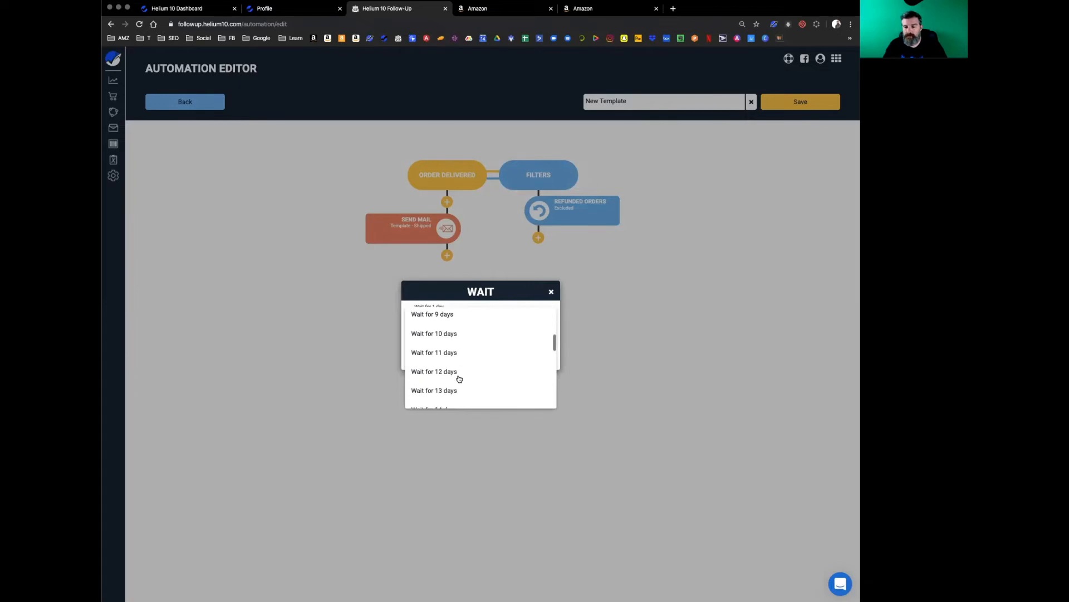
{"action": "scroll", "scroll_direction": "down", "scroll_amount": 3}
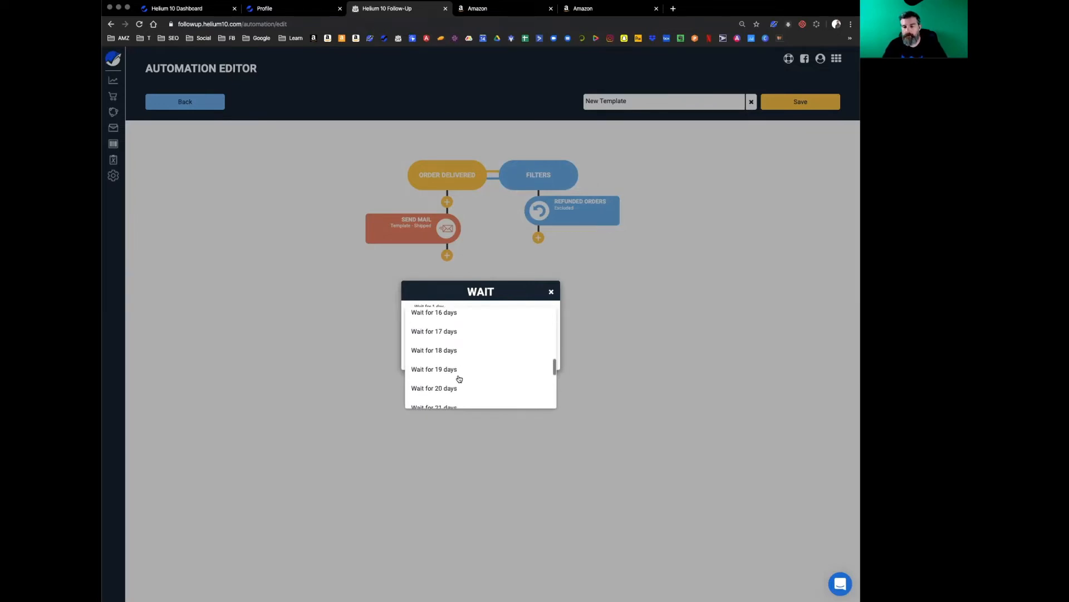
{"action": "scroll", "scroll_direction": "down", "scroll_amount": 3}
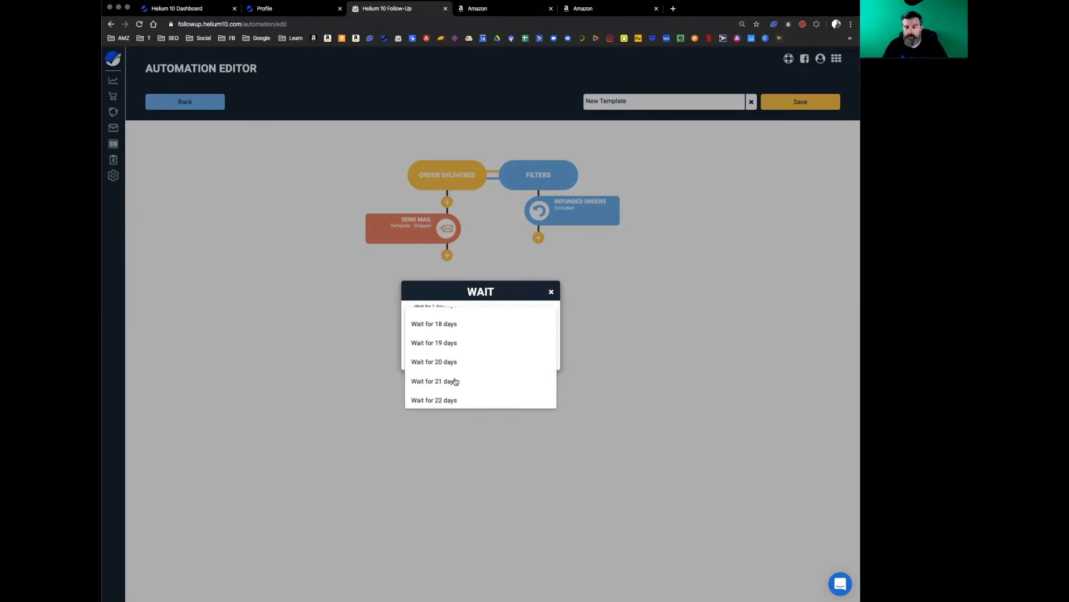
{"action": "scroll", "scroll_direction": "down", "scroll_amount": 3}
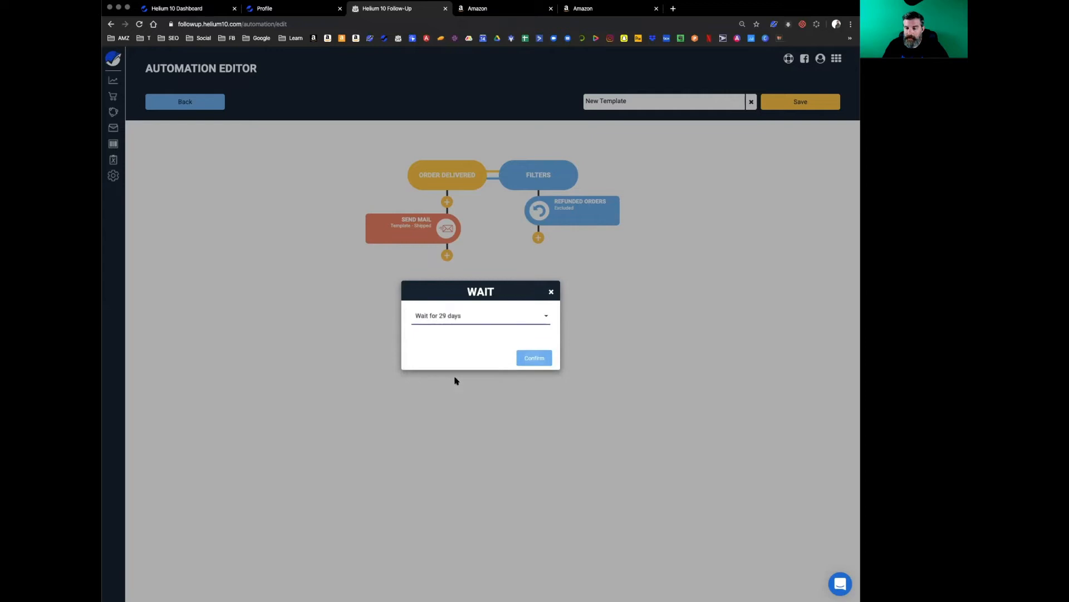
{"action": "left_click", "coordinate": [534, 357]}
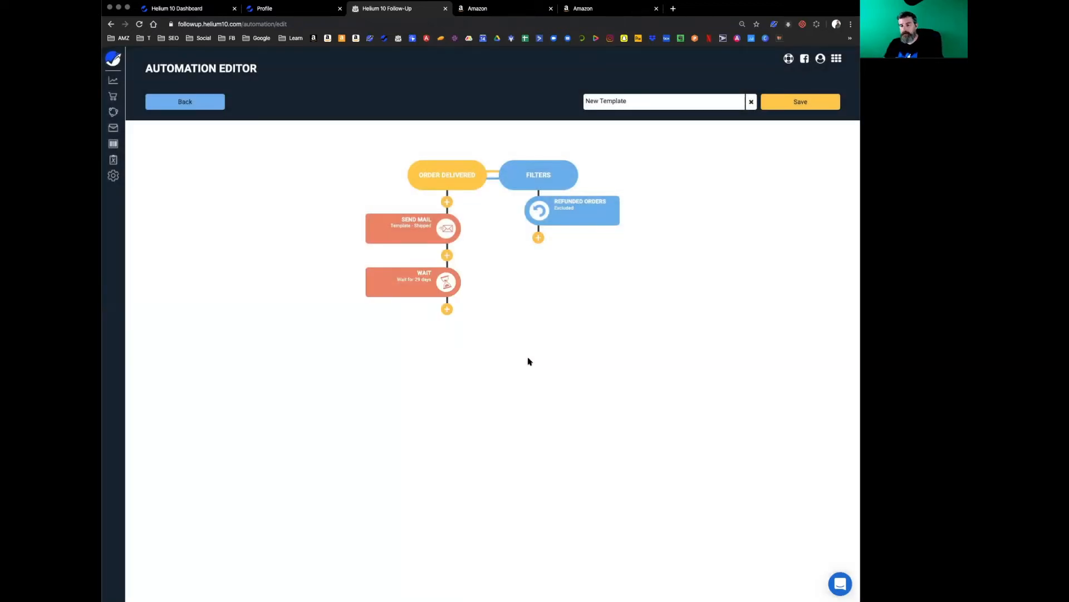
{"action": "mouse_move", "coordinate": [440, 282]}
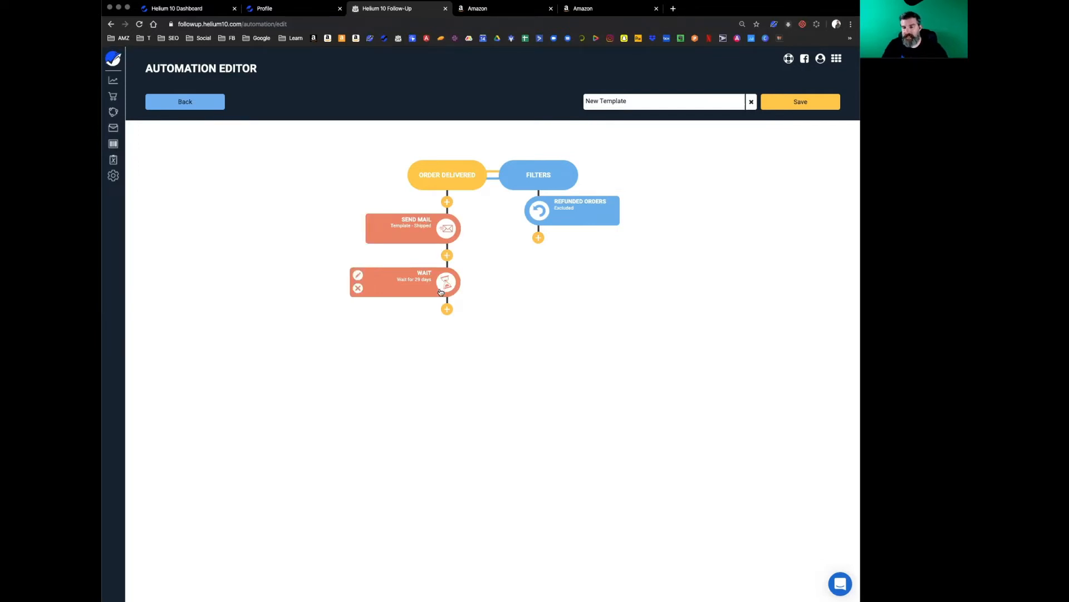
Add a final Send Mail step with the Untitled (2) template and bring up the filter choices.
{"action": "left_click", "coordinate": [447, 309]}
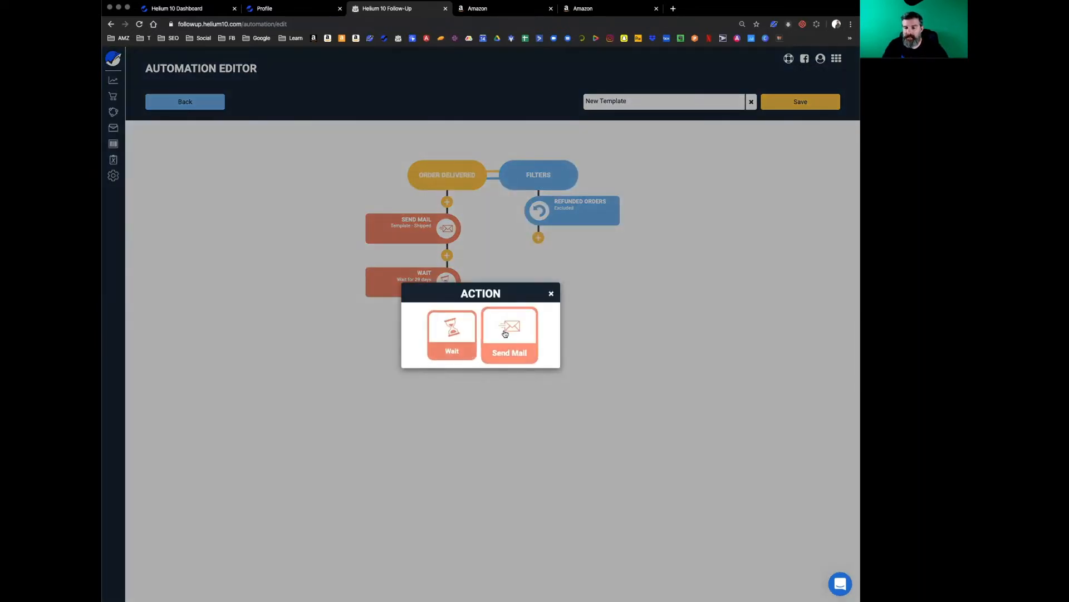
{"action": "left_click", "coordinate": [509, 334]}
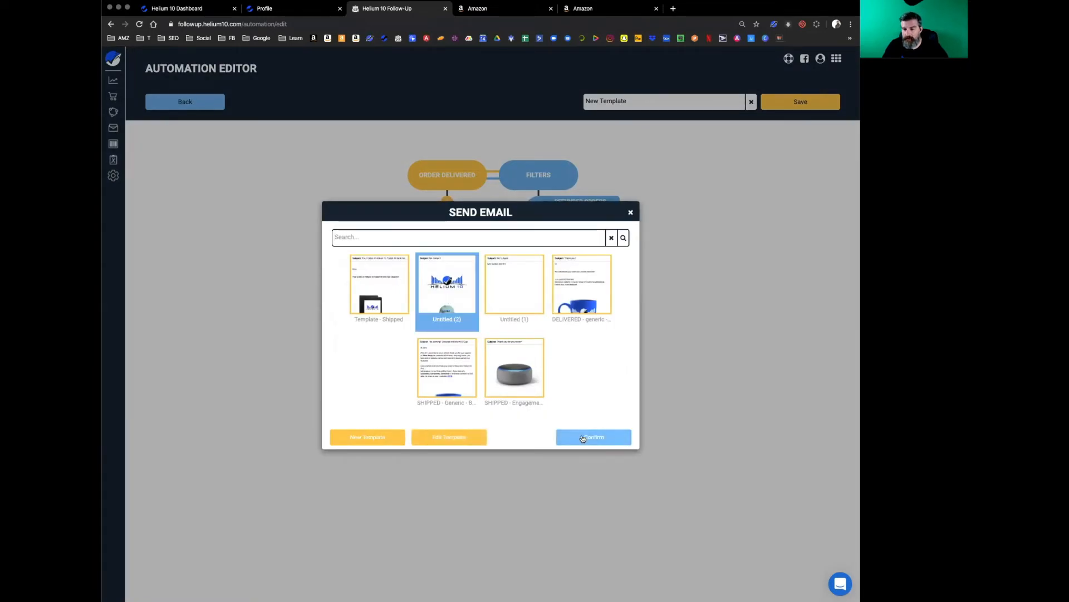
{"action": "left_click", "coordinate": [592, 437]}
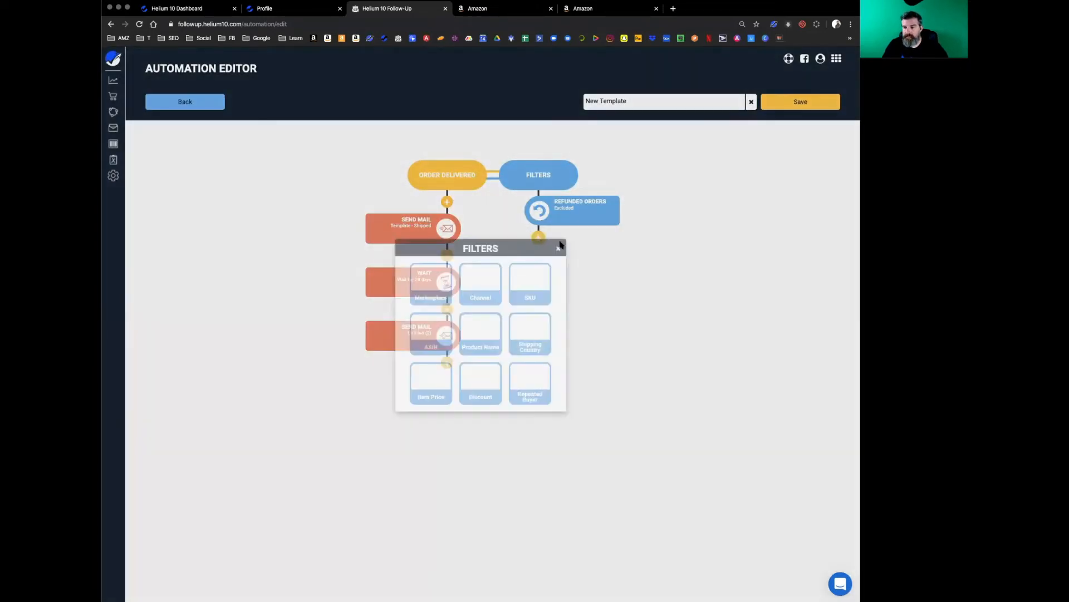
{"action": "left_click", "coordinate": [558, 248]}
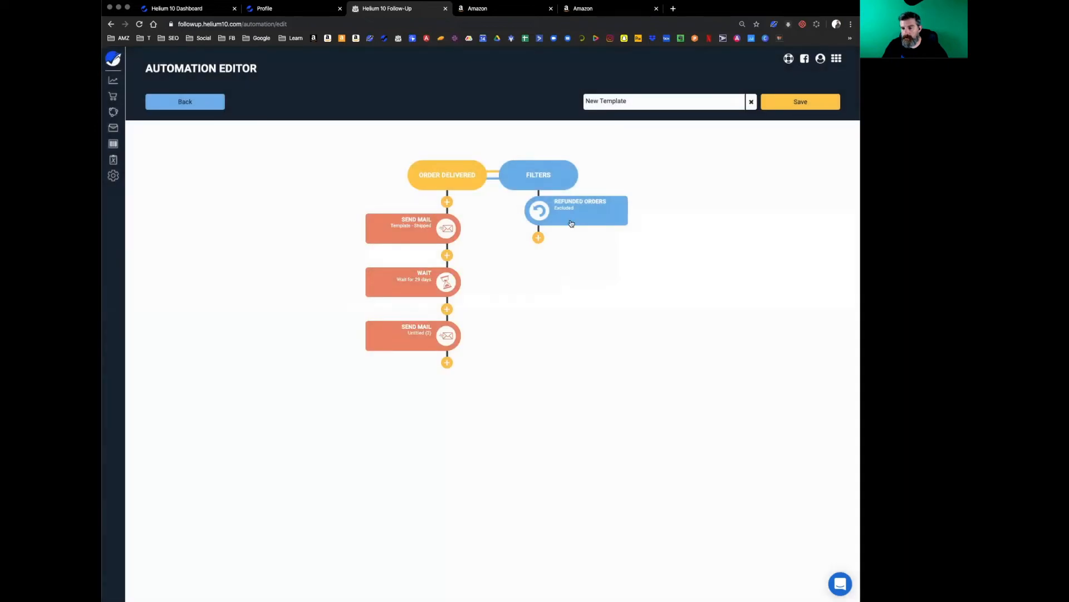
{"action": "left_click", "coordinate": [538, 174]}
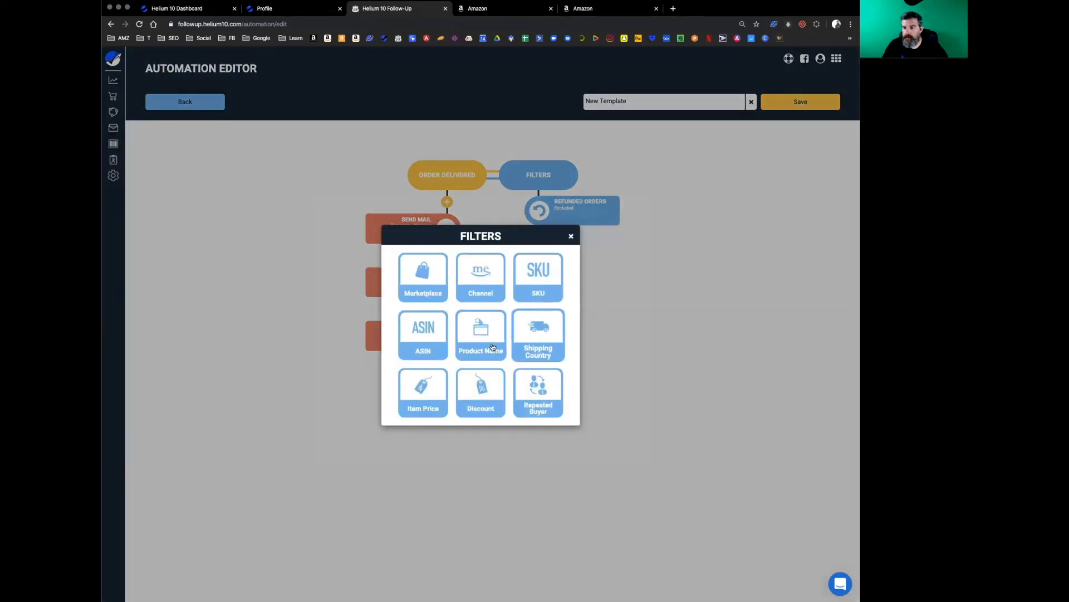
{"action": "mouse_move", "coordinate": [481, 392]}
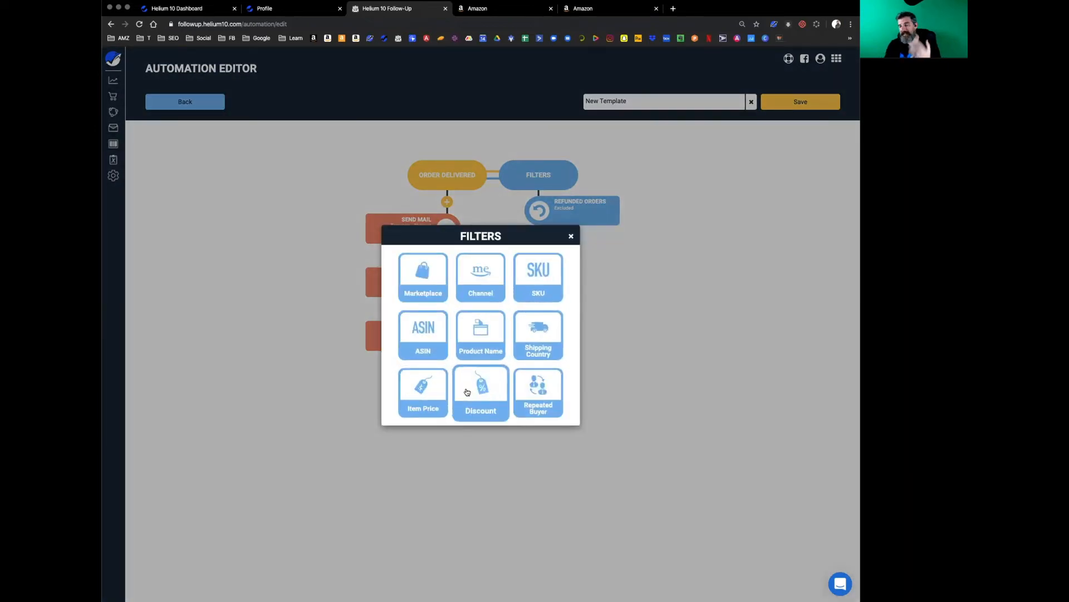
Set up a Discount filter Greater Than 20 and then discard it.
{"action": "left_click", "coordinate": [570, 236]}
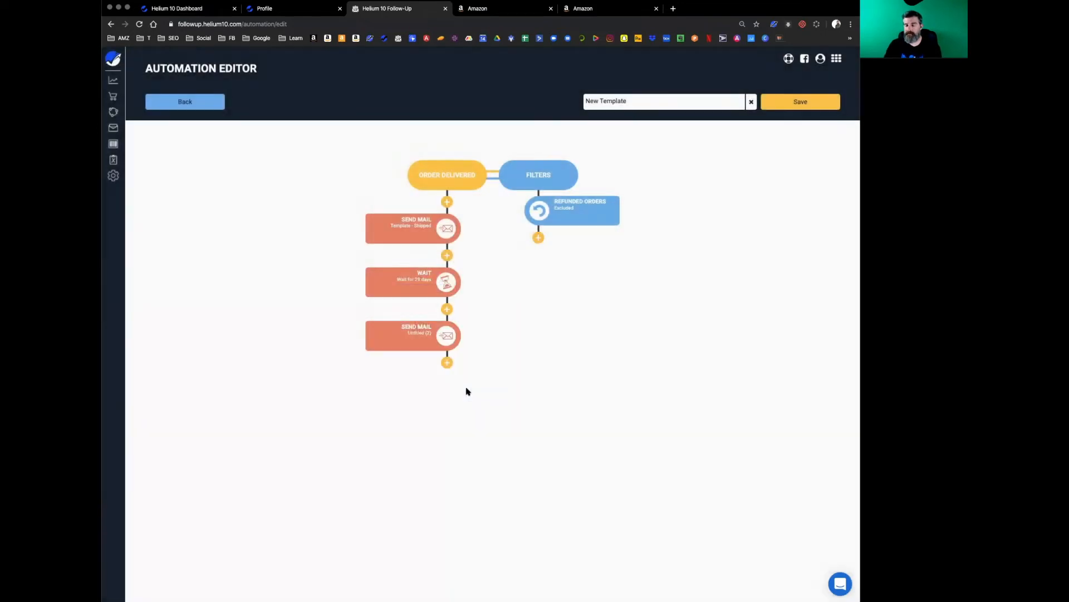
{"action": "left_click", "coordinate": [447, 362]}
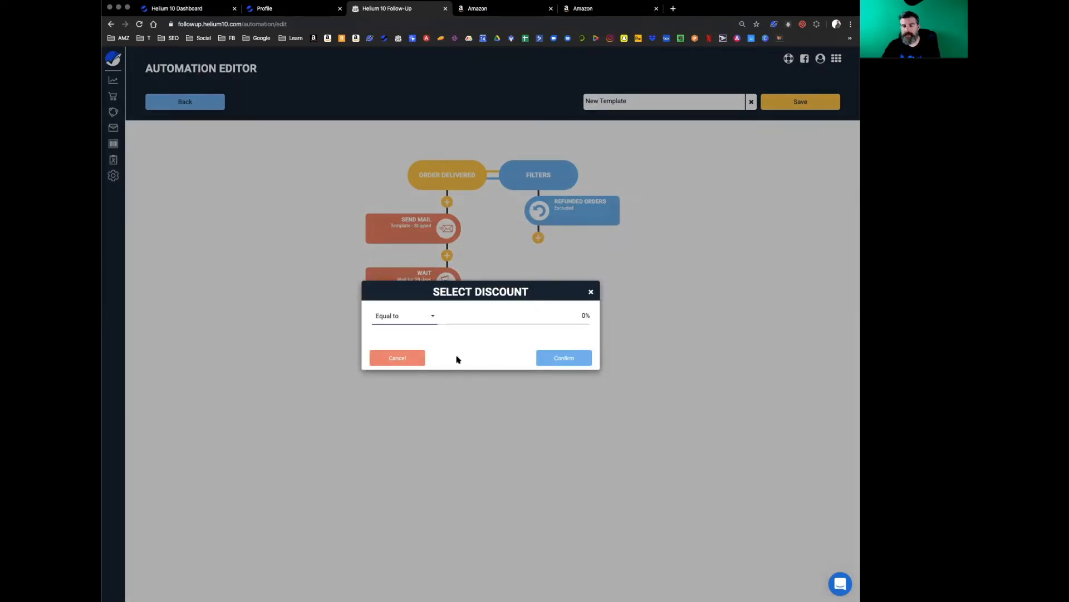
{"action": "left_click", "coordinate": [402, 315]}
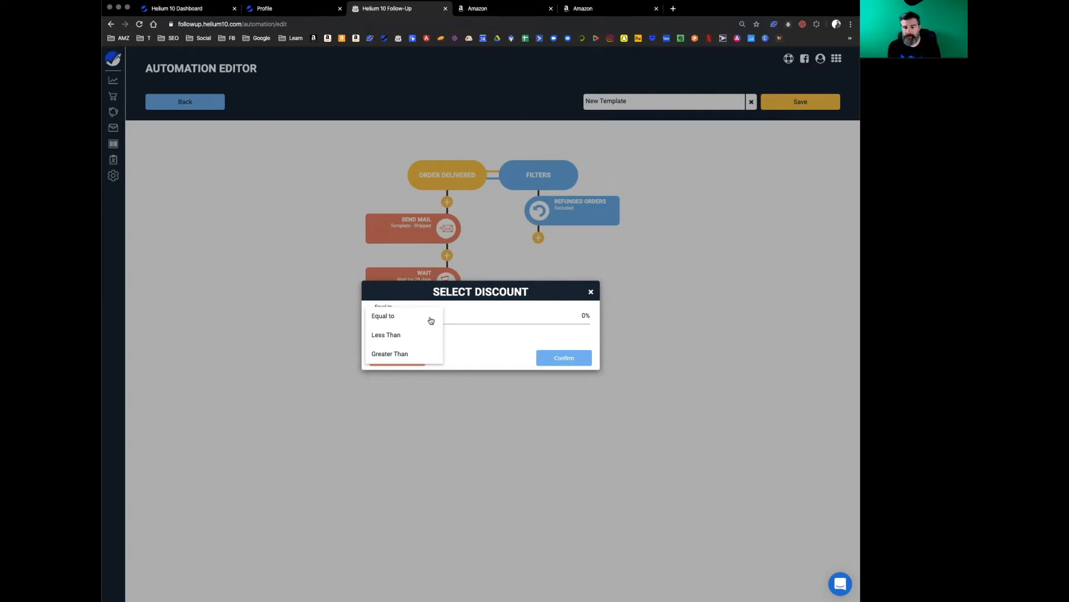
{"action": "left_click", "coordinate": [390, 353]}
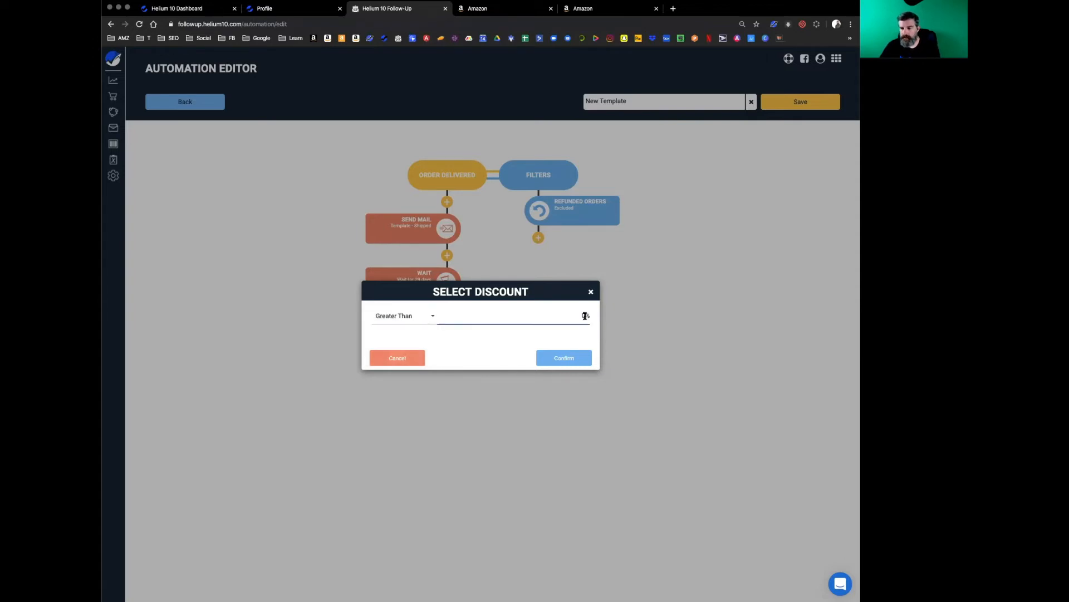
{"action": "type", "text": "20"}
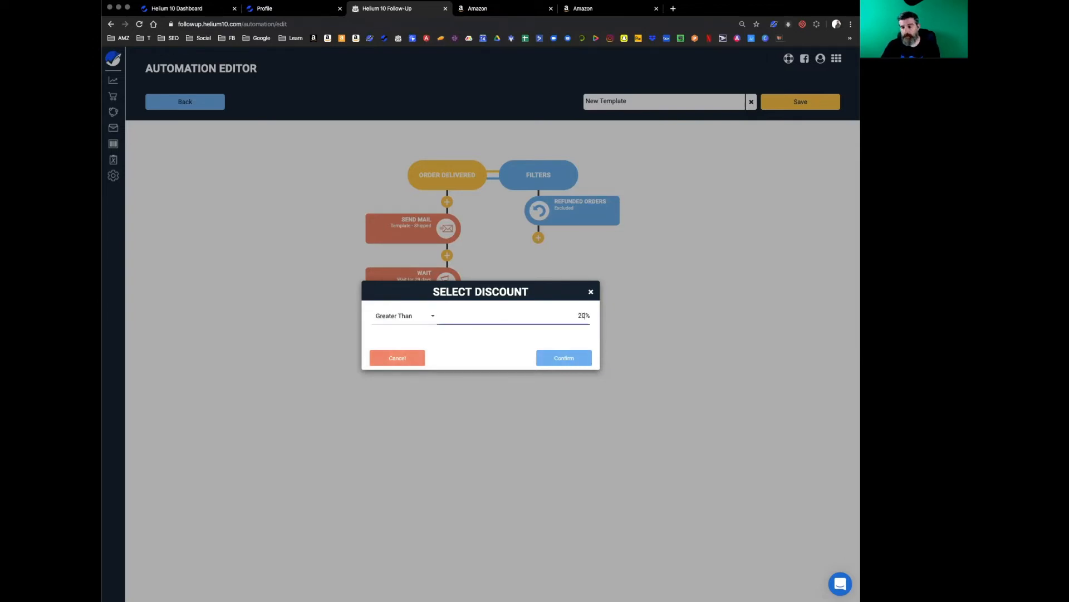
{"action": "left_click", "coordinate": [564, 358]}
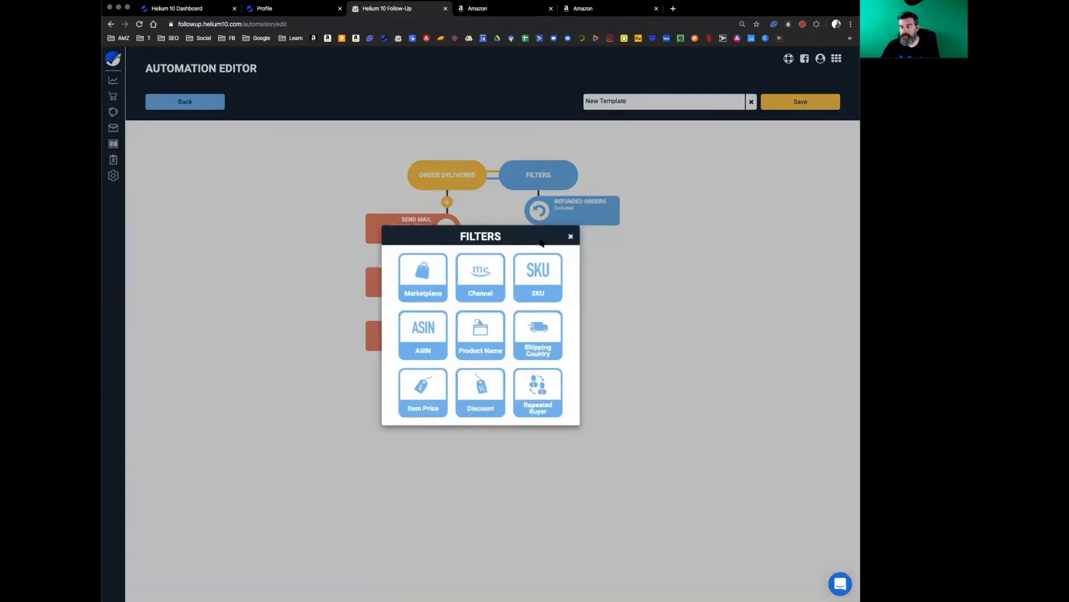
{"action": "left_click", "coordinate": [423, 277]}
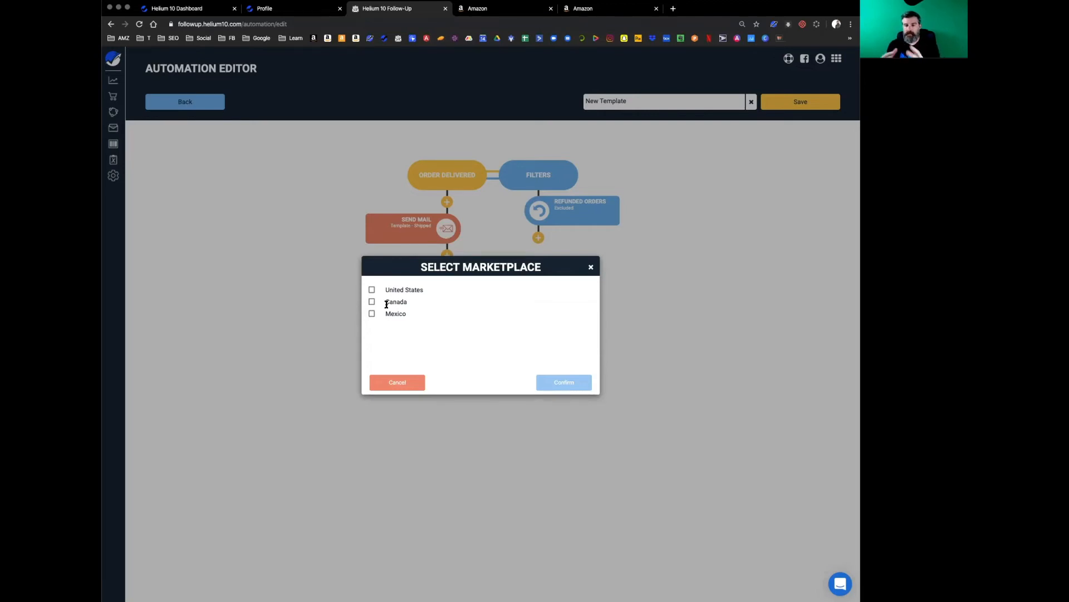
{"action": "left_click", "coordinate": [372, 302]}
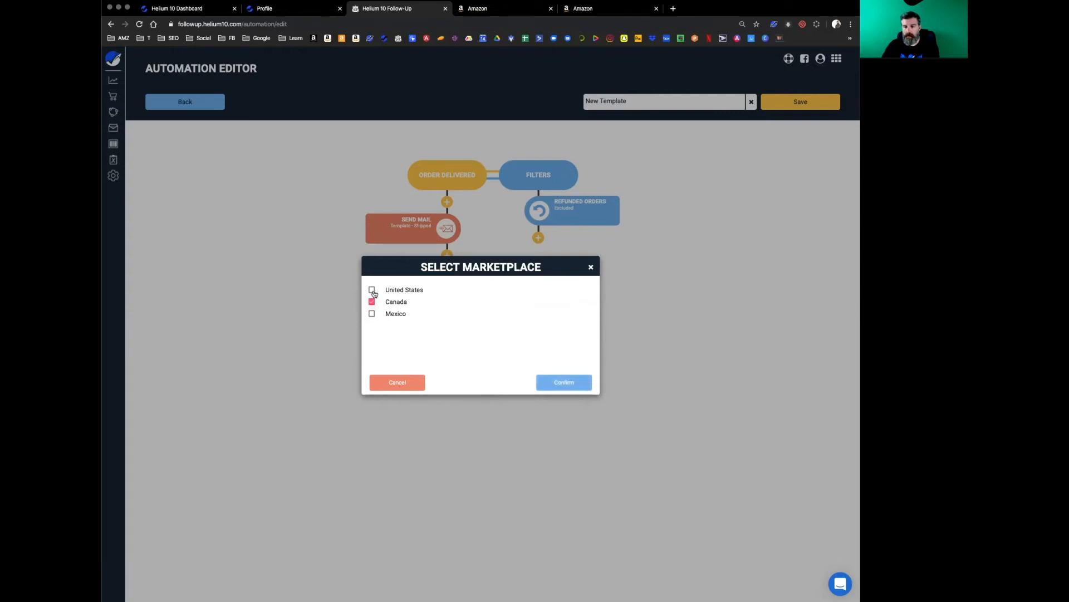
{"action": "left_click", "coordinate": [372, 289]}
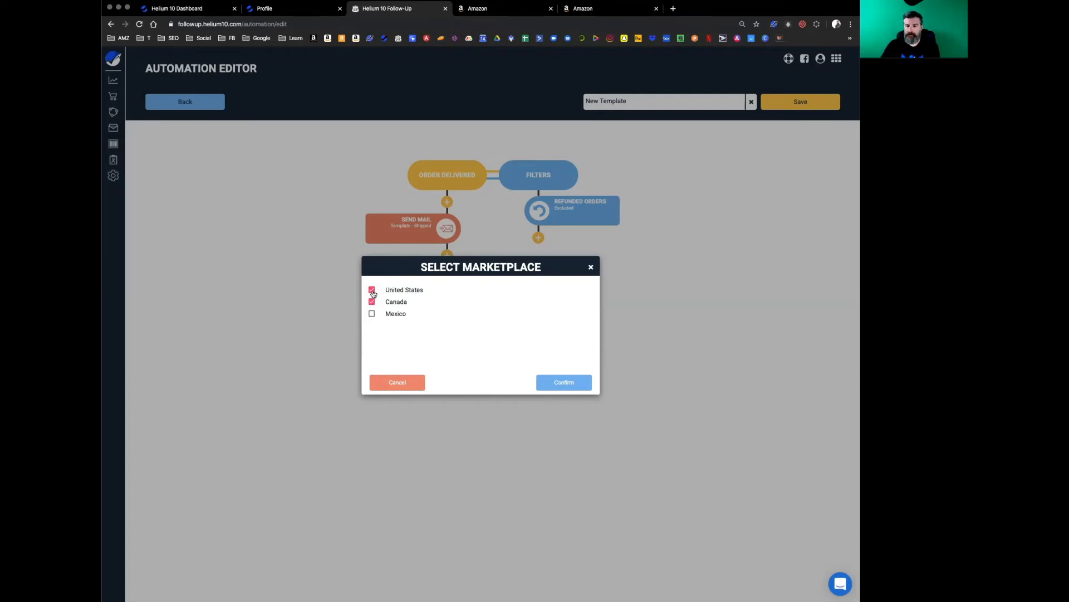
{"action": "left_click", "coordinate": [372, 290]}
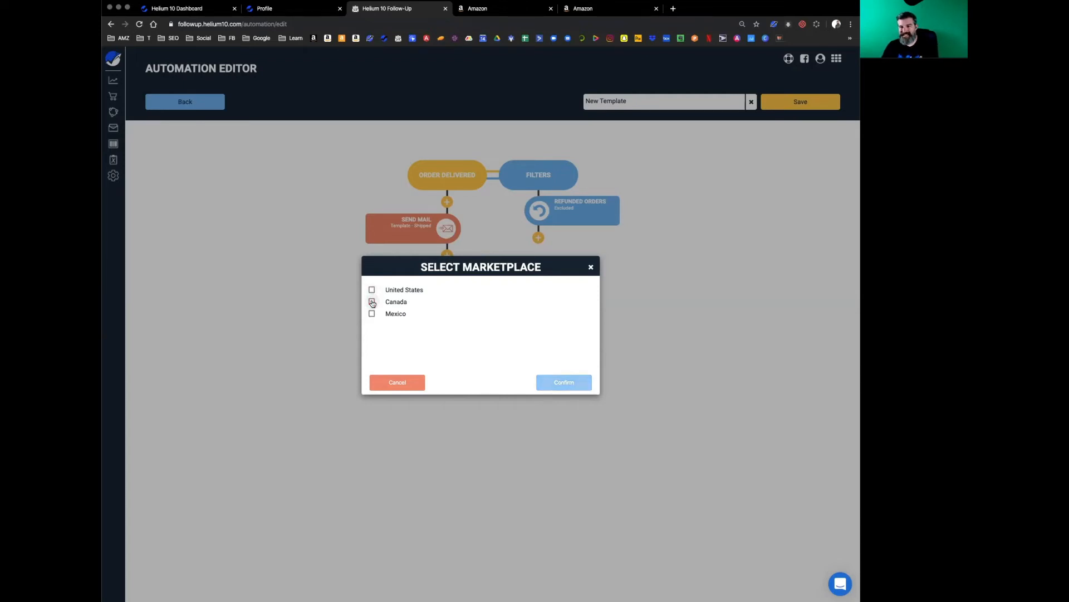
{"action": "left_click", "coordinate": [372, 302]}
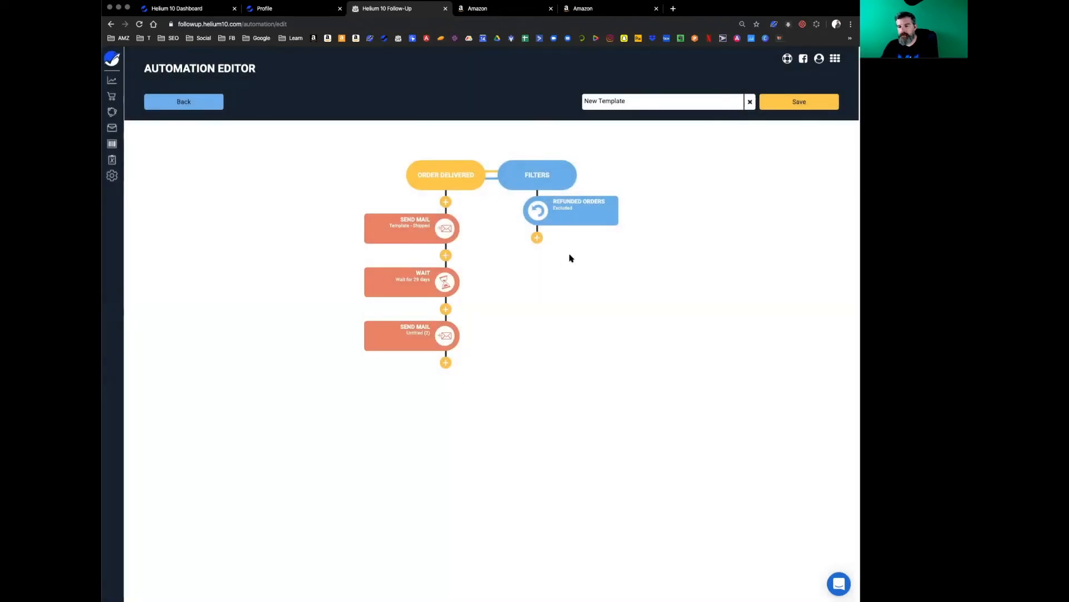
{"action": "mouse_move", "coordinate": [578, 254]}
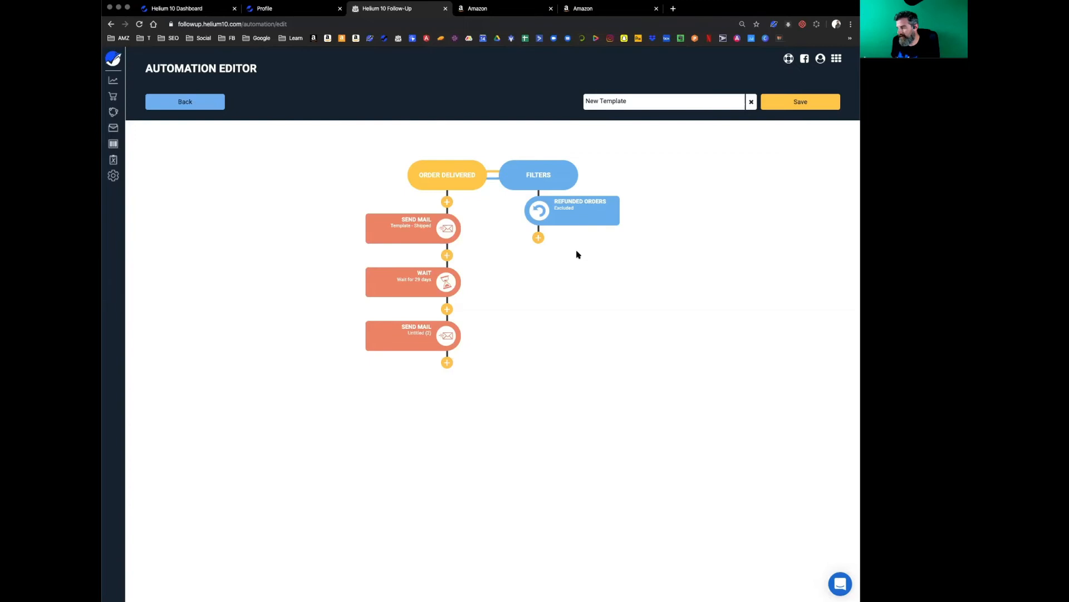
{"action": "mouse_move", "coordinate": [545, 240]}
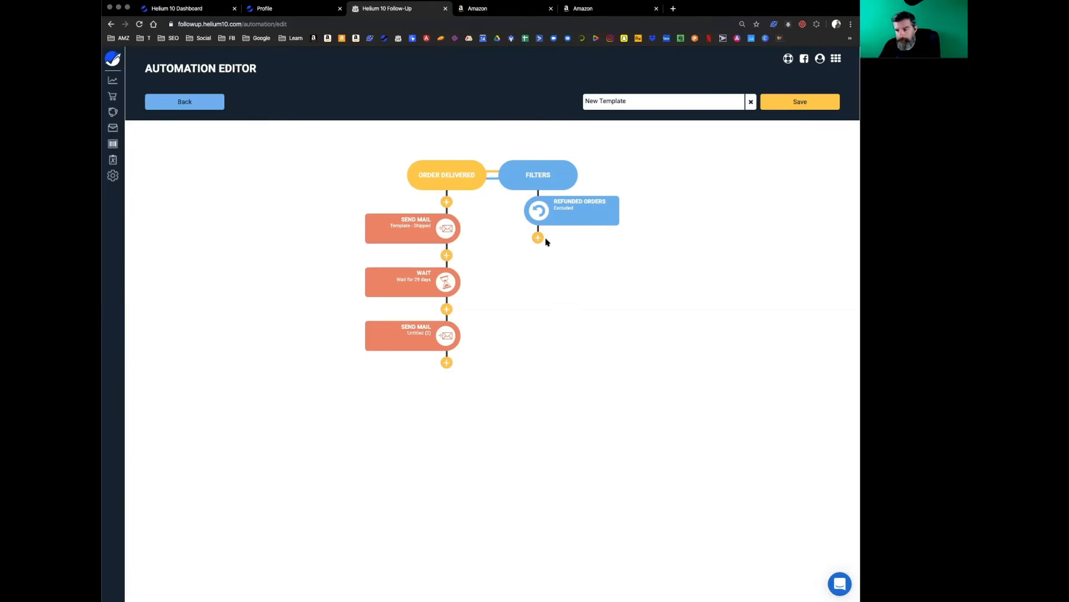
{"action": "left_click", "coordinate": [538, 236]}
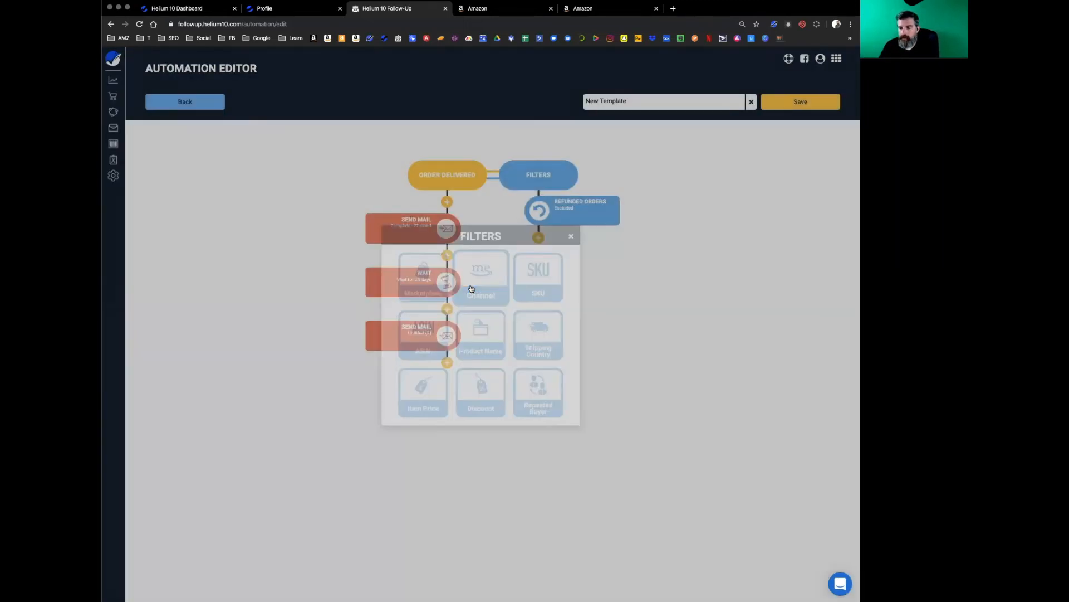
{"action": "left_click", "coordinate": [481, 277]}
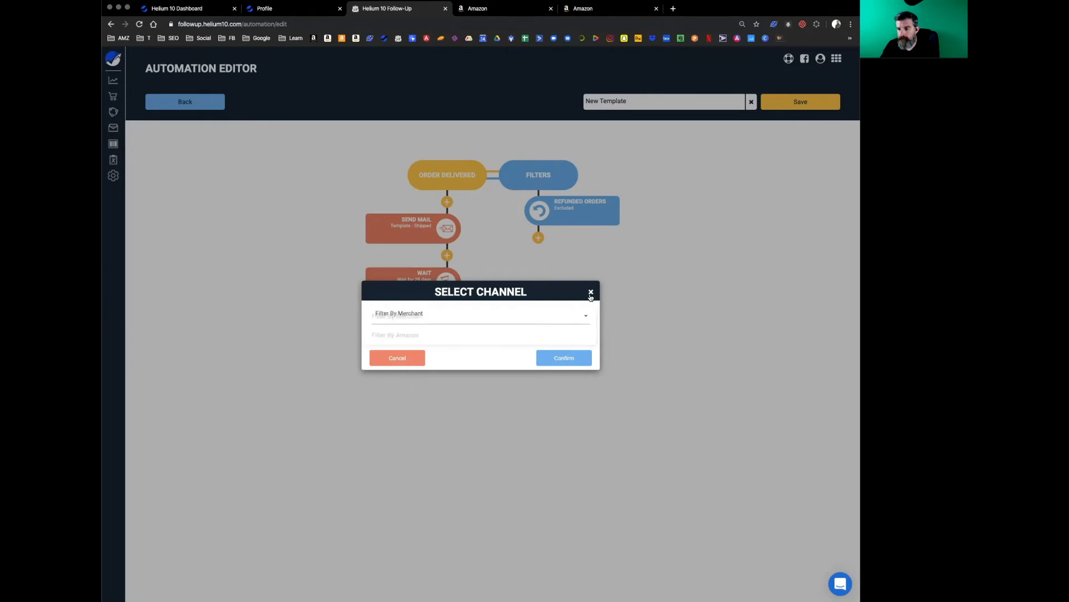
{"action": "left_click", "coordinate": [590, 293]}
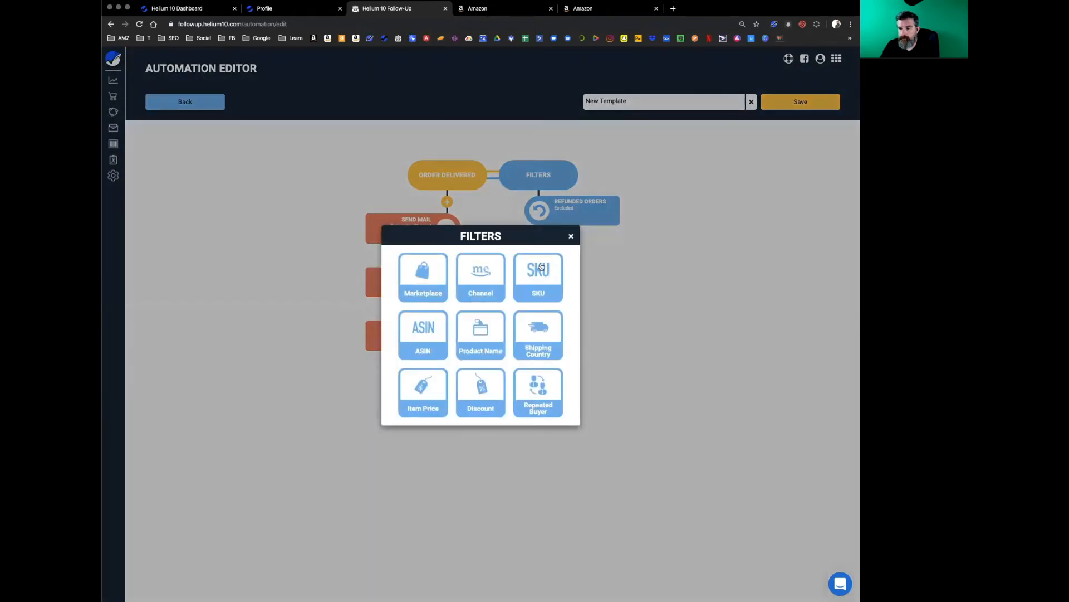
Add a SKU filter matching 'sock' and apply it.
{"action": "left_click", "coordinate": [538, 277]}
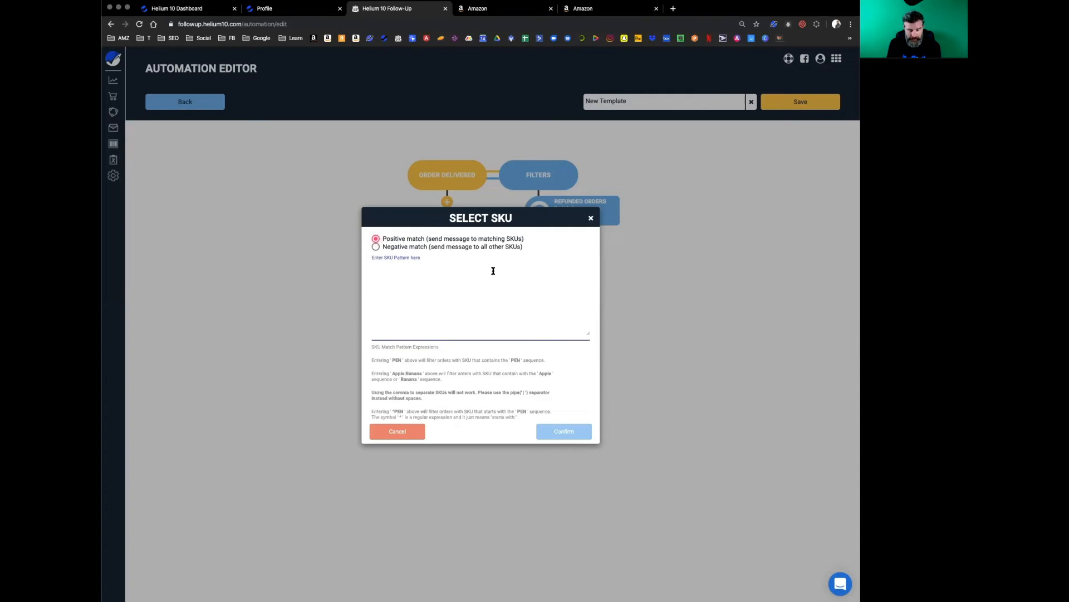
{"action": "type", "text": "sock"}
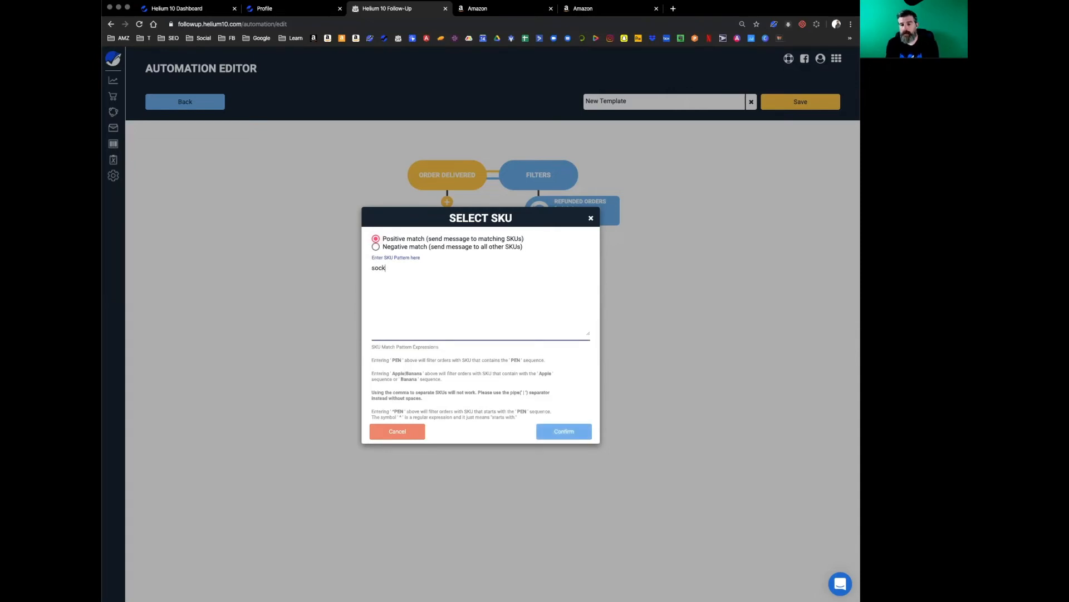
{"action": "mouse_move", "coordinate": [418, 256]}
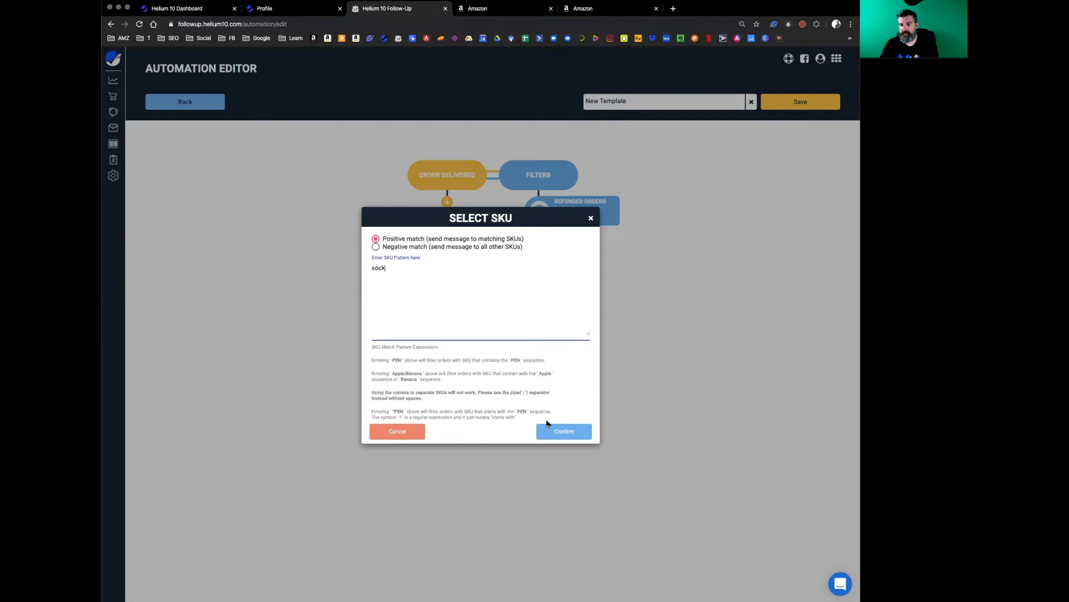
{"action": "left_click", "coordinate": [564, 430]}
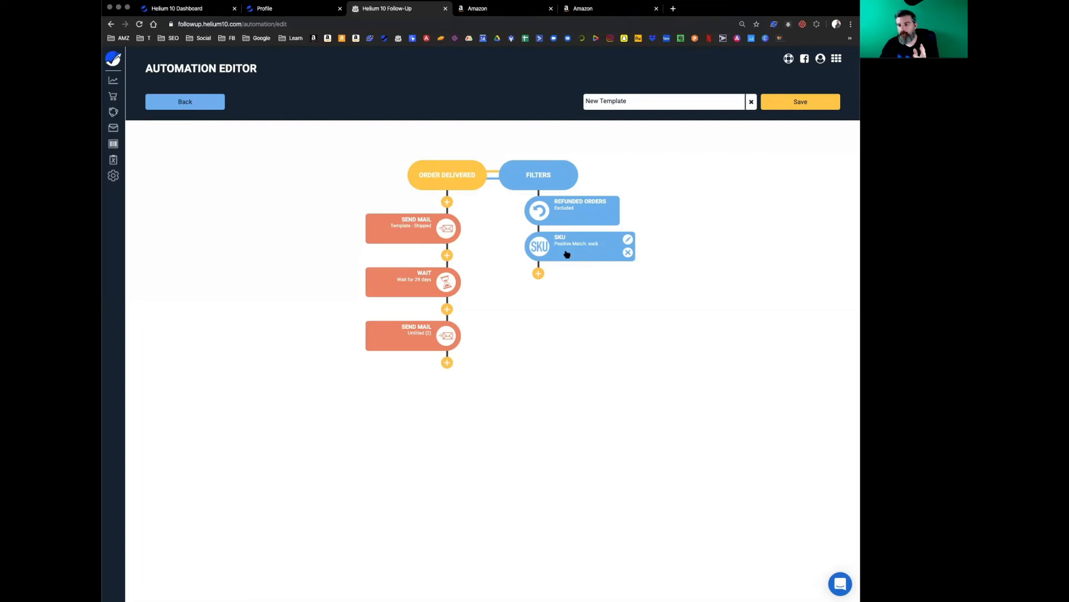
{"action": "mouse_move", "coordinate": [634, 244]}
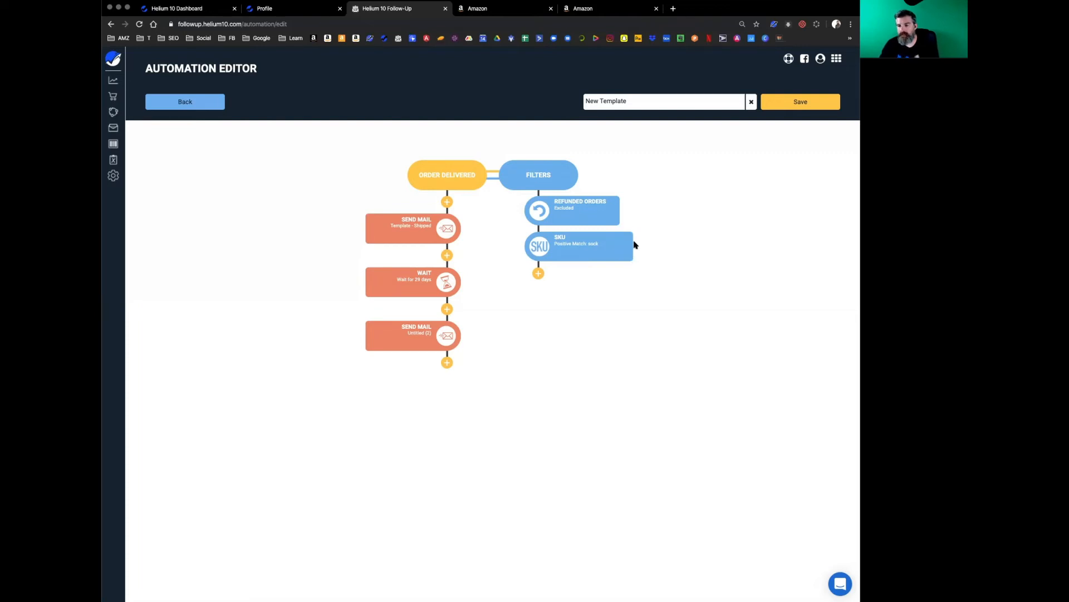
Edit the SKU filter to 'sock|green|red|blue'.
{"action": "left_click", "coordinate": [579, 245]}
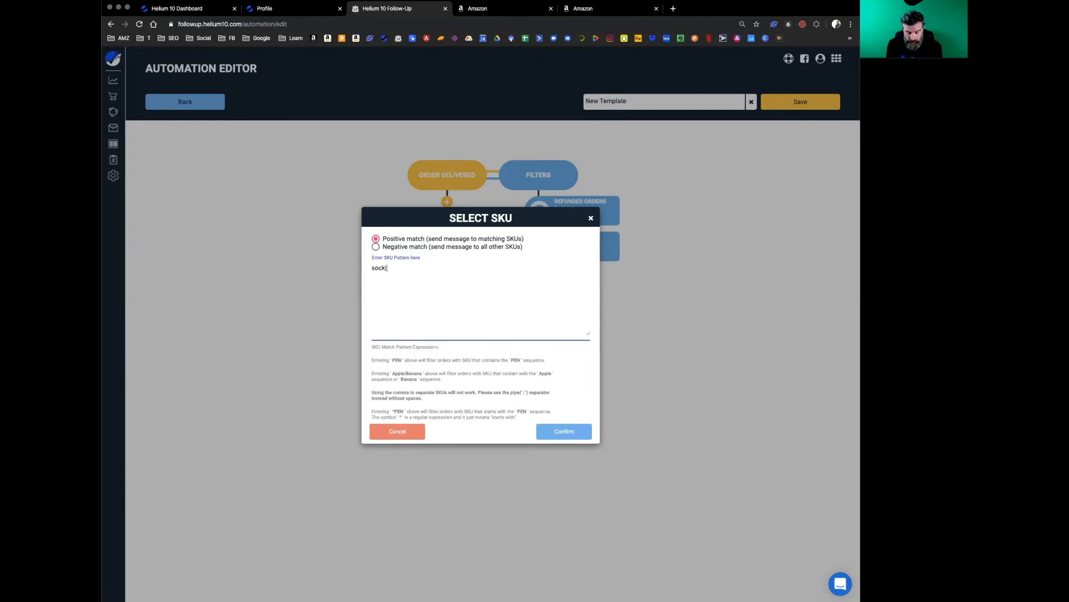
{"action": "type", "text": "|green"}
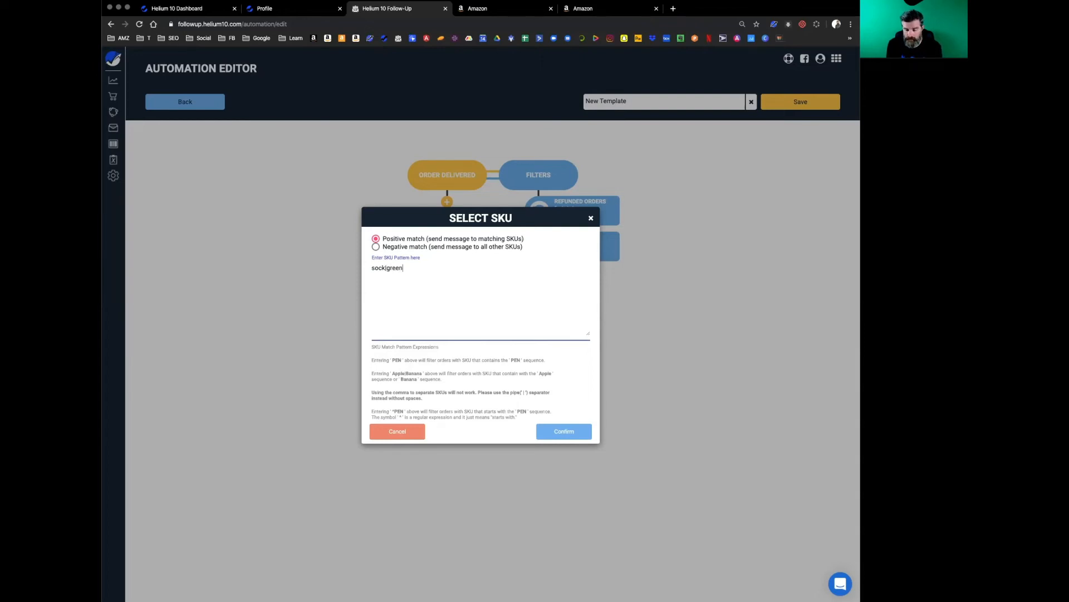
{"action": "type", "text": "|red"}
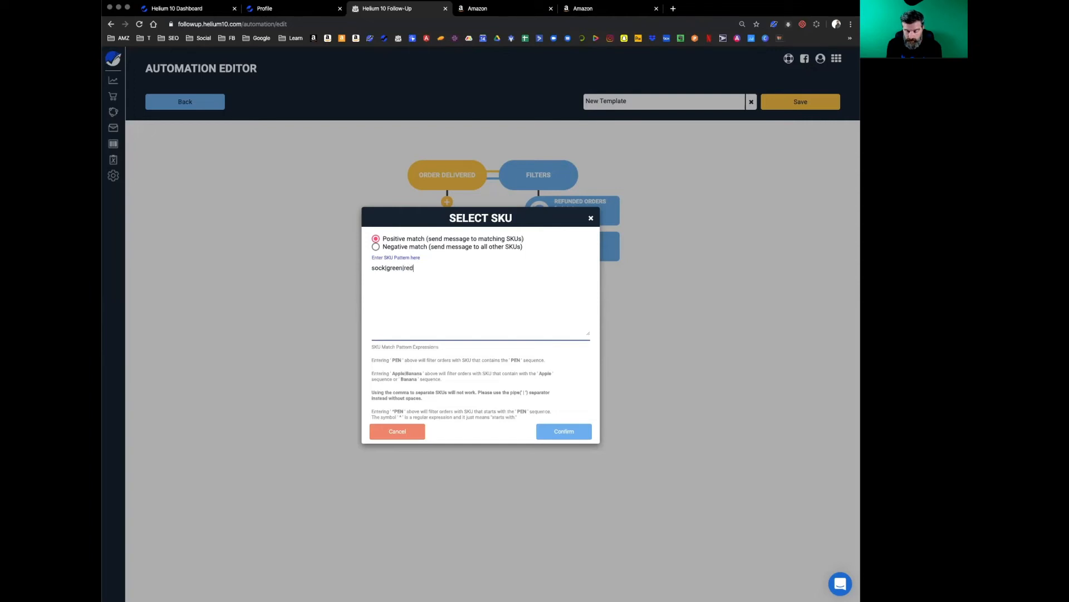
{"action": "type", "text": "|blue"}
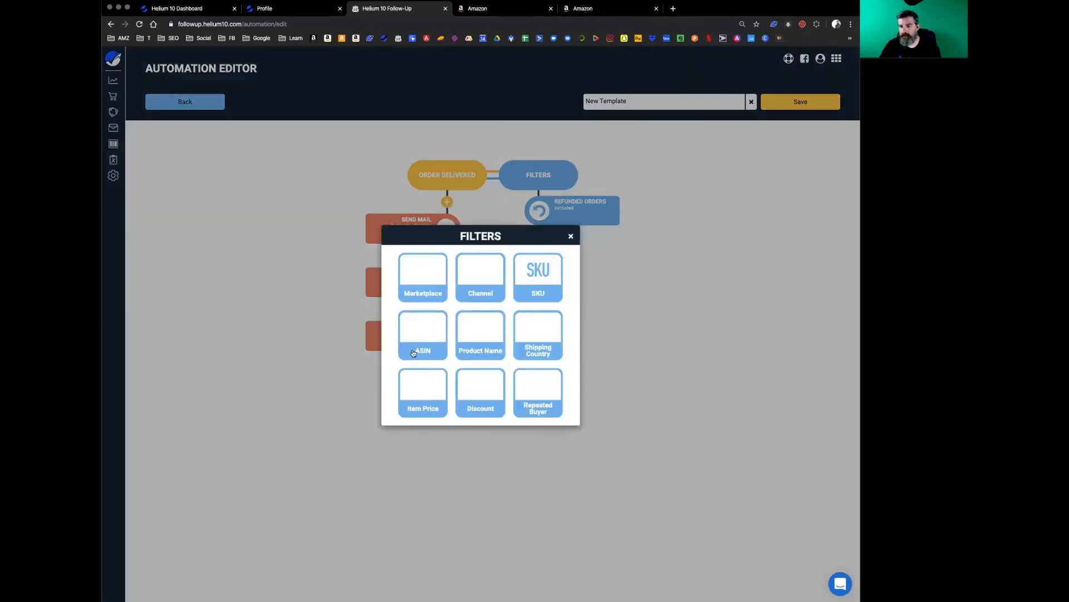
Look at the ASIN filter, then enter 'socks' as a product name filter and discard it.
{"action": "left_click", "coordinate": [422, 336]}
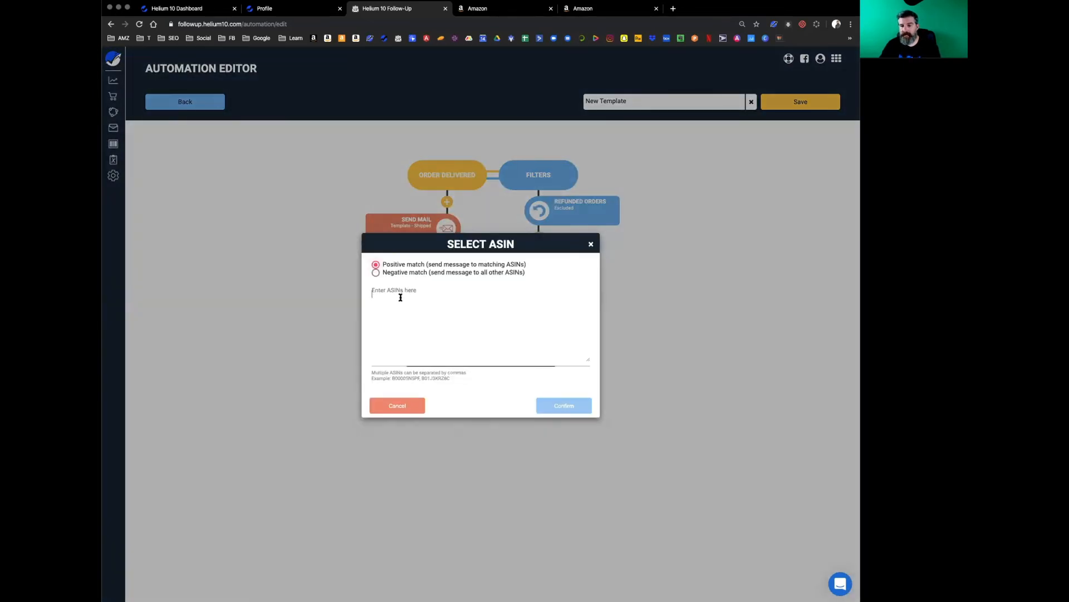
{"action": "left_click", "coordinate": [480, 320]}
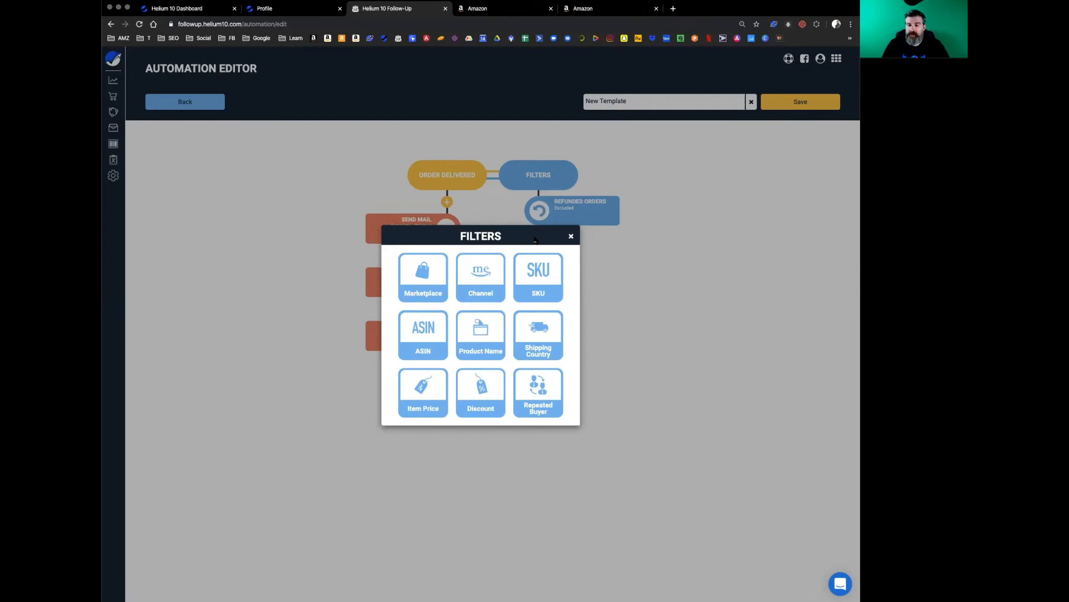
{"action": "left_click", "coordinate": [480, 335]}
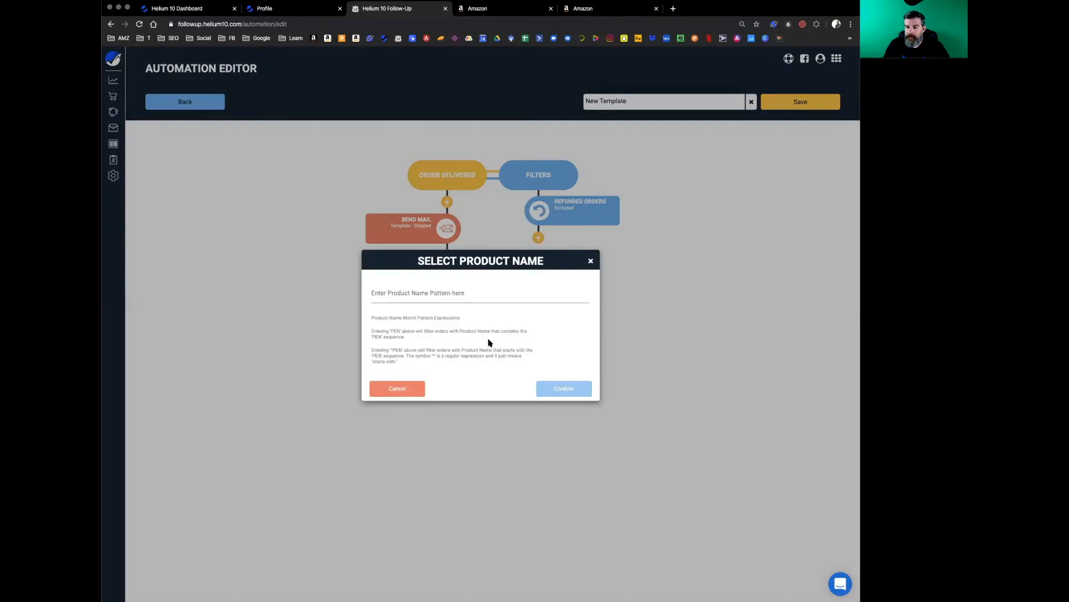
{"action": "left_click", "coordinate": [480, 294]}
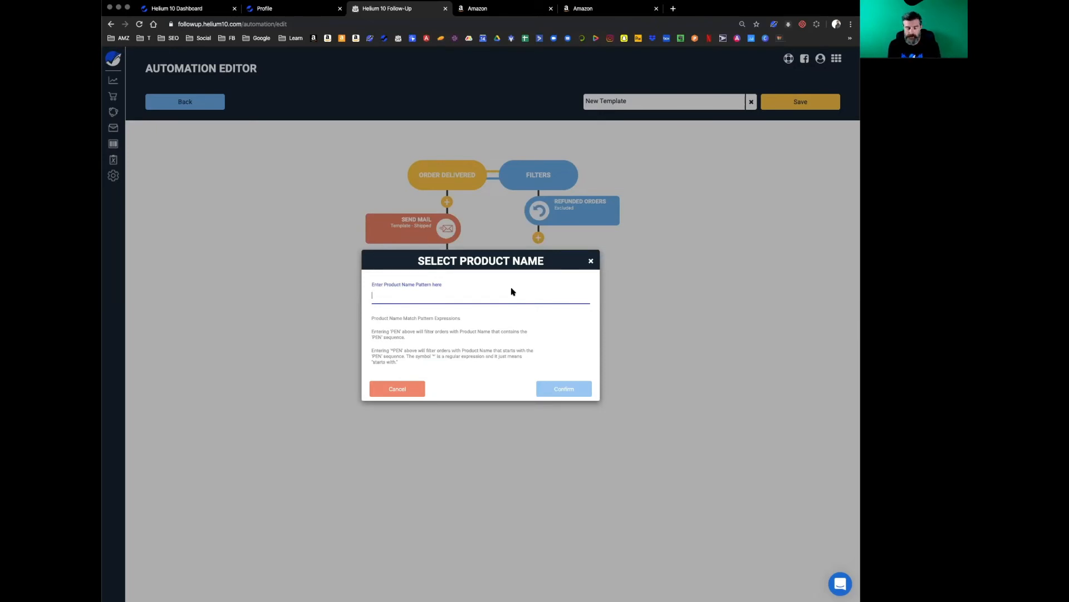
{"action": "type", "text": "sock"}
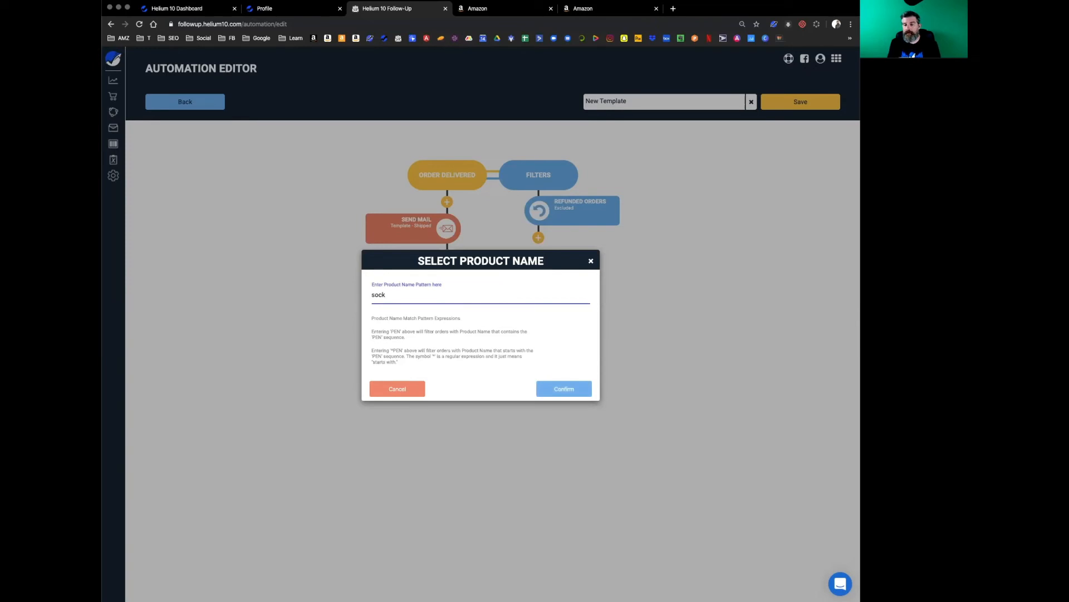
{"action": "type", "text": "s"}
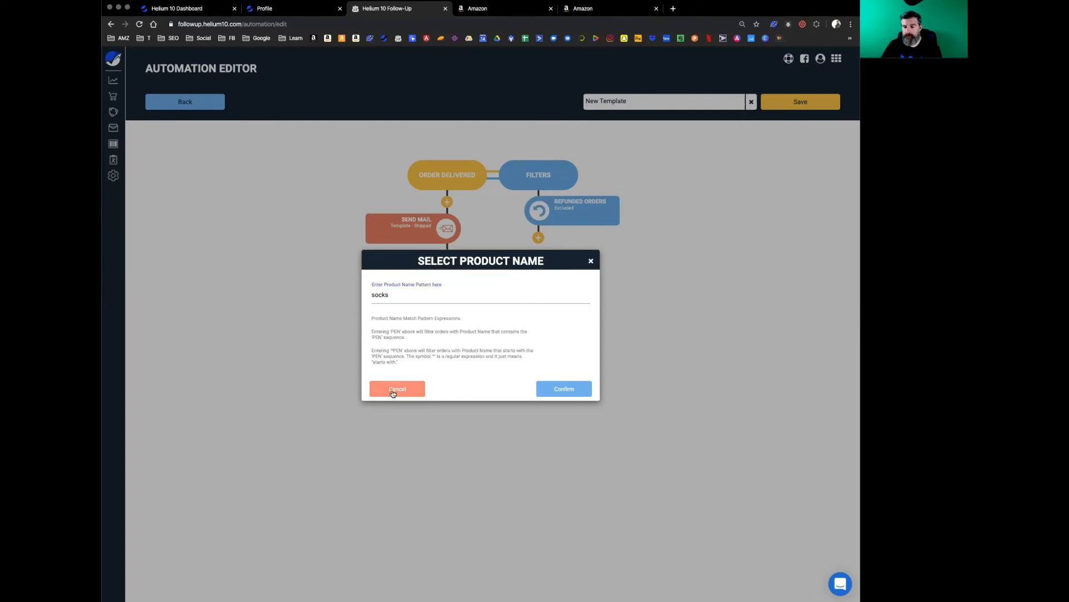
{"action": "left_click", "coordinate": [396, 388]}
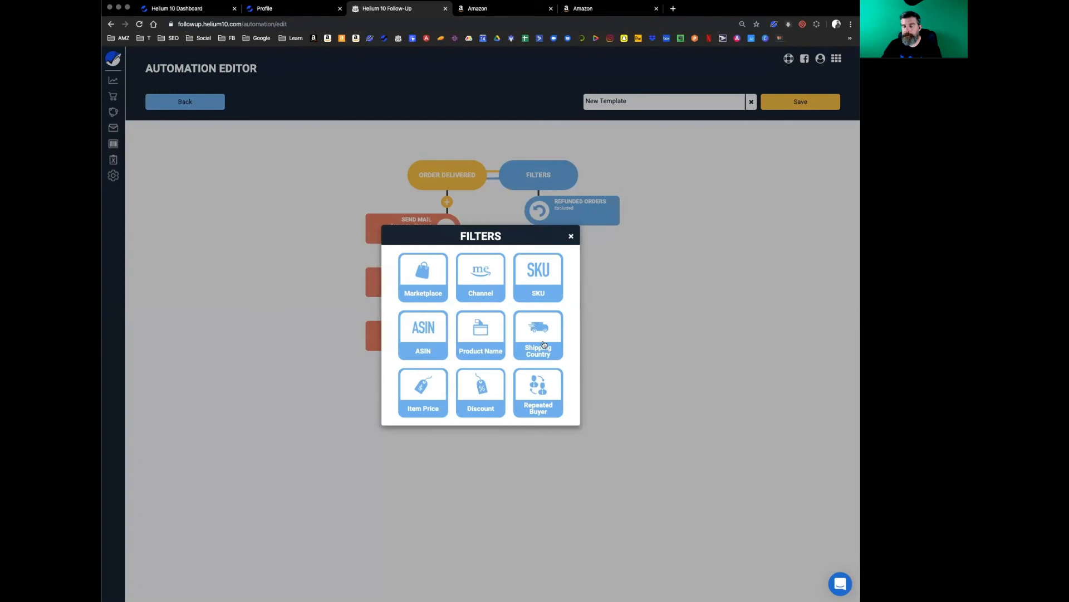
Look at the shipping country filter and back out to the automation flow.
{"action": "left_click", "coordinate": [537, 334]}
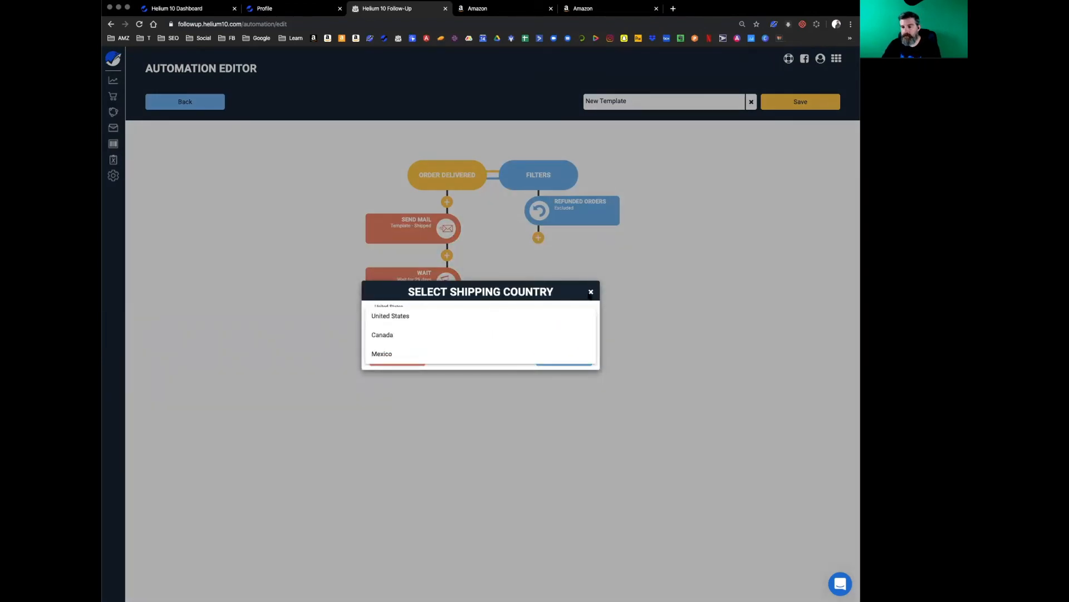
{"action": "left_click", "coordinate": [591, 292]}
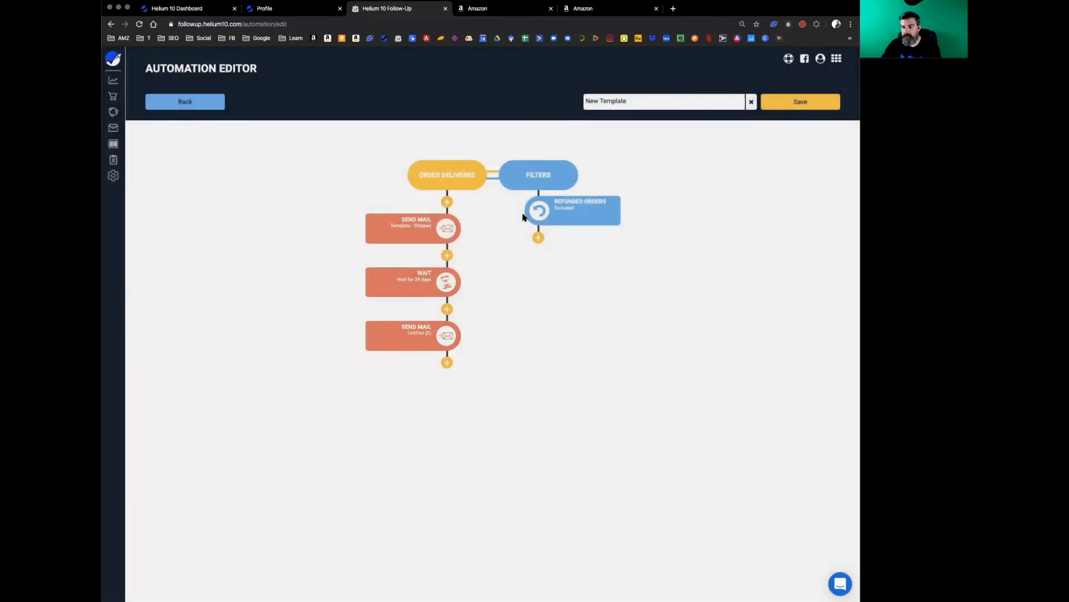
Enter an Item Price filter of Equal to 9.99, then cancel it back to the filter list.
{"action": "left_click", "coordinate": [538, 175]}
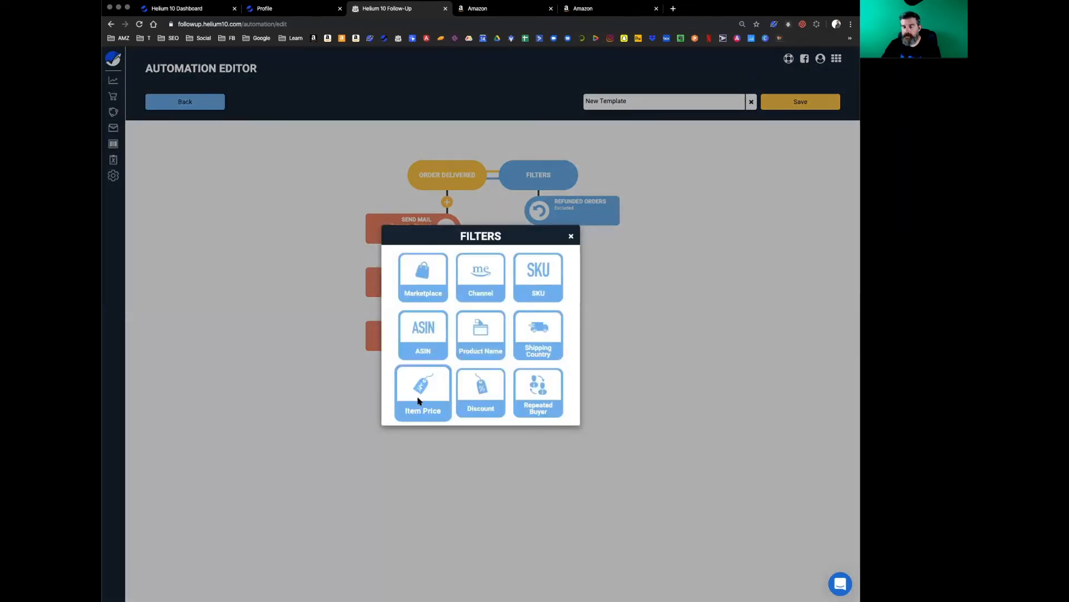
{"action": "left_click", "coordinate": [422, 393]}
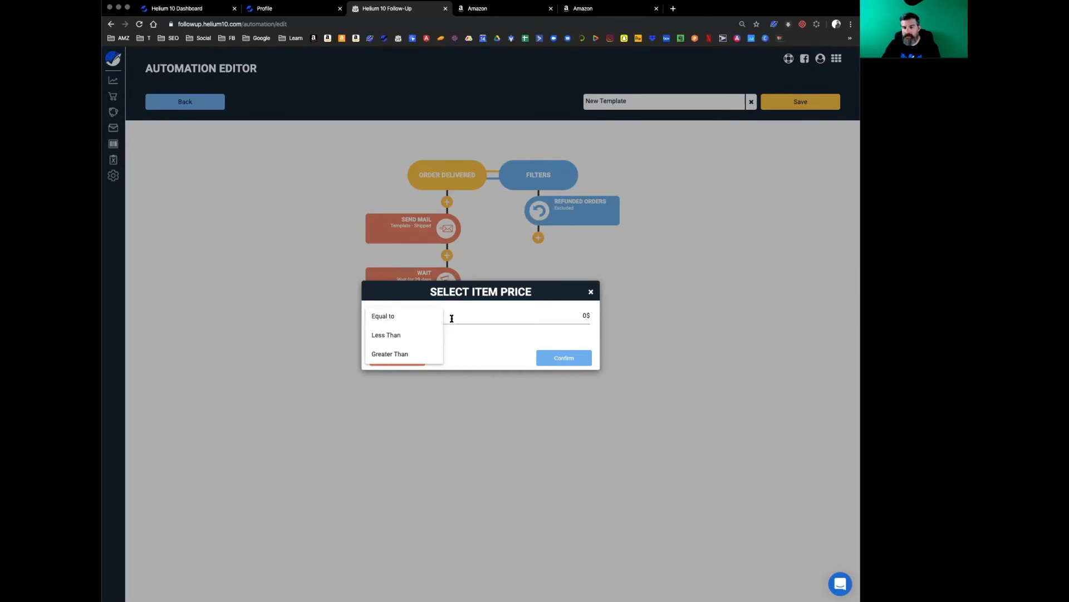
{"action": "left_click", "coordinate": [382, 316]}
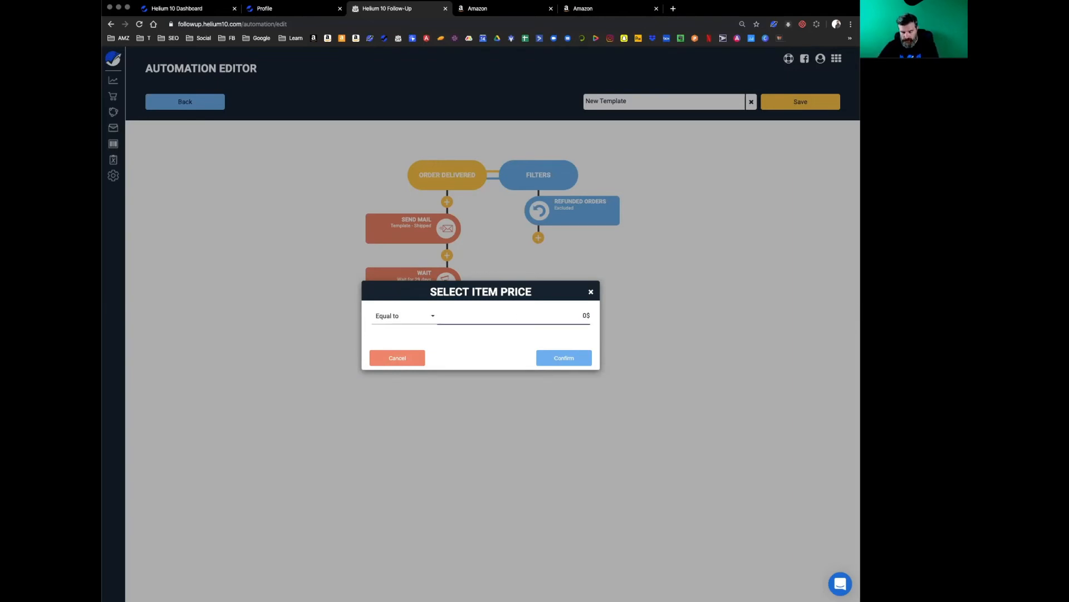
{"action": "type", "text": "9.99"}
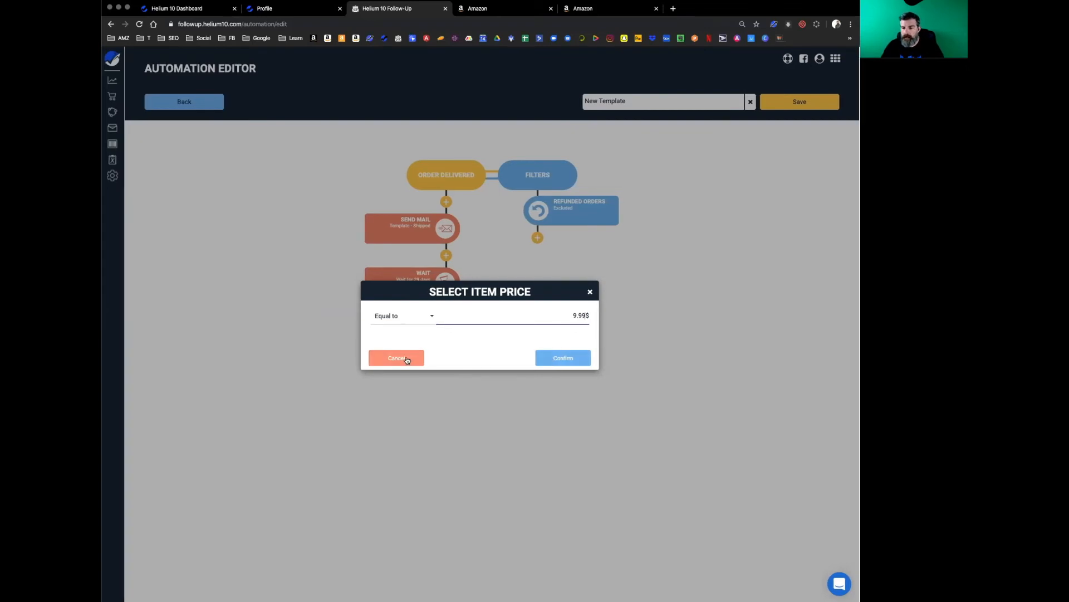
{"action": "left_click", "coordinate": [396, 358]}
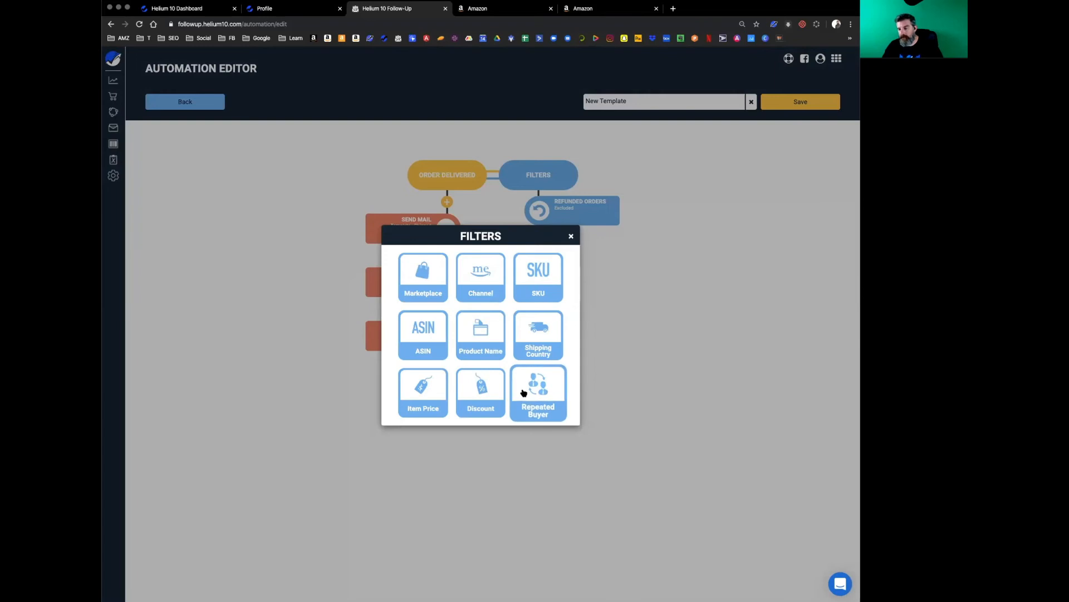
Toggle the Repeated Buyer first- and third-purchase options, then dismiss the filter unadded.
{"action": "left_click", "coordinate": [538, 392]}
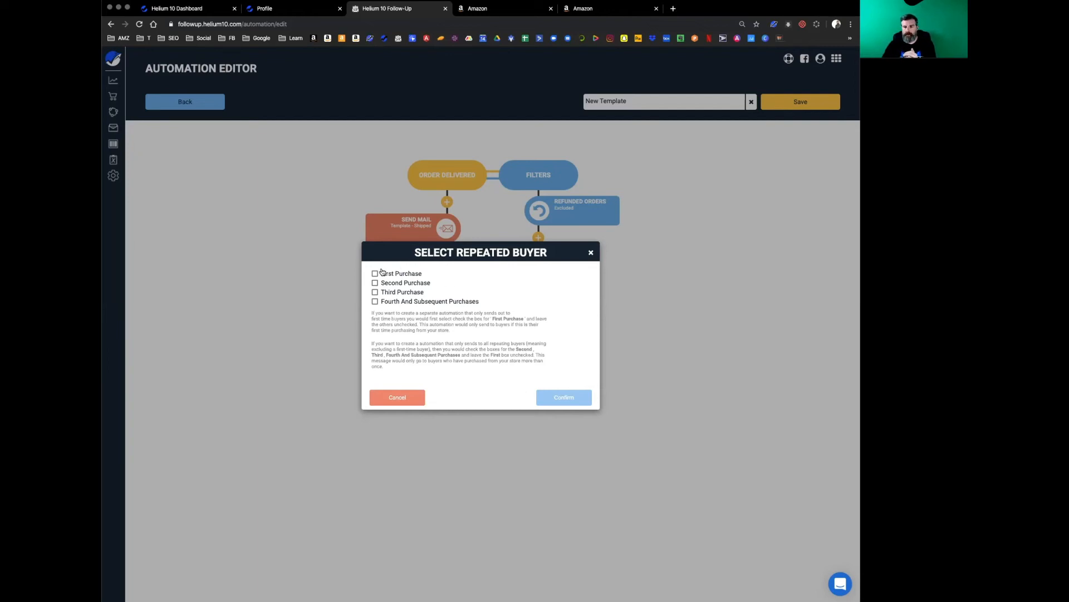
{"action": "left_click", "coordinate": [374, 273]}
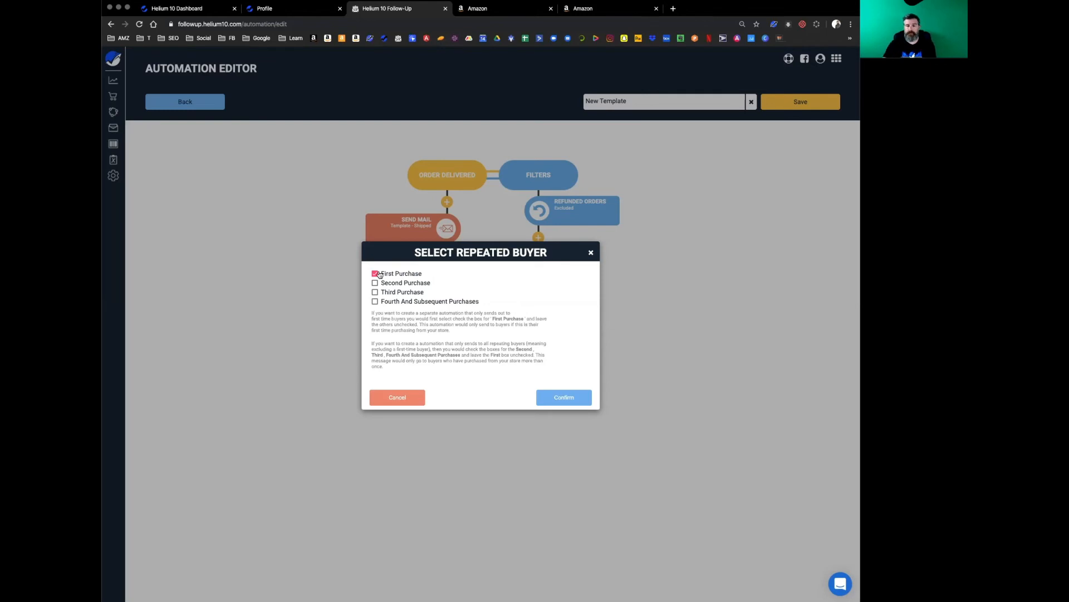
{"action": "left_click", "coordinate": [374, 273]}
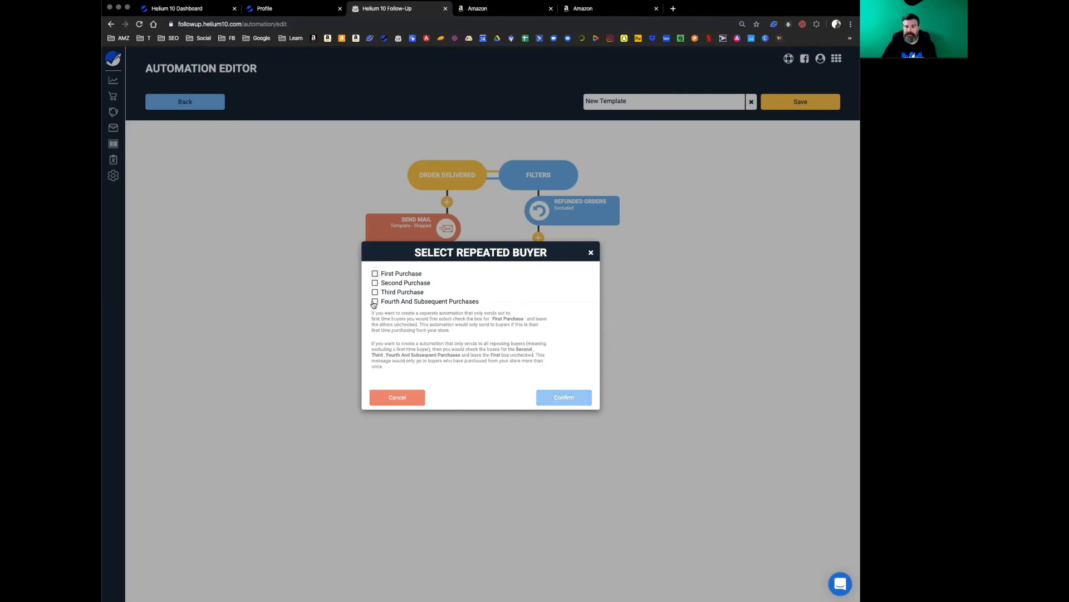
{"action": "left_click", "coordinate": [374, 292]}
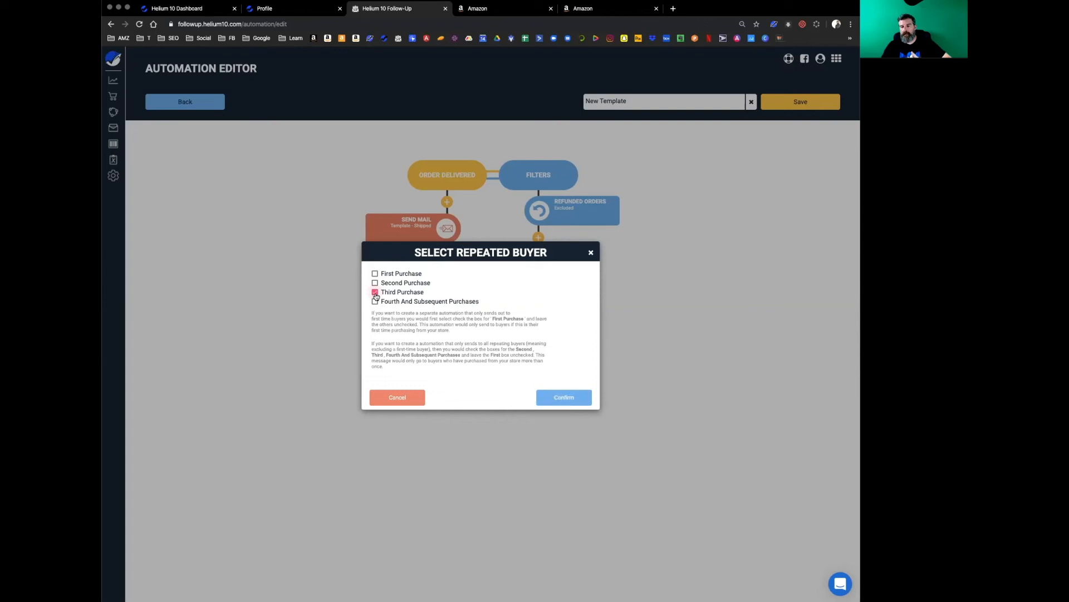
{"action": "left_click", "coordinate": [374, 301]}
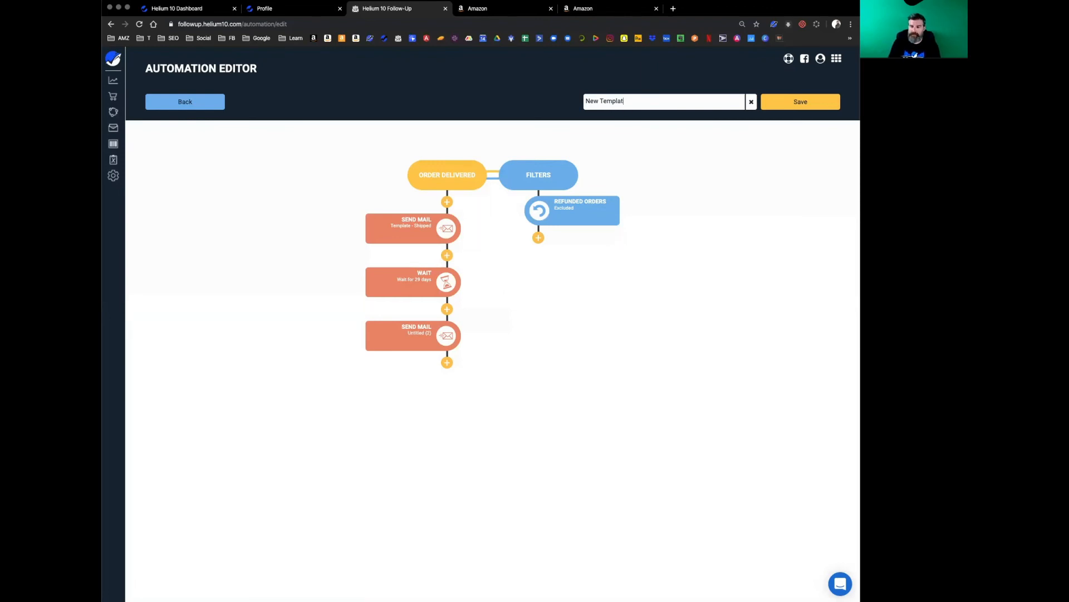
Replace the template name New Template with '.com marketplace socks'.
{"action": "left_click", "coordinate": [751, 101]}
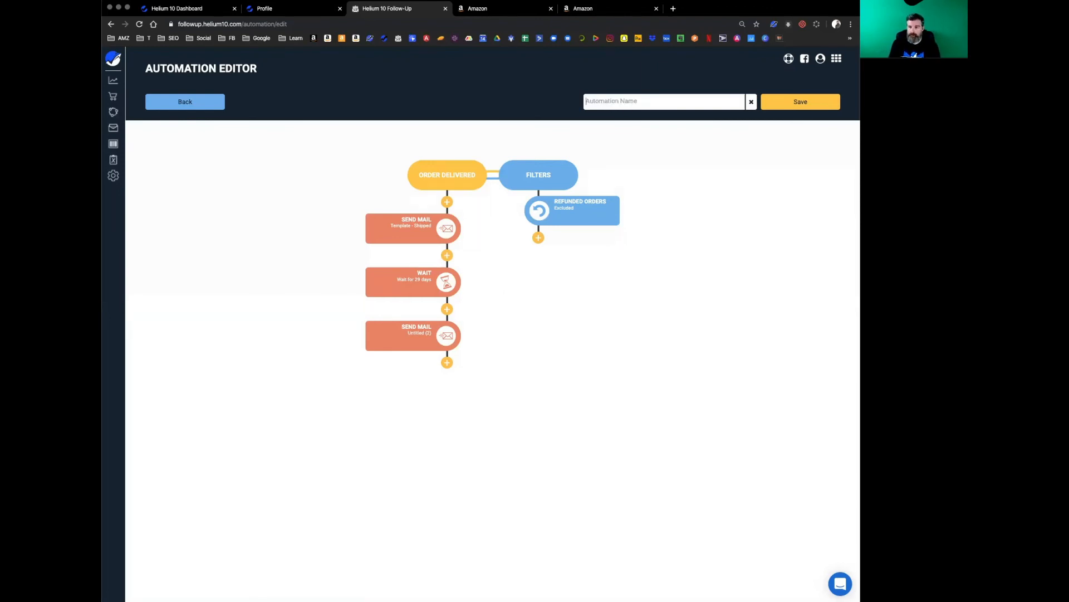
{"action": "type", "text": "US"}
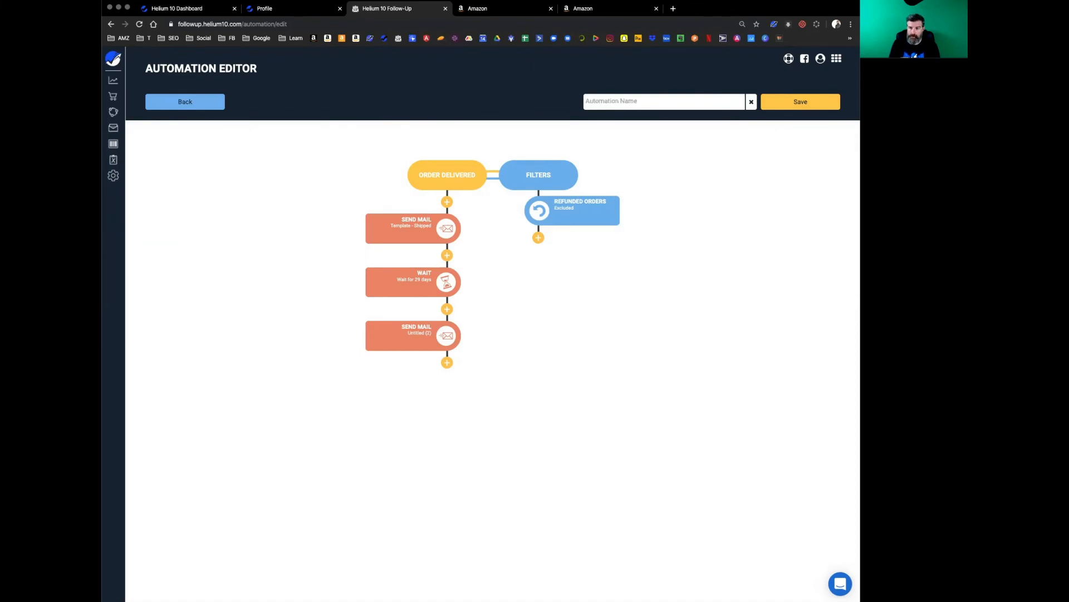
{"action": "type", "text": ".com"}
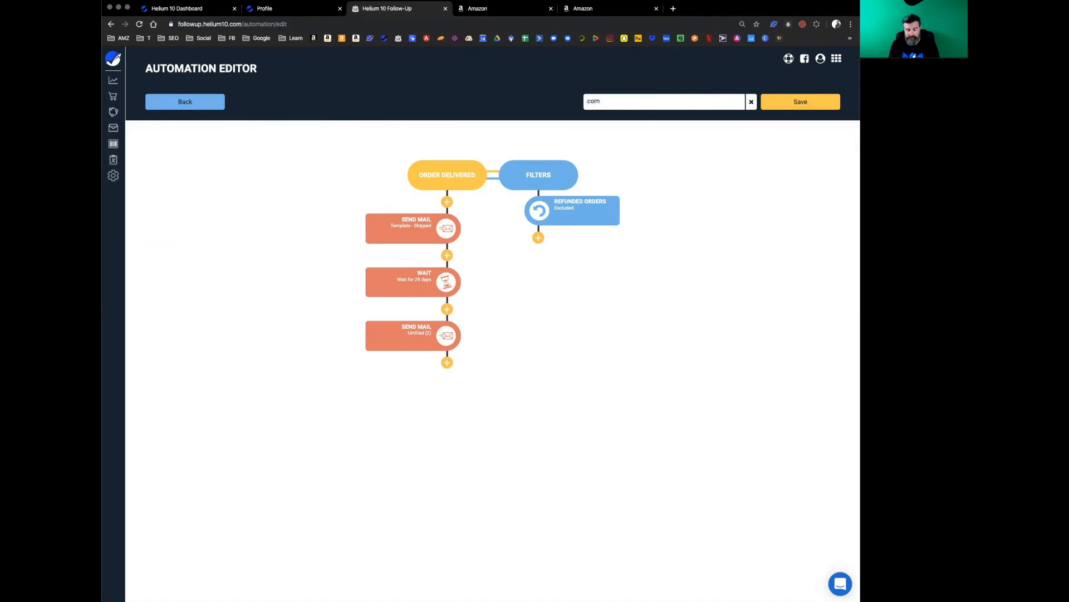
{"action": "type", "text": "marketpla"}
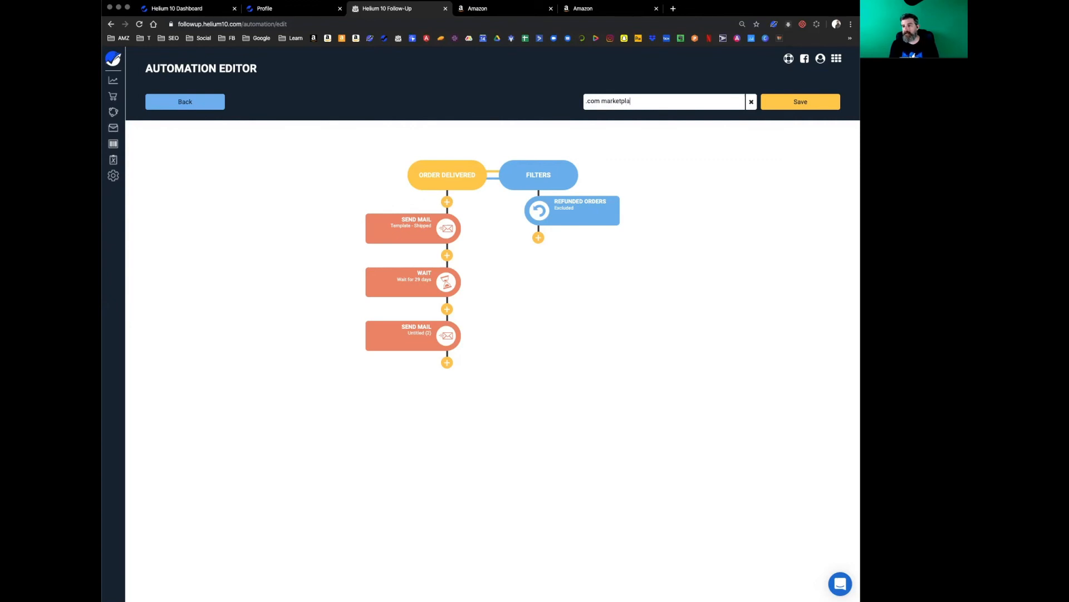
{"action": "type", "text": "ce"}
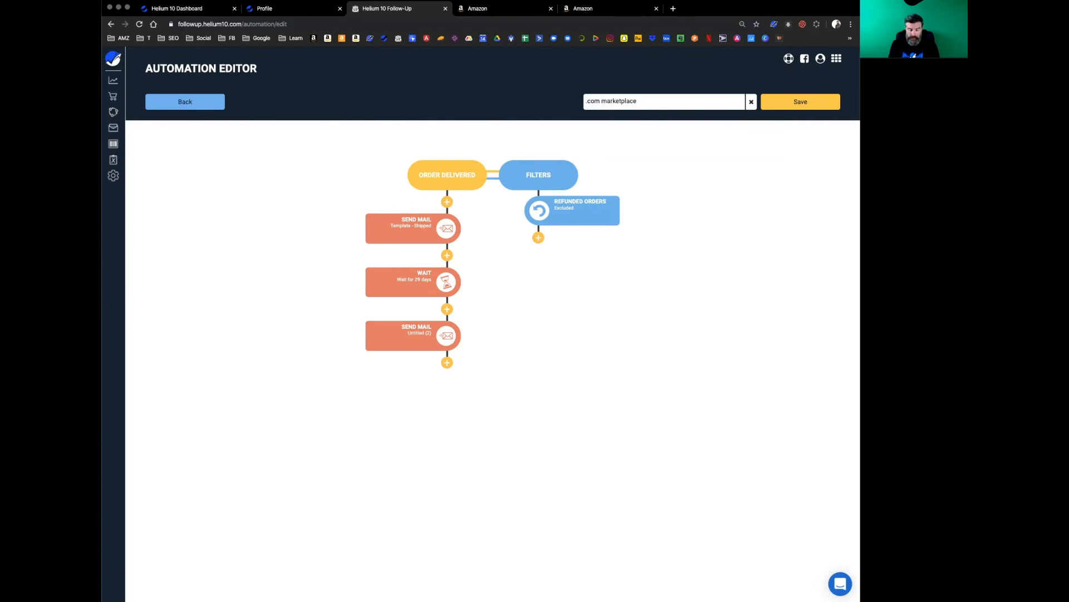
{"action": "type", "text": "socks"}
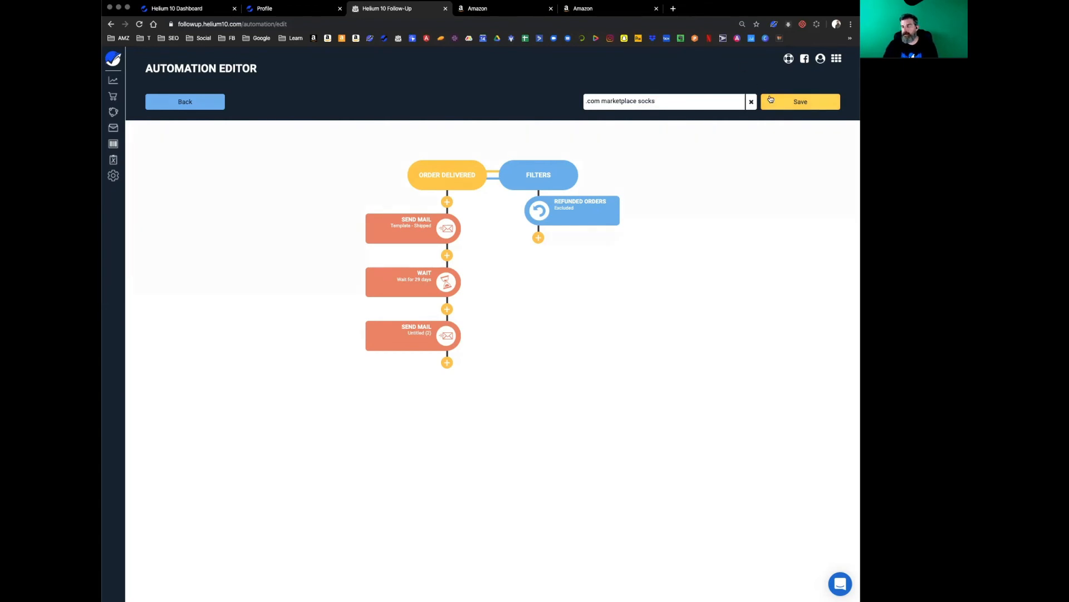
Save the '.com marketplace socks' automation back to the list and glance at its tag editor.
{"action": "left_click", "coordinate": [184, 102]}
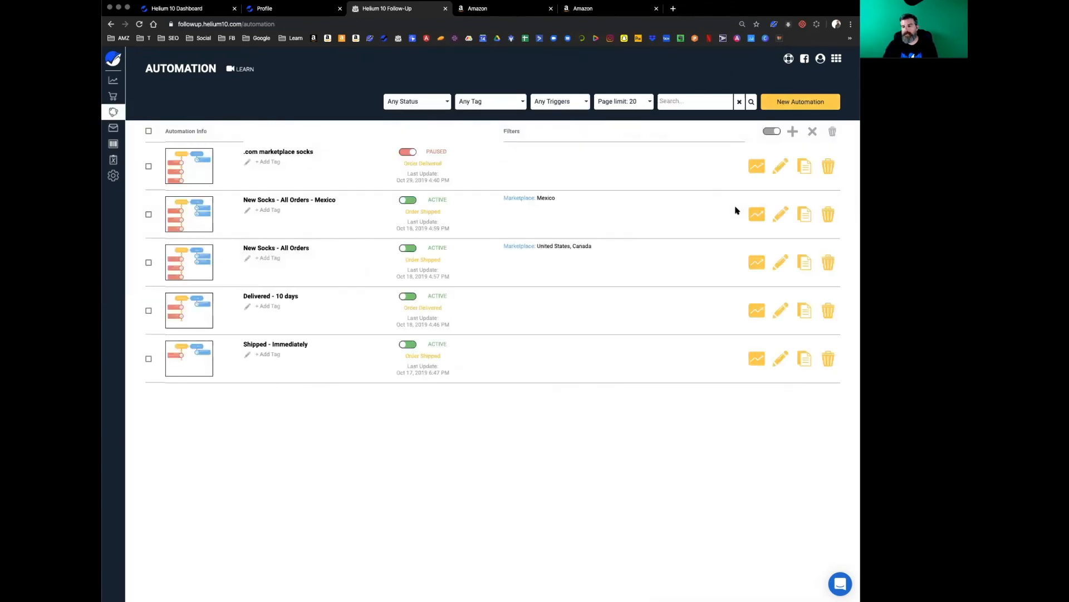
{"action": "mouse_move", "coordinate": [543, 191]}
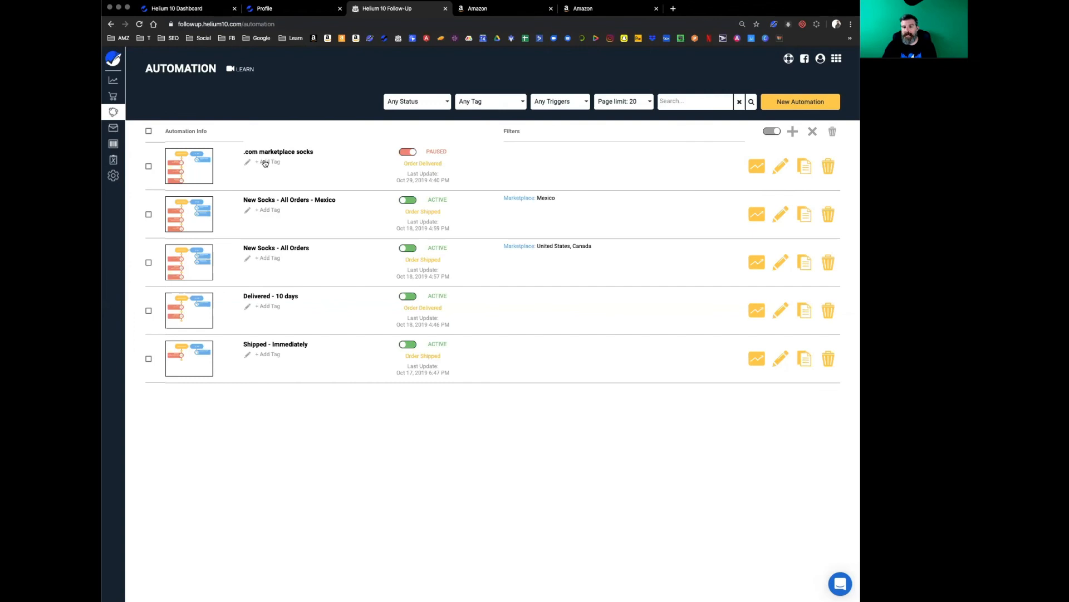
{"action": "left_click", "coordinate": [266, 162]}
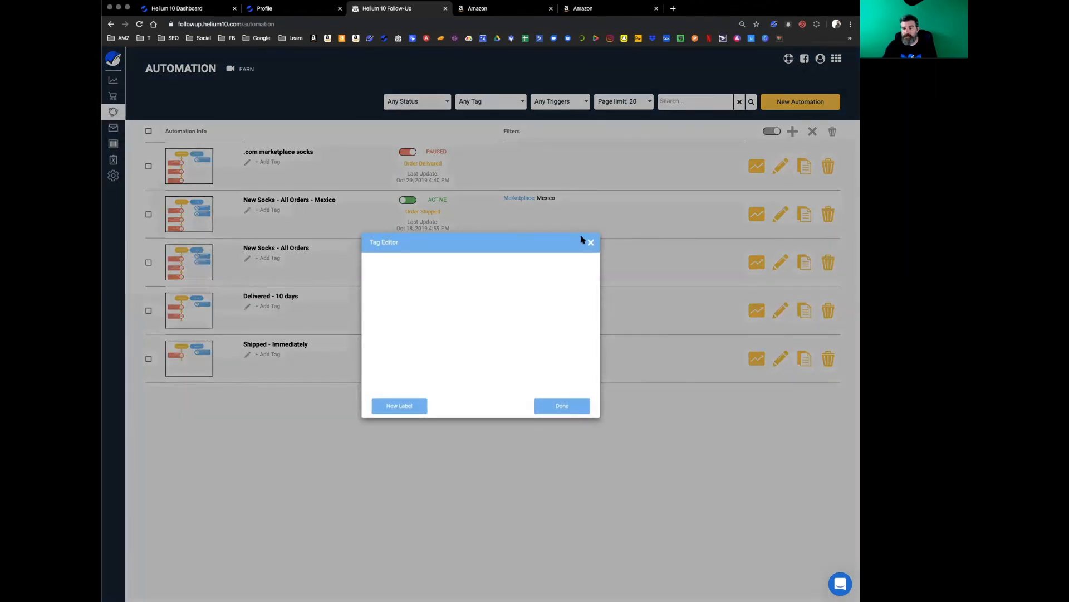
{"action": "left_click", "coordinate": [590, 242]}
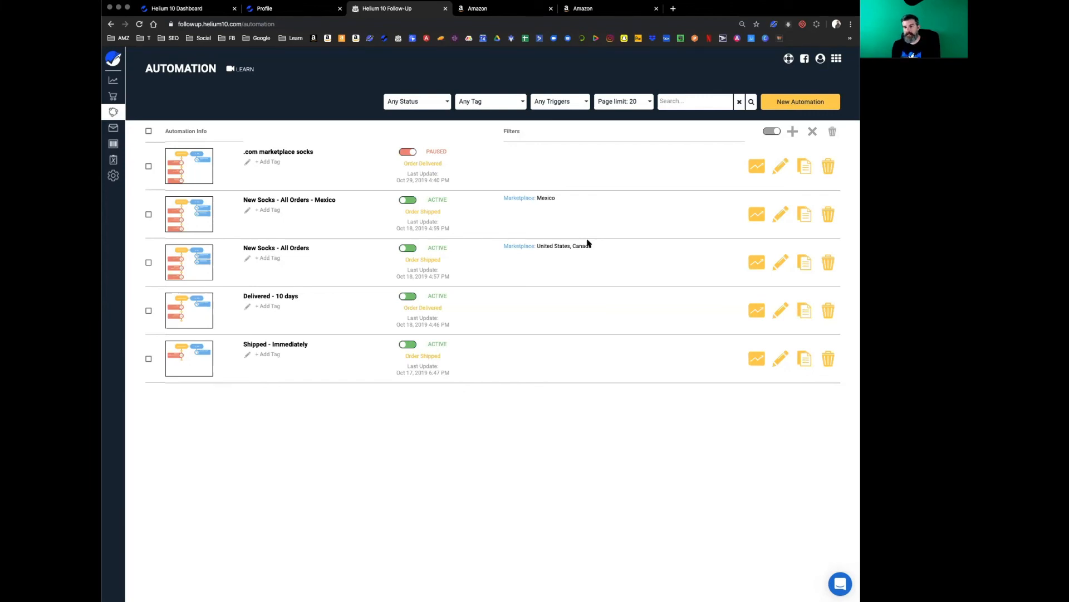
{"action": "mouse_move", "coordinate": [615, 186]}
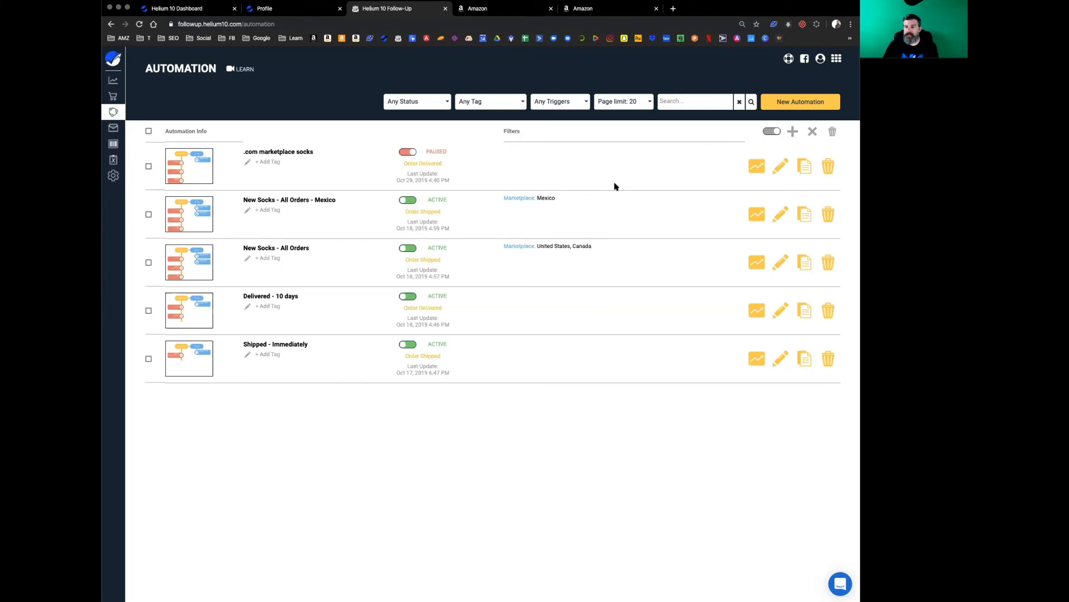
{"action": "mouse_move", "coordinate": [274, 164]}
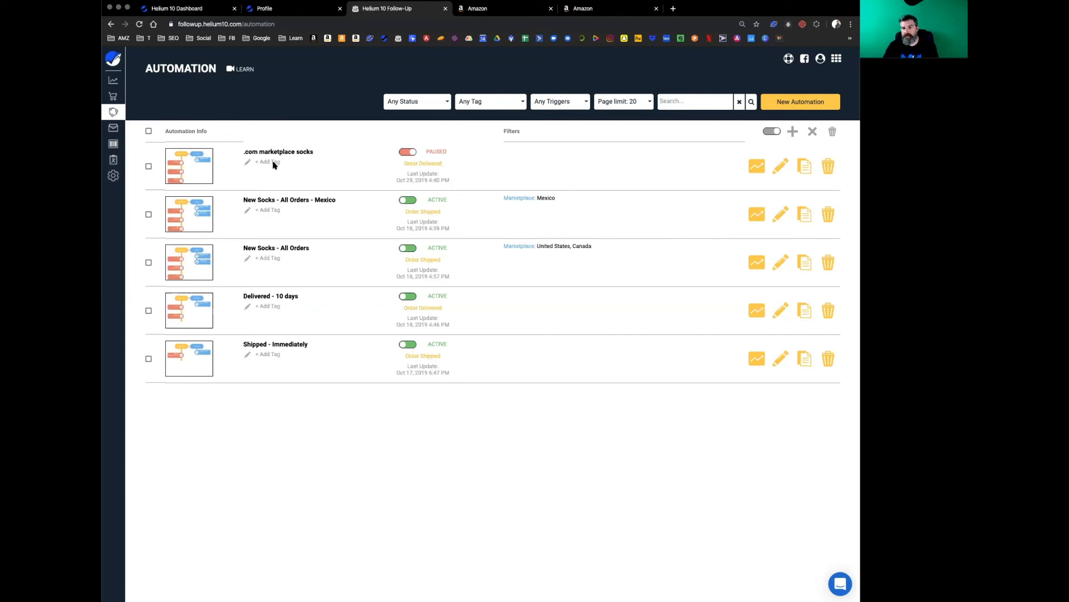
Create a new tag label 'socks' and attach it to the automation.
{"action": "left_click", "coordinate": [267, 162]}
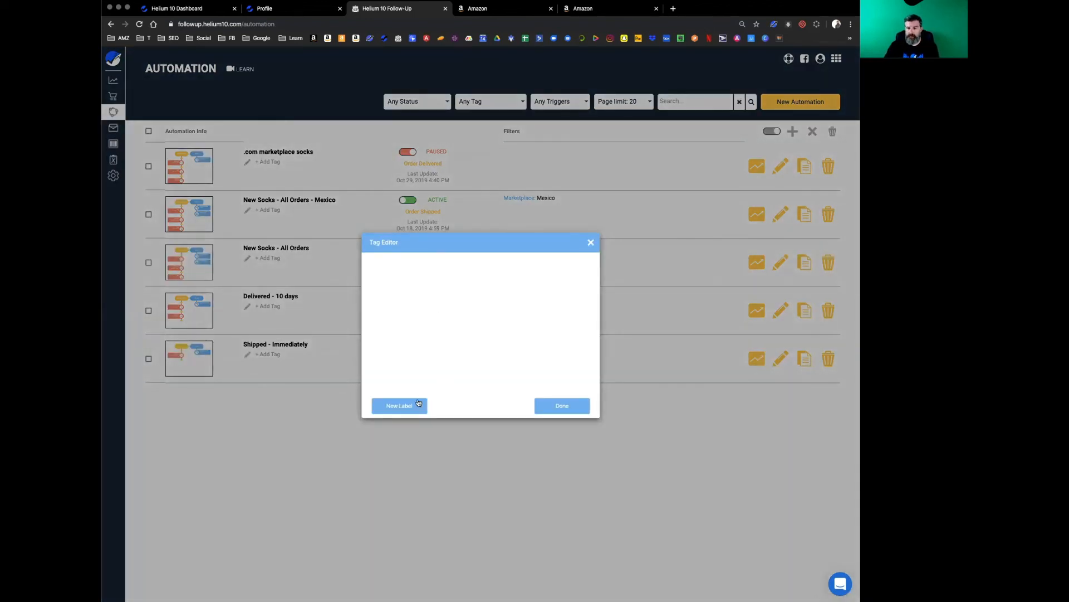
{"action": "left_click", "coordinate": [399, 406]}
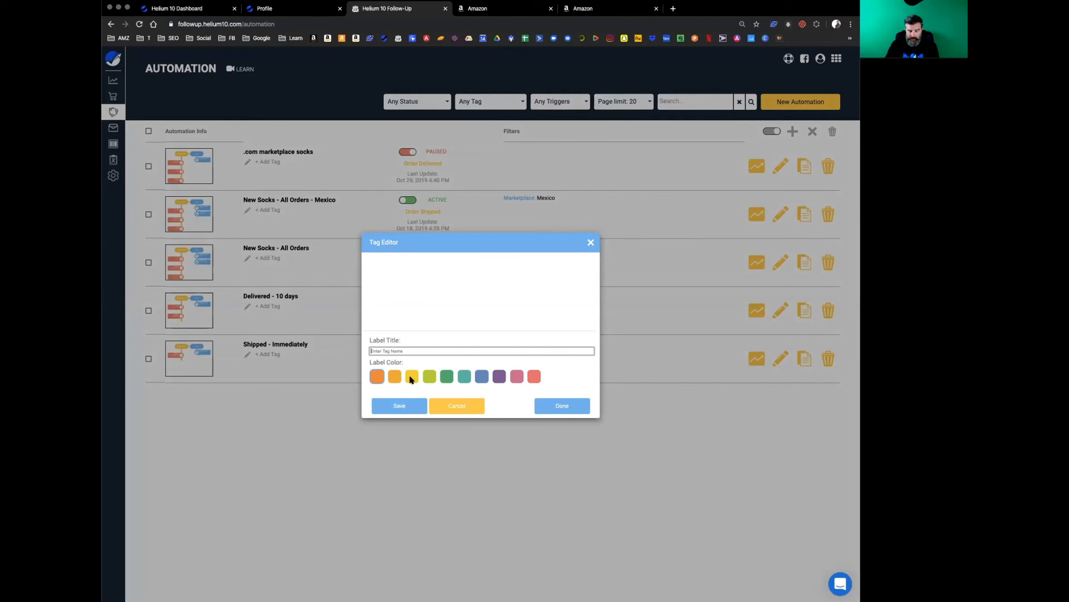
{"action": "type", "text": "socks"}
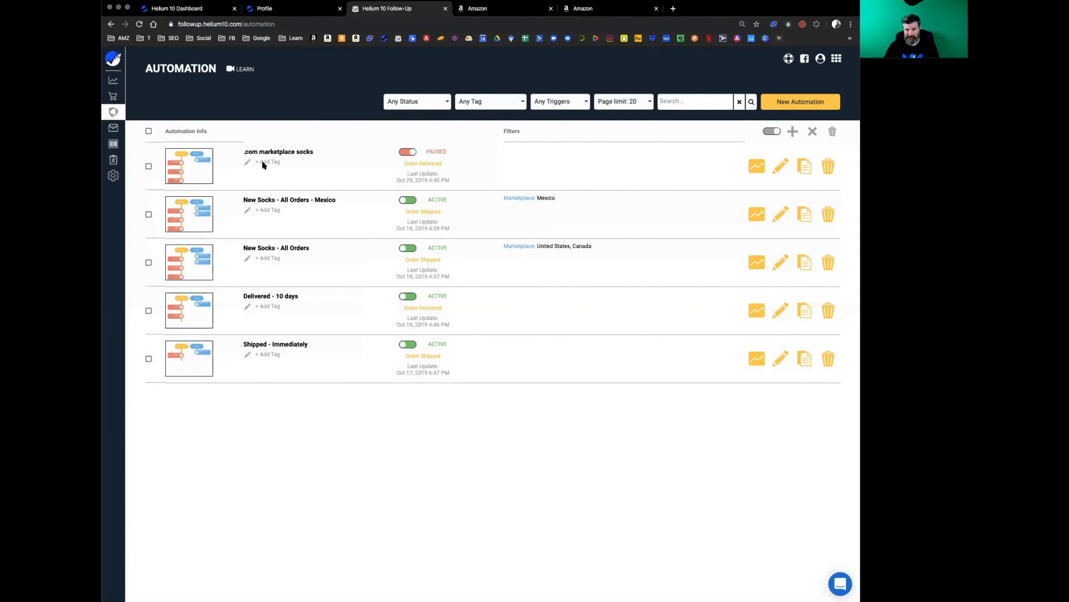
{"action": "left_click", "coordinate": [266, 161]}
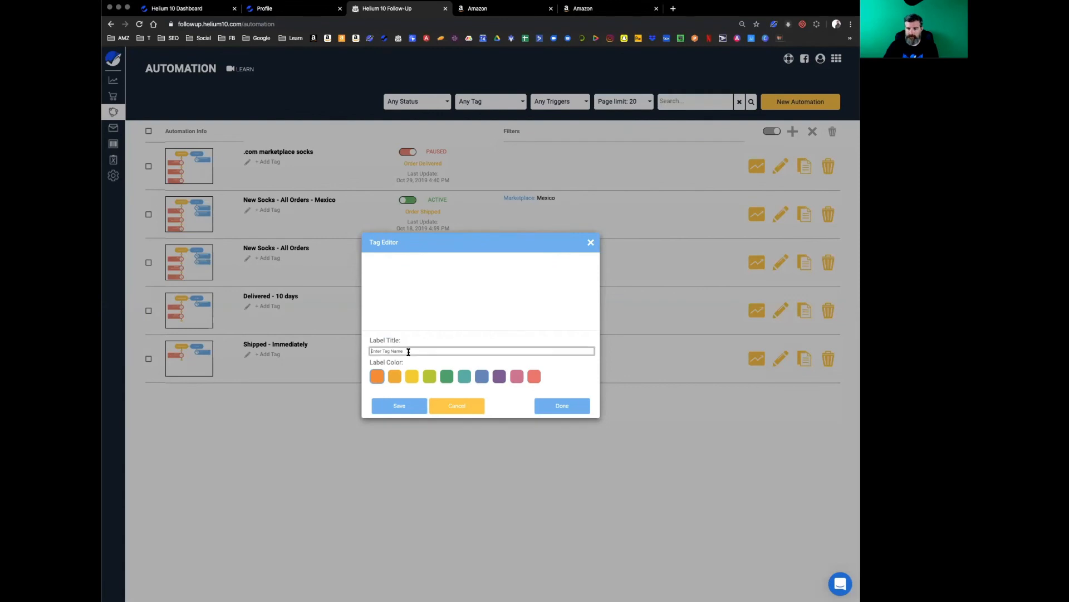
{"action": "type", "text": "socks"}
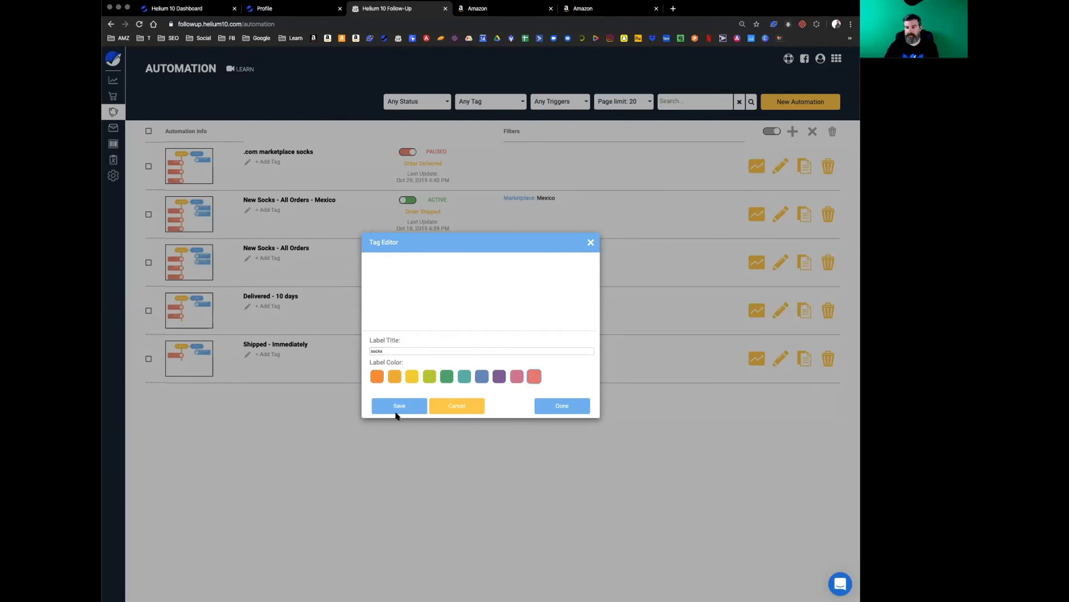
{"action": "left_click", "coordinate": [399, 406]}
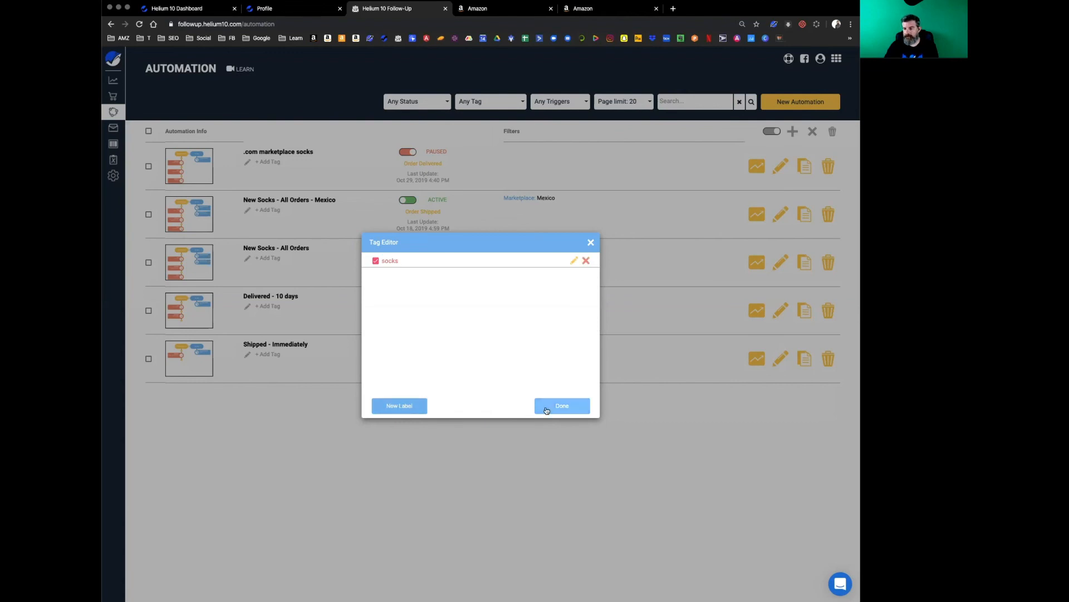
{"action": "left_click", "coordinate": [562, 405]}
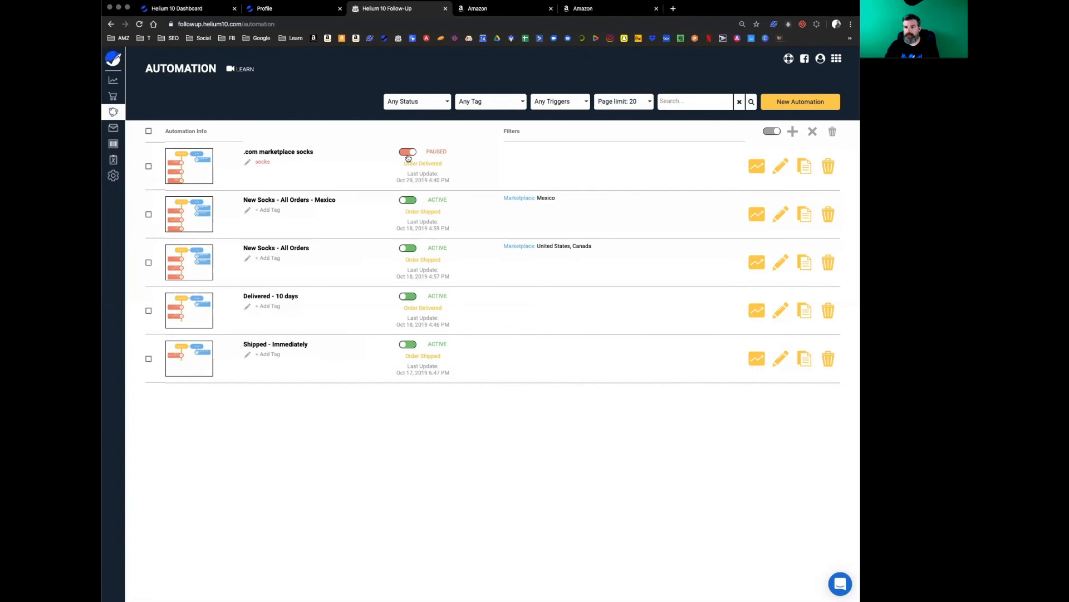
{"action": "left_click", "coordinate": [408, 152]}
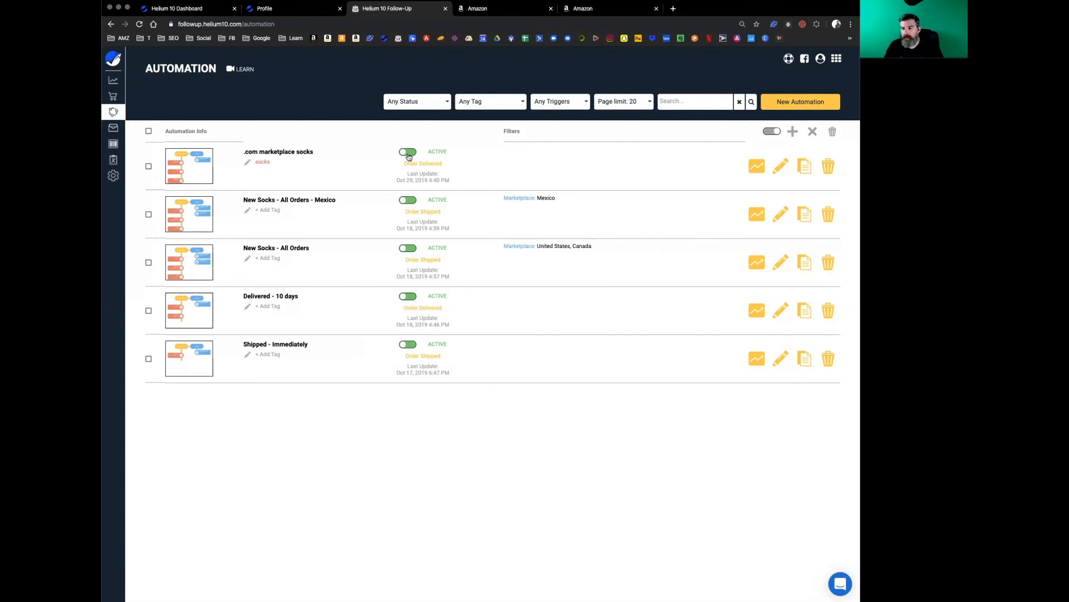
{"action": "left_click", "coordinate": [406, 152]}
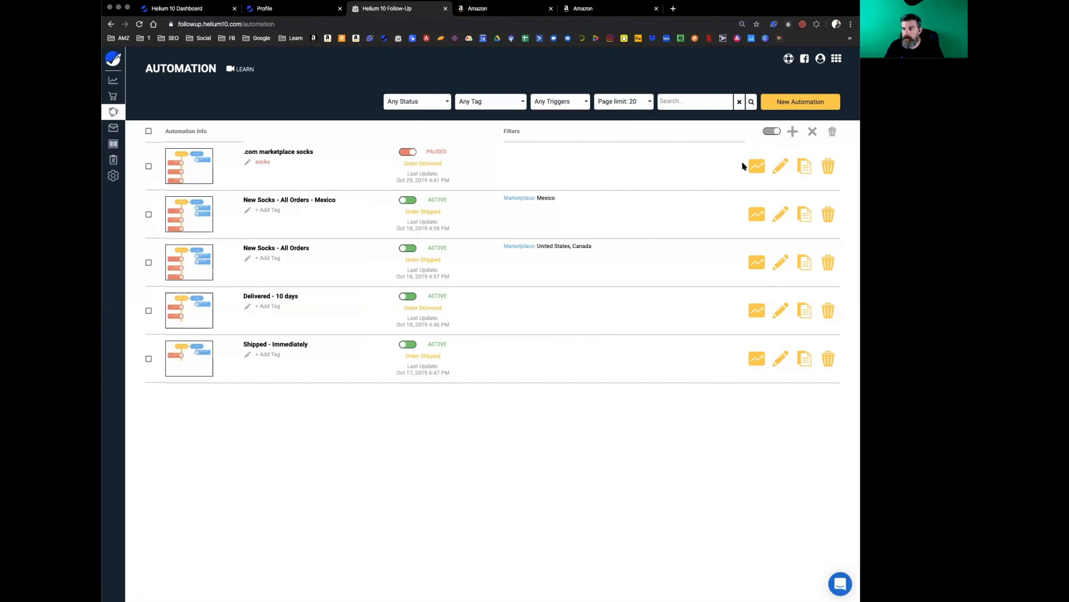
{"action": "mouse_move", "coordinate": [767, 195]}
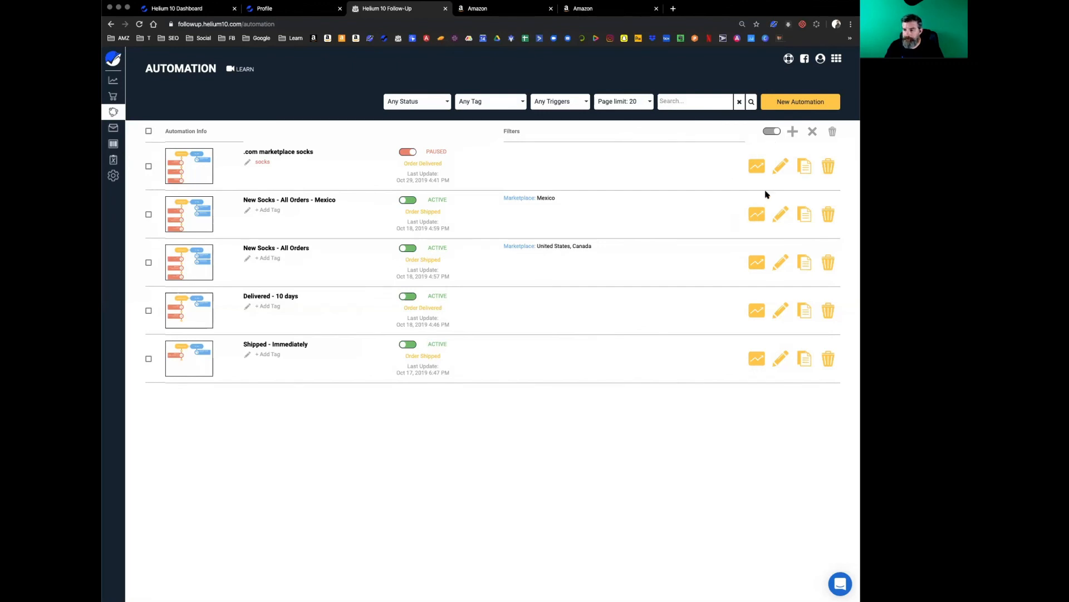
{"action": "mouse_move", "coordinate": [756, 178]}
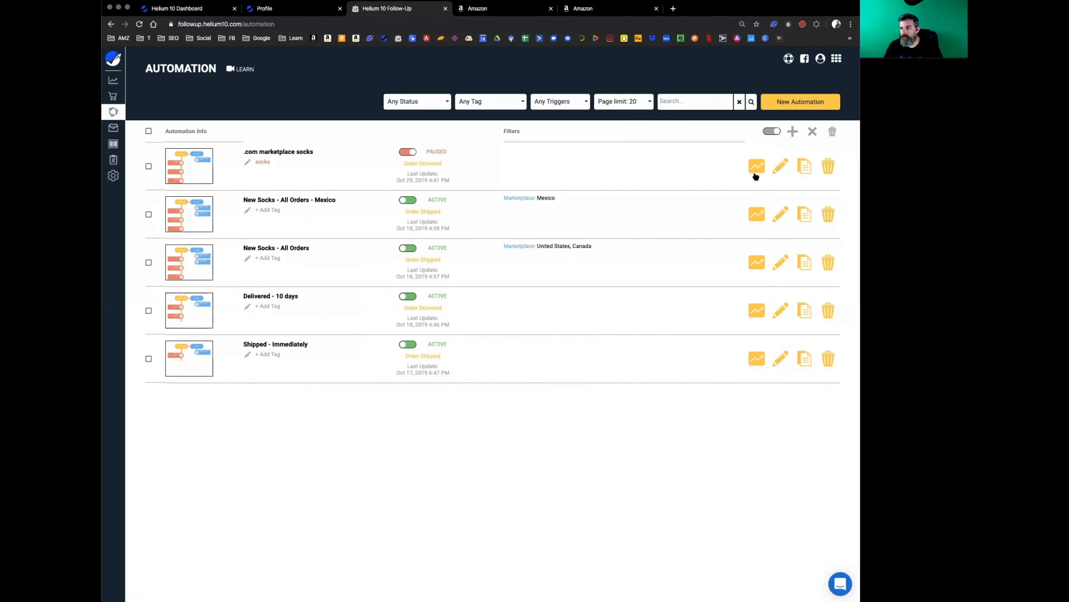
{"action": "left_click", "coordinate": [756, 166]}
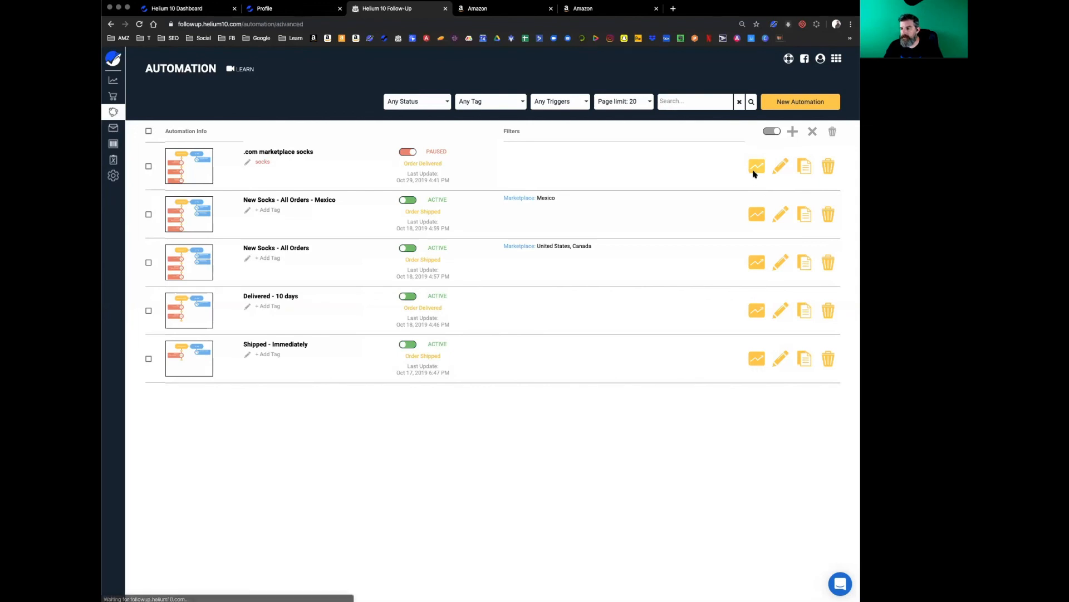
{"action": "left_click", "coordinate": [756, 166]}
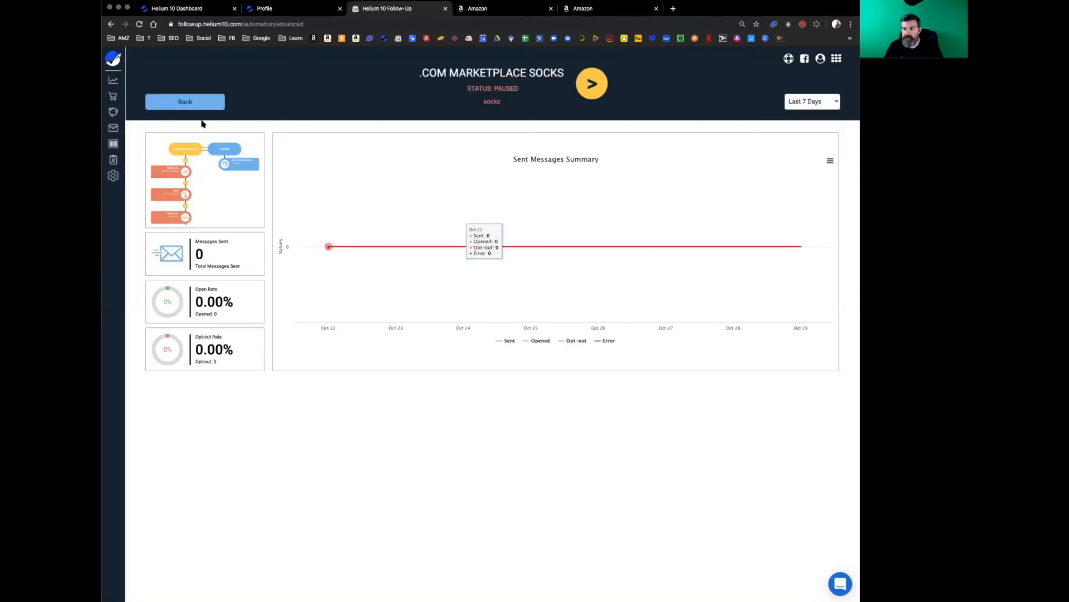
{"action": "left_click", "coordinate": [184, 101]}
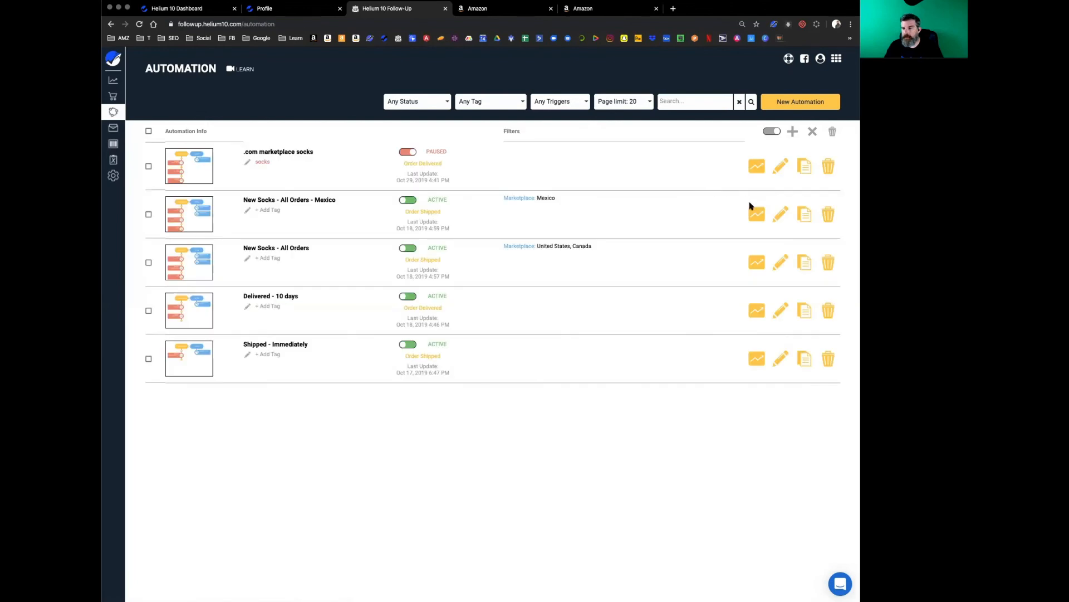
{"action": "left_click", "coordinate": [757, 214]}
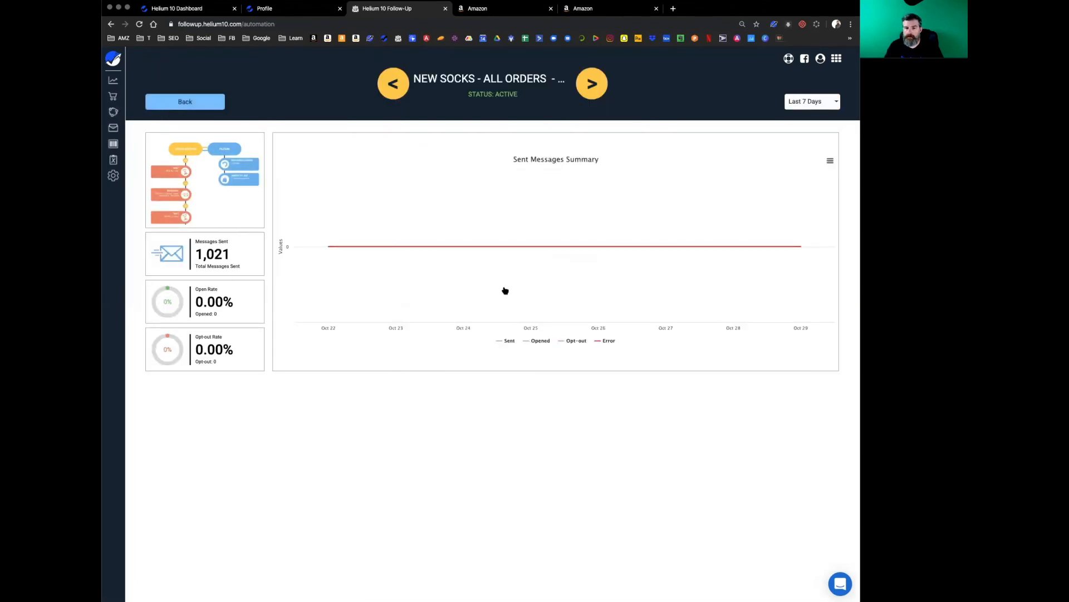
{"action": "left_click", "coordinate": [184, 101]}
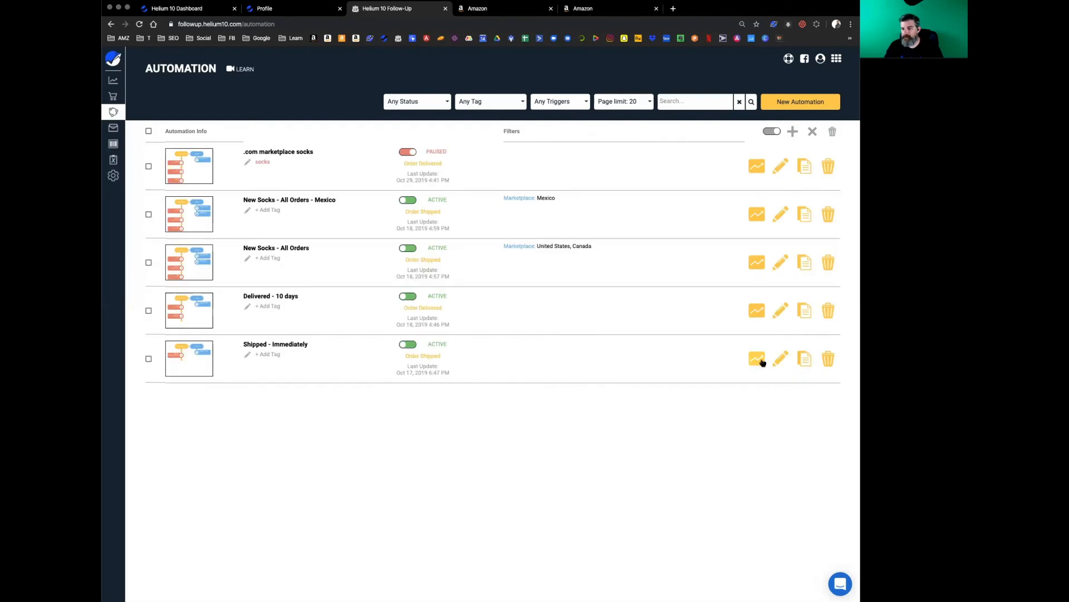
{"action": "left_click", "coordinate": [757, 357]}
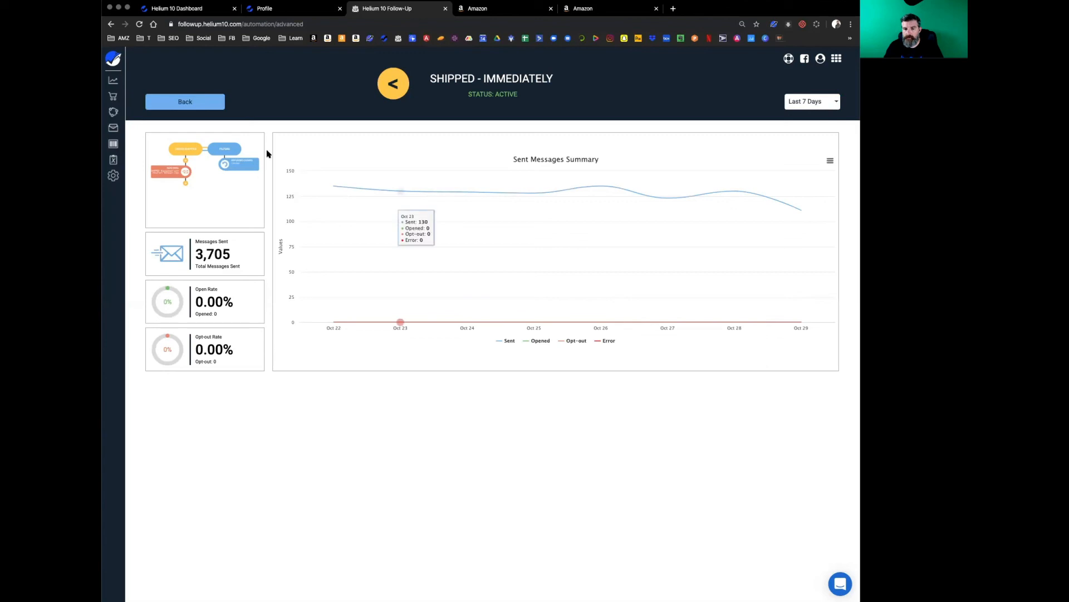
{"action": "left_click", "coordinate": [185, 101]}
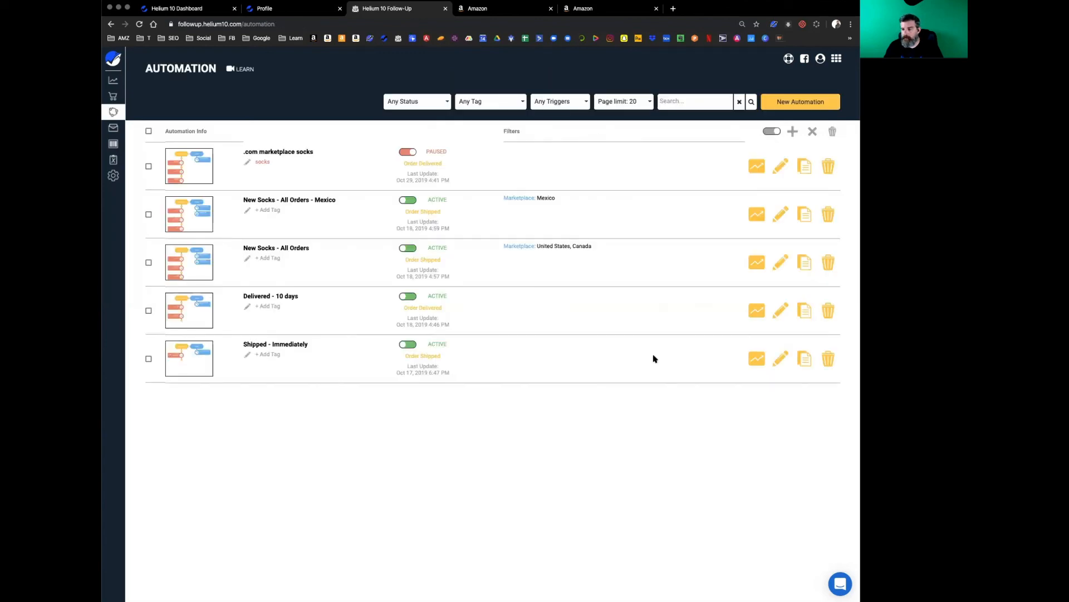
{"action": "left_click", "coordinate": [780, 358]}
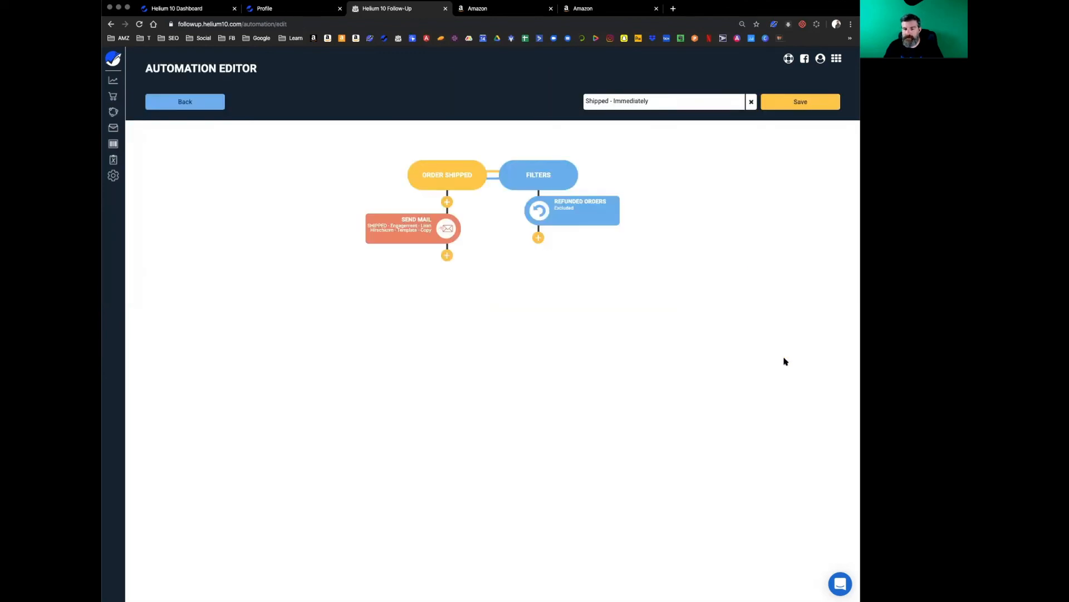
{"action": "left_click", "coordinate": [184, 102]}
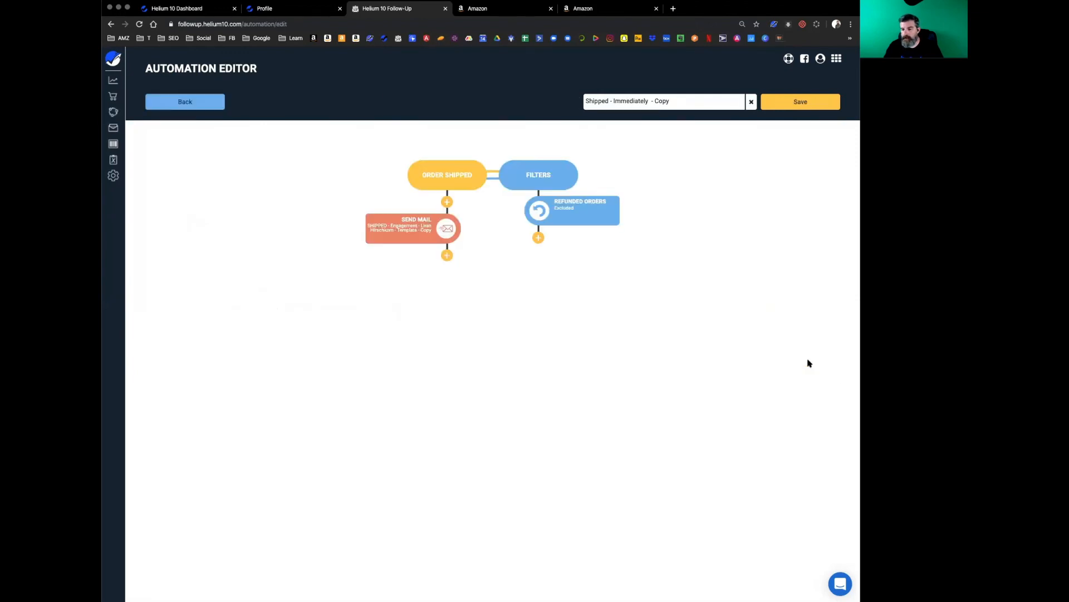
{"action": "left_click", "coordinate": [184, 101]}
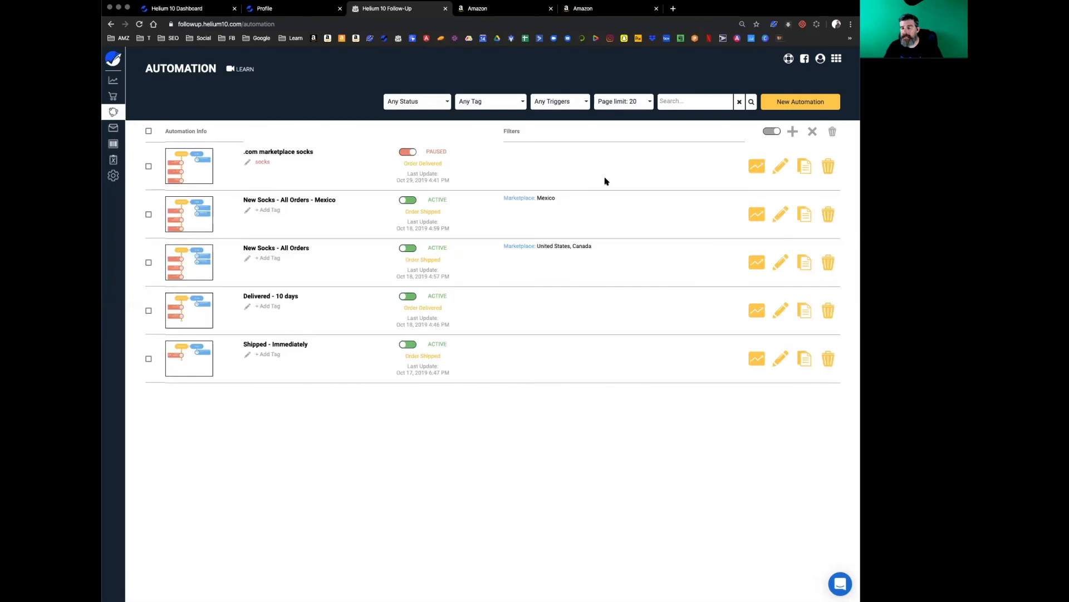
{"action": "mouse_move", "coordinate": [734, 324]}
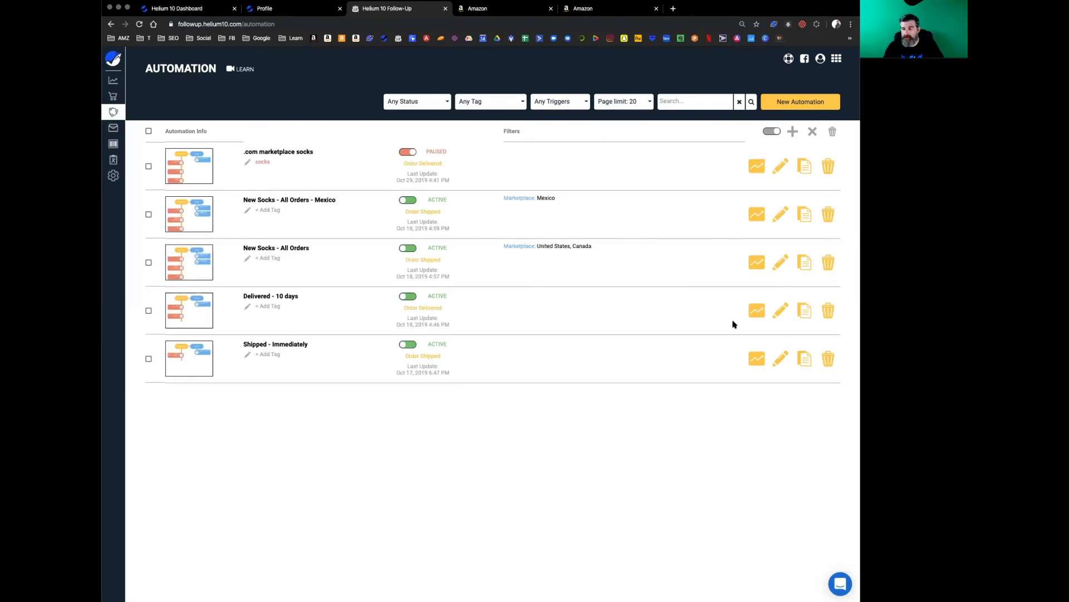
{"action": "mouse_move", "coordinate": [737, 267]}
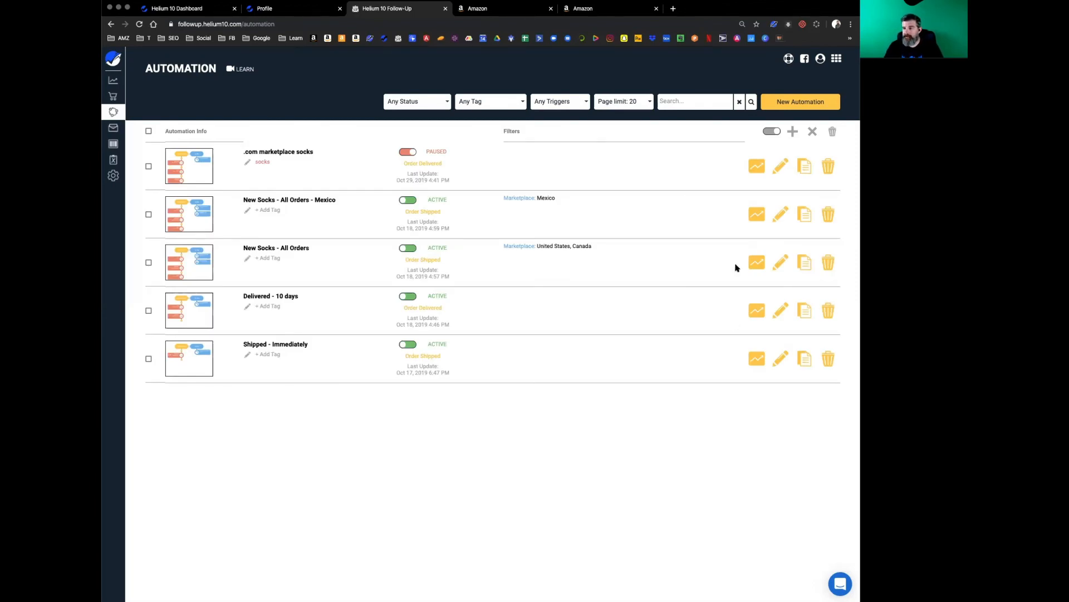
Delete the '.com marketplace socks' automation and confirm, leaving four automations.
{"action": "left_click", "coordinate": [408, 151]}
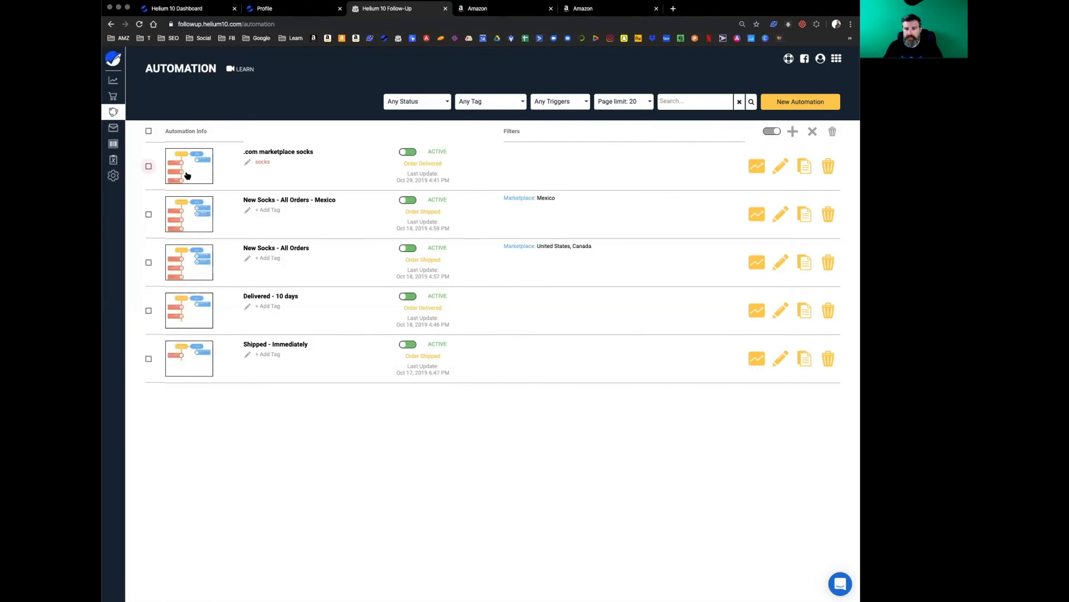
{"action": "mouse_move", "coordinate": [840, 172]}
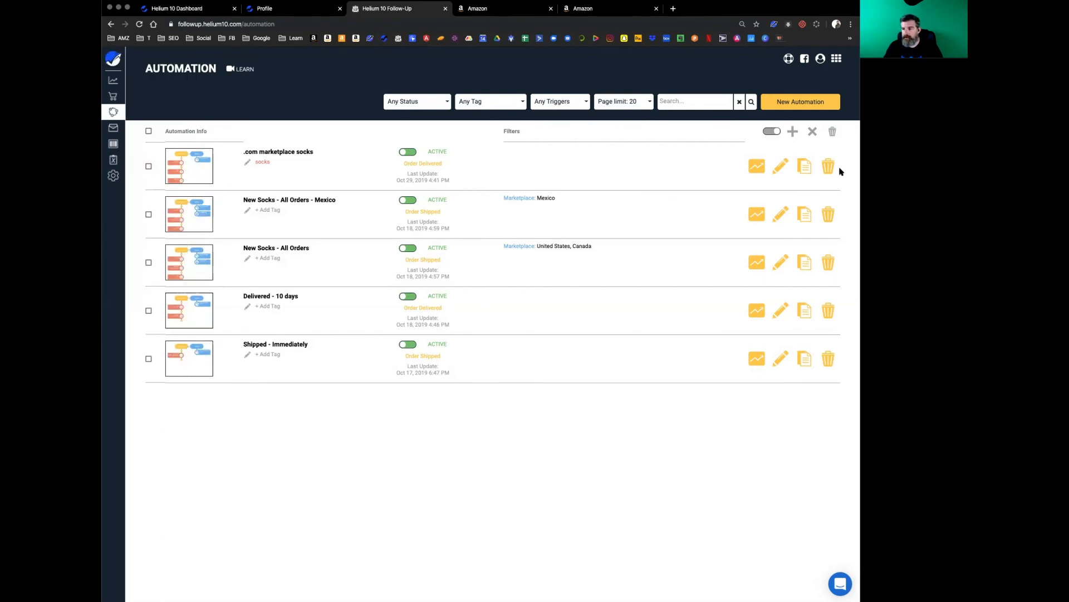
{"action": "left_click", "coordinate": [827, 166]}
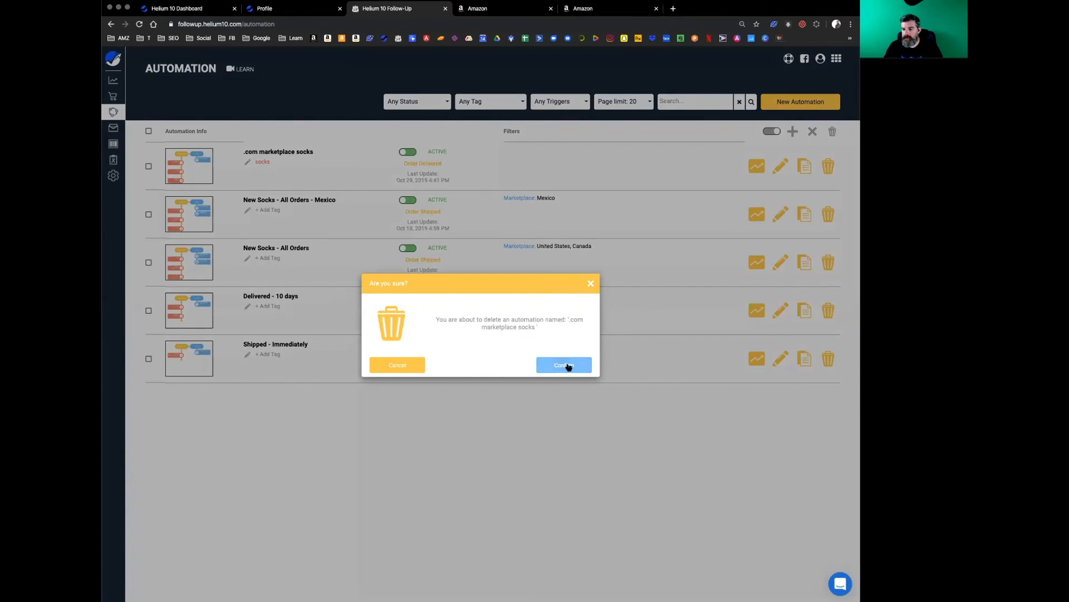
{"action": "left_click", "coordinate": [563, 365]}
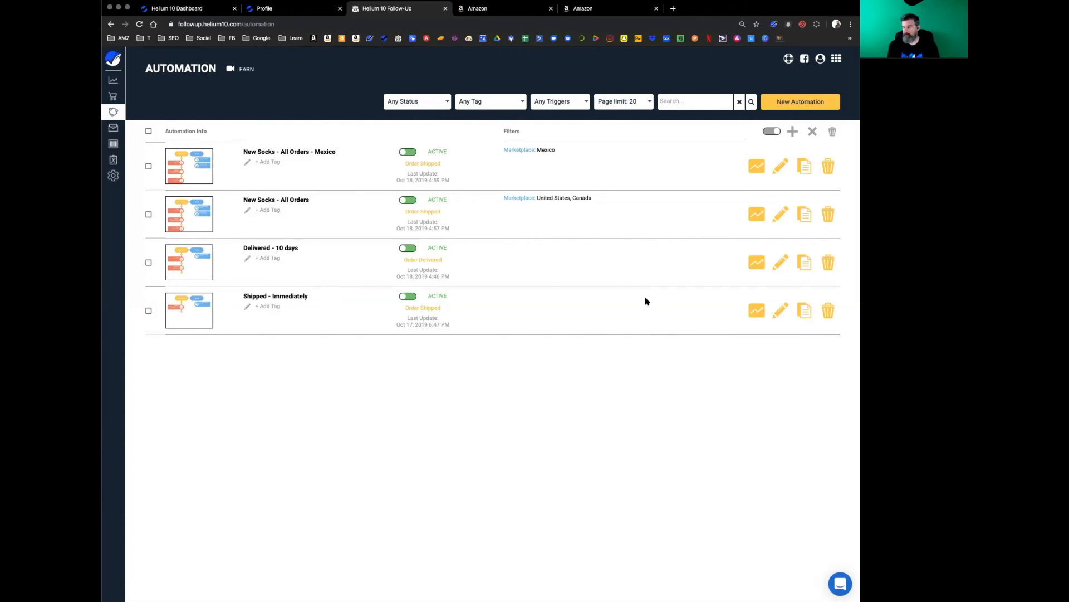
{"action": "mouse_move", "coordinate": [619, 294]}
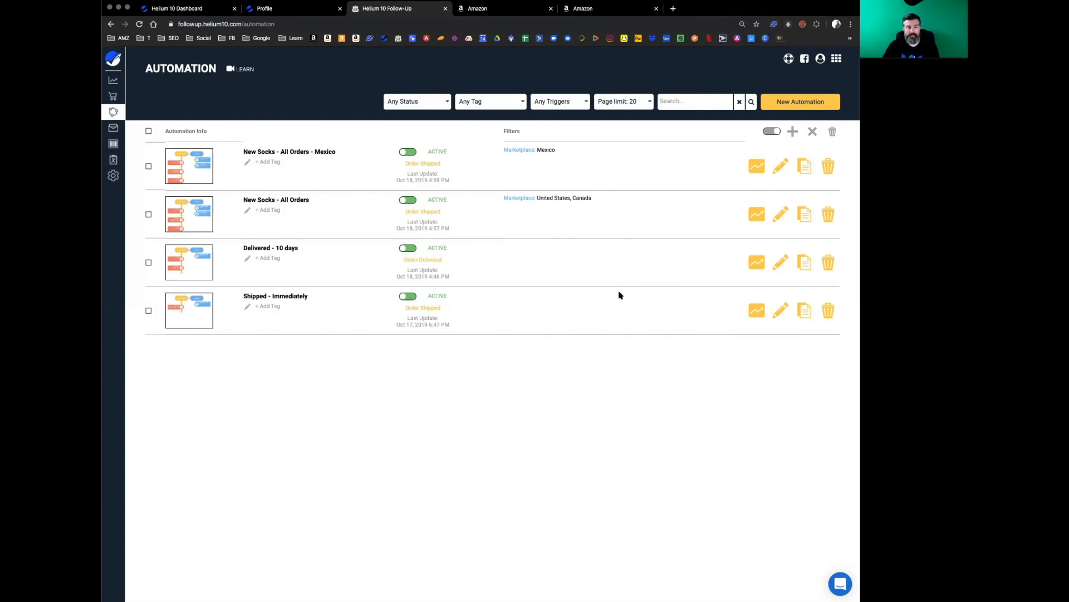